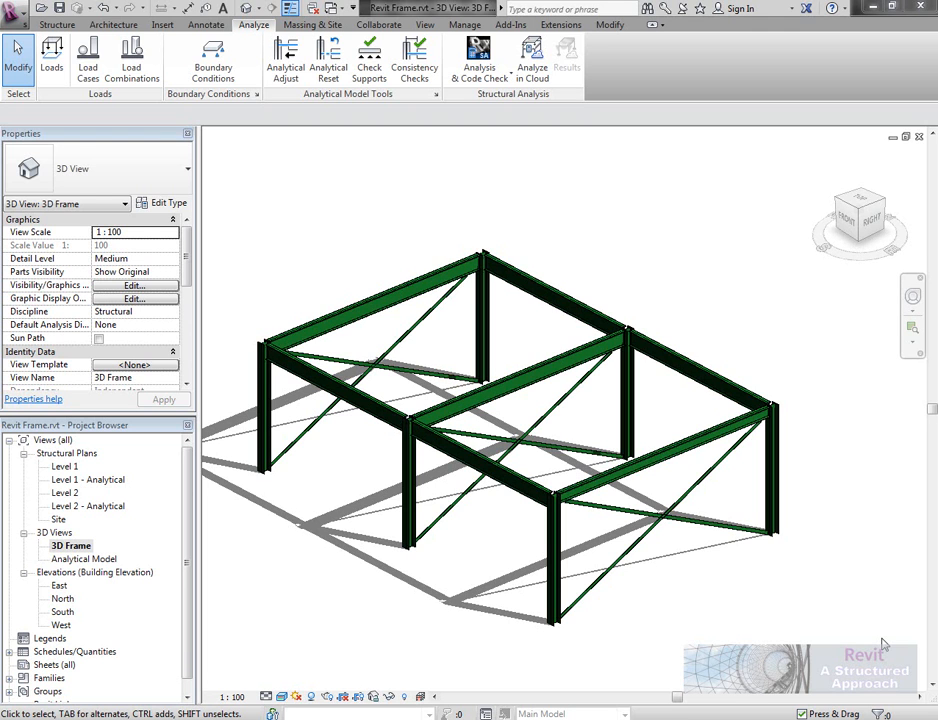
pyautogui.moveTo(698, 560)
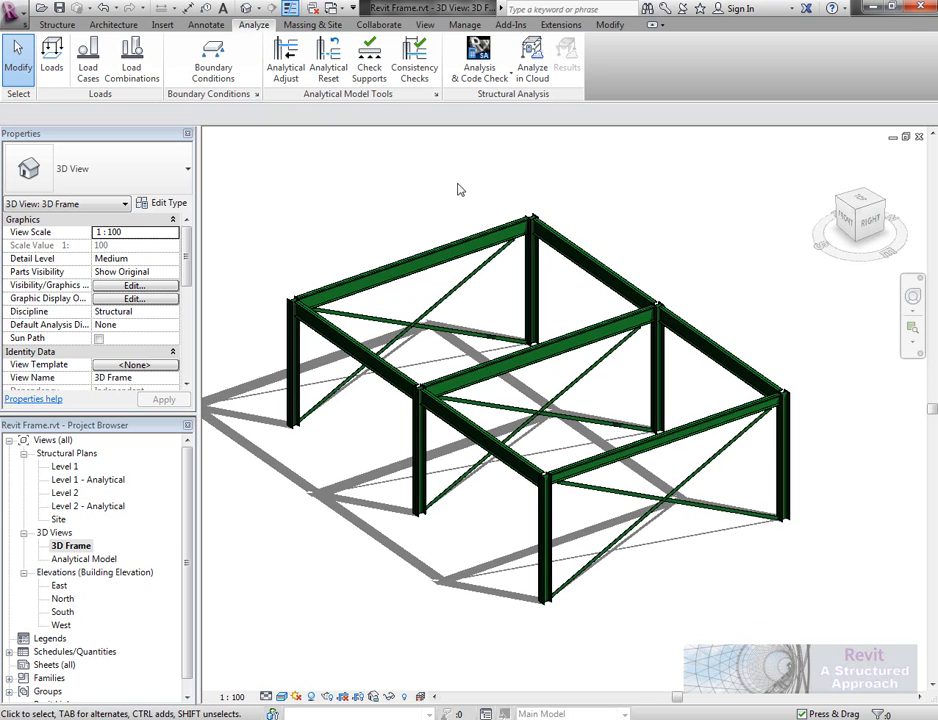
# Zoom in on a column and orbit around its top junction with the roof beams.
pyautogui.moveTo(458, 190); pyautogui.dragTo(463, 507)
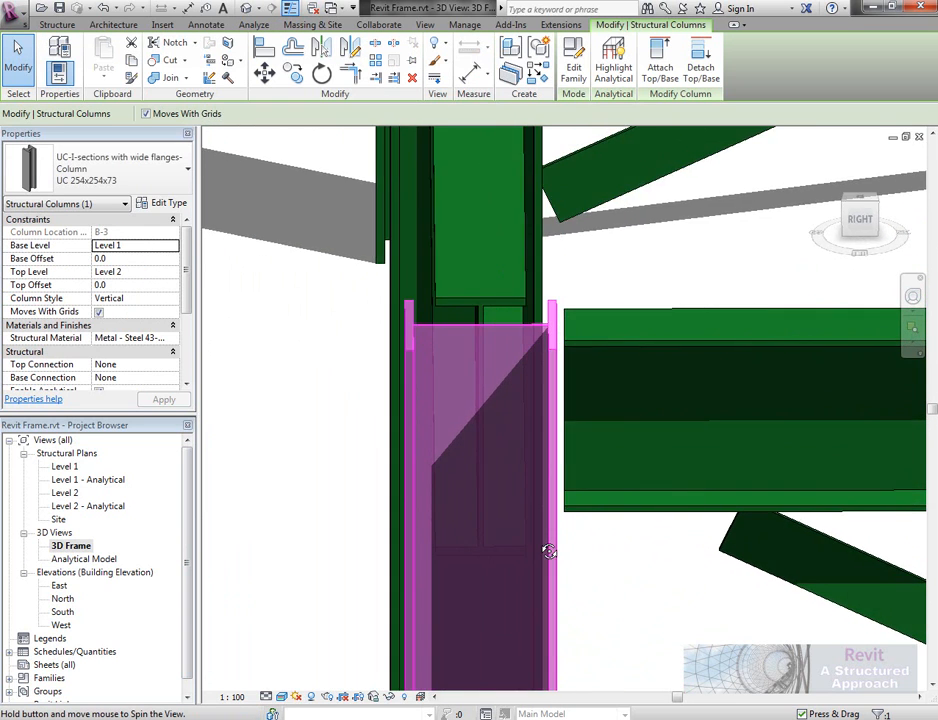
pyautogui.moveTo(549, 551); pyautogui.dragTo(557, 530)
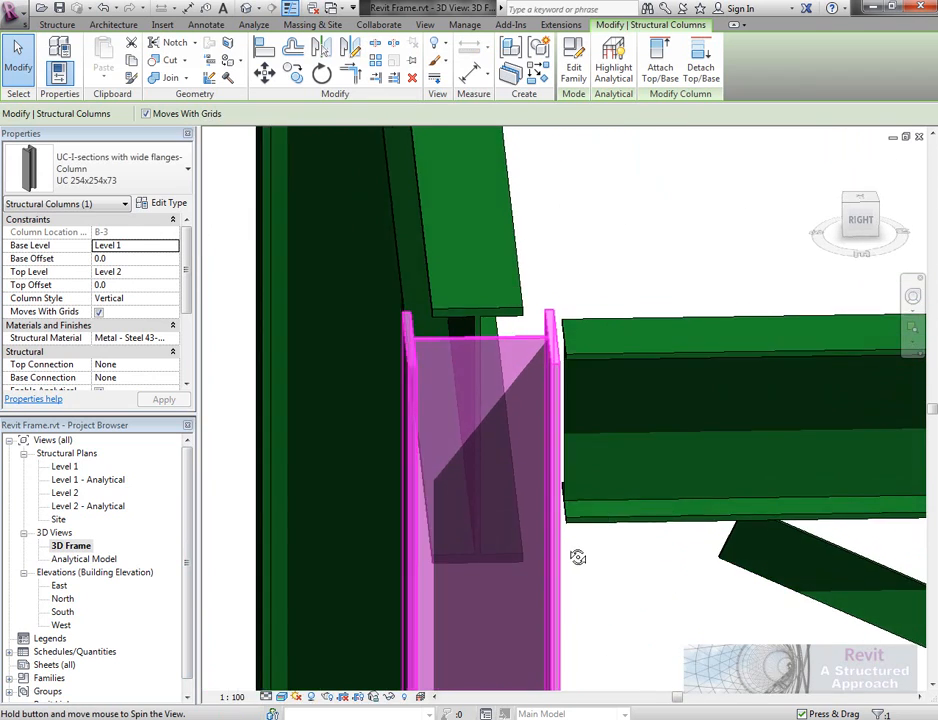
pyautogui.moveTo(578, 557); pyautogui.dragTo(752, 567)
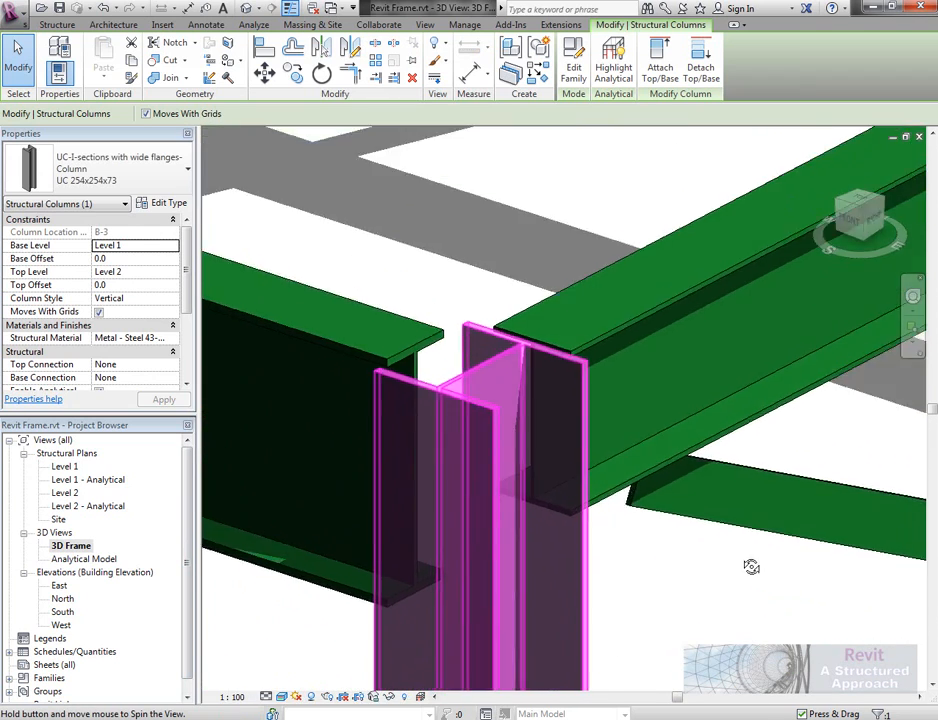
pyautogui.moveTo(752, 567); pyautogui.dragTo(732, 522)
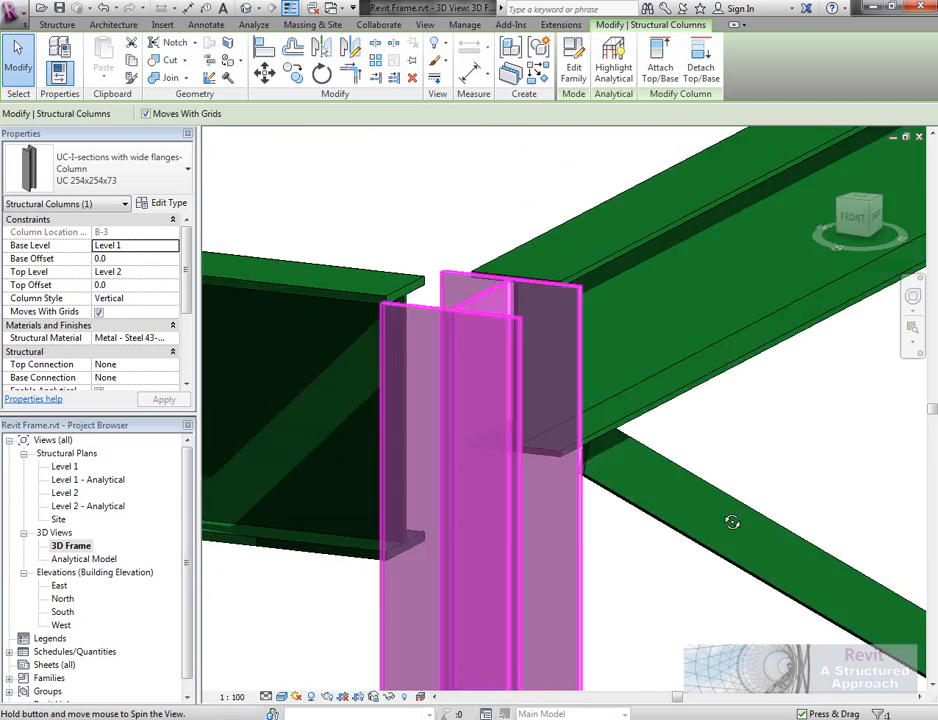
pyautogui.moveTo(733, 522); pyautogui.dragTo(675, 593)
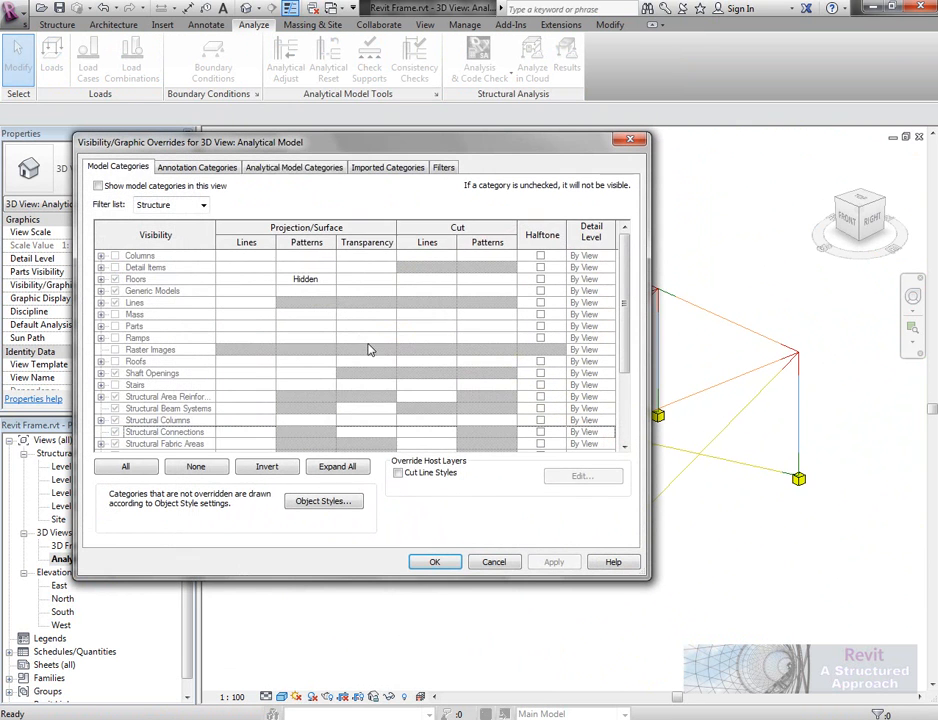
# Enable analytical model categories in Visibility/Graphics to show analytical members and nodes.
pyautogui.click(294, 167)
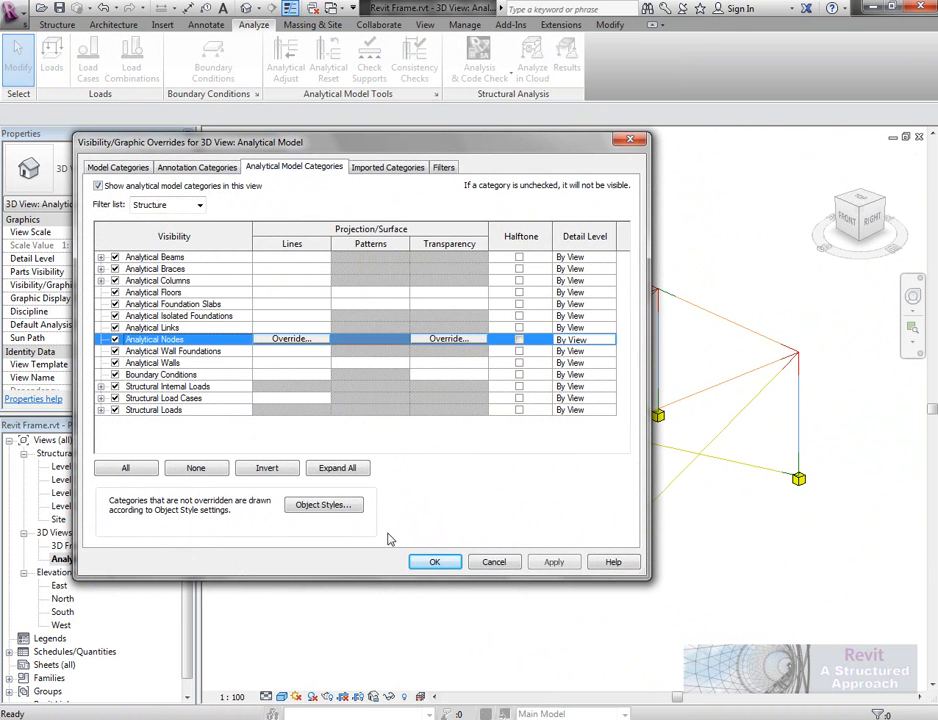
pyautogui.click(434, 561)
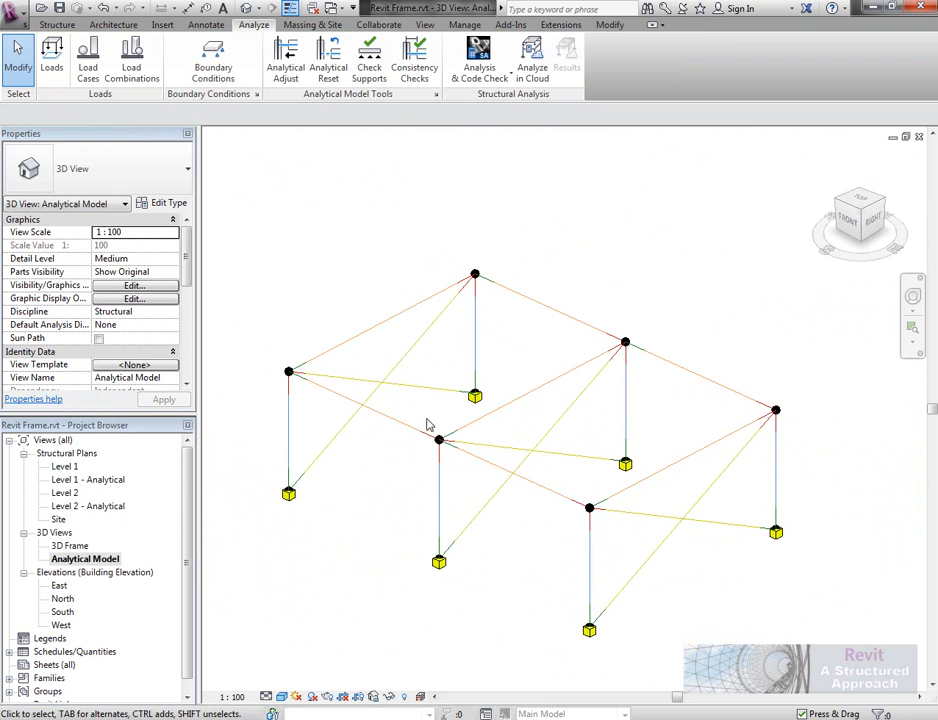
pyautogui.moveTo(481, 572)
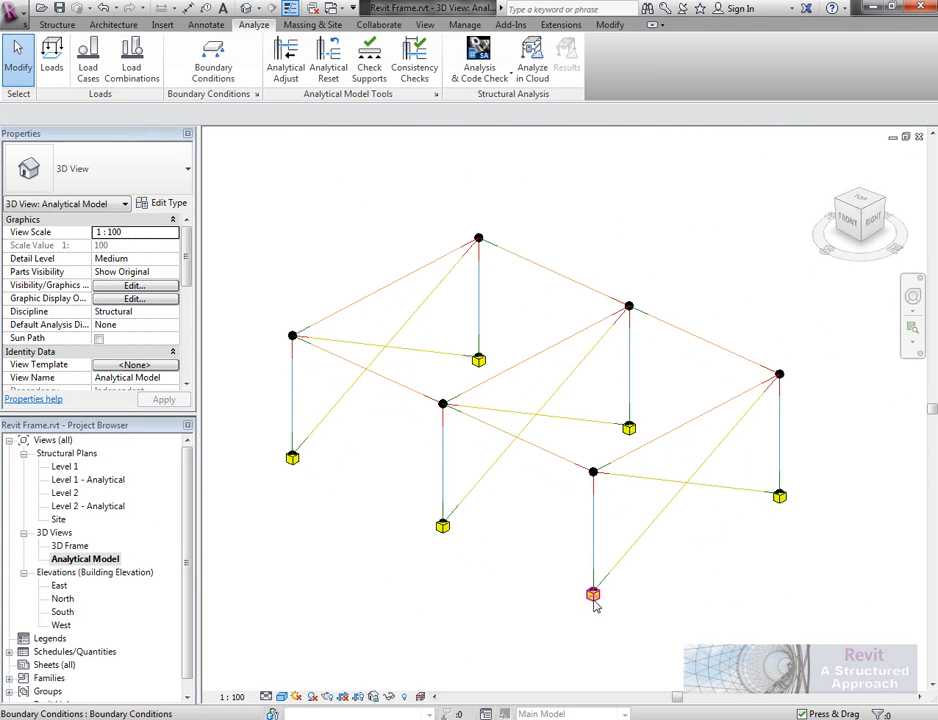
pyautogui.click(593, 595)
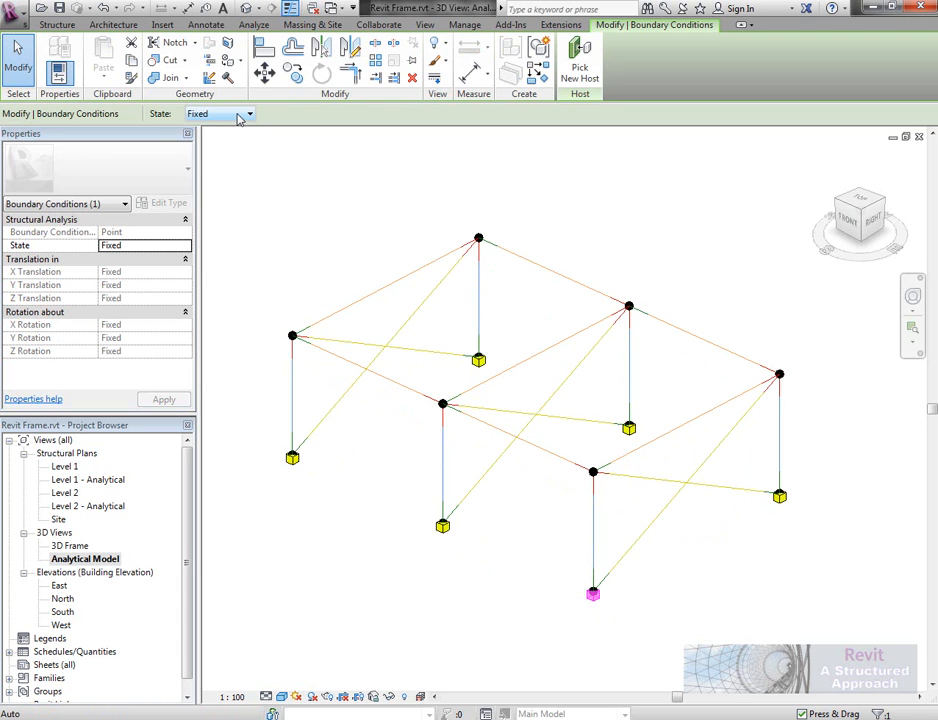
pyautogui.click(247, 113)
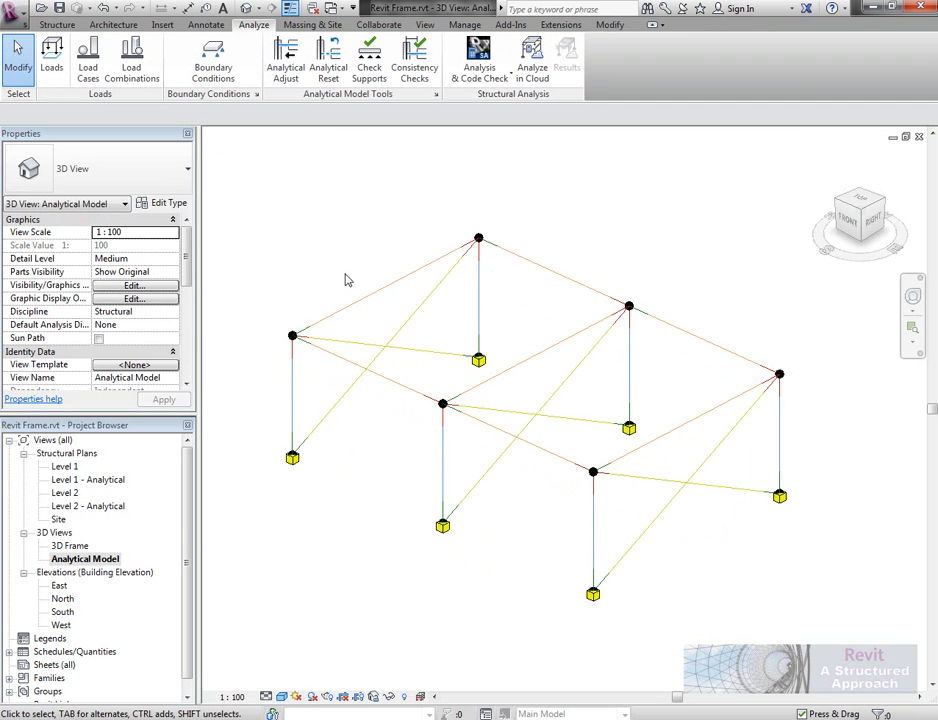
pyautogui.click(479, 58)
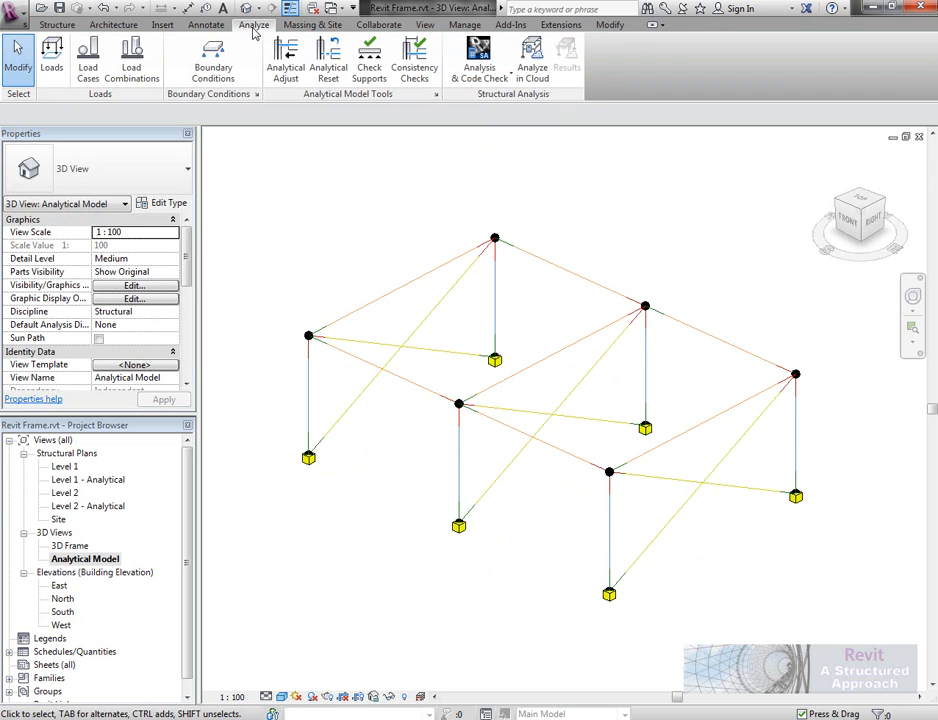
# Launch the Robot Structural Analysis Link from the Analysis & Code Check list.
pyautogui.click(479, 56)
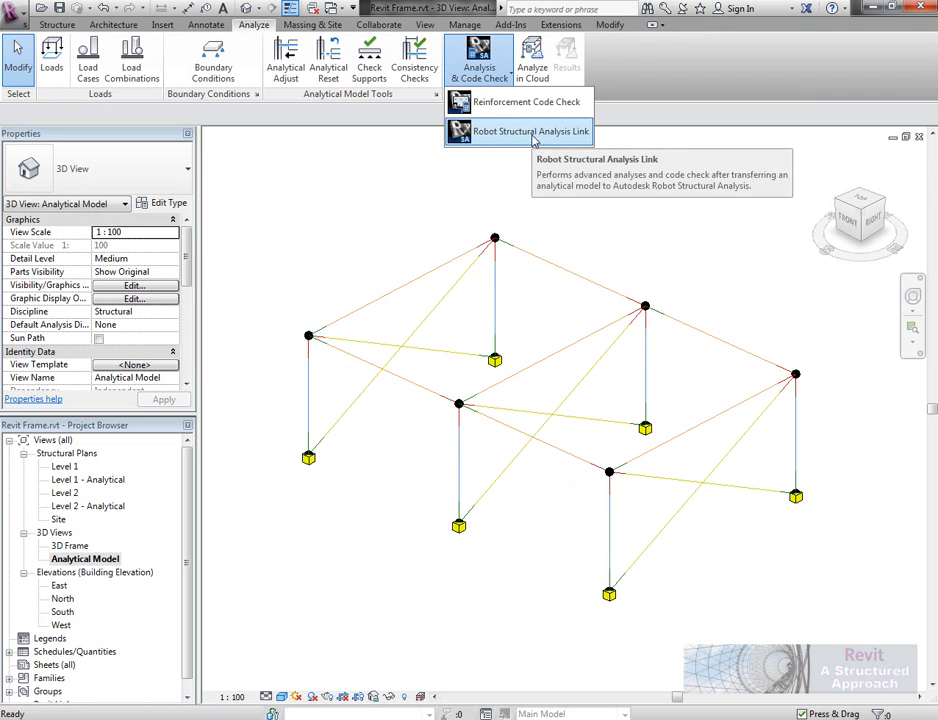
pyautogui.click(531, 131)
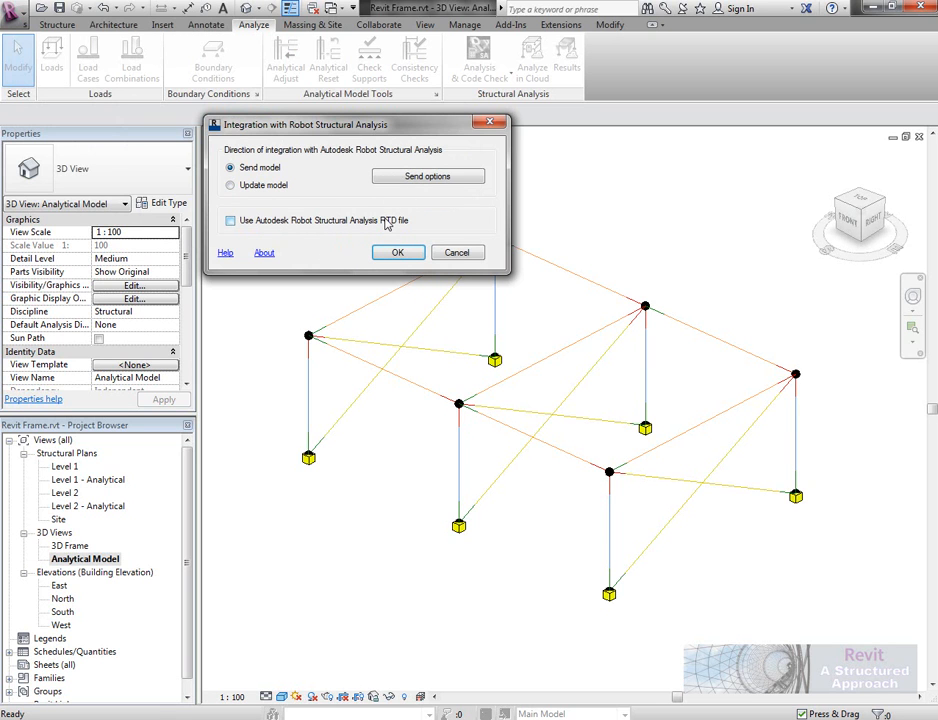
pyautogui.click(427, 176)
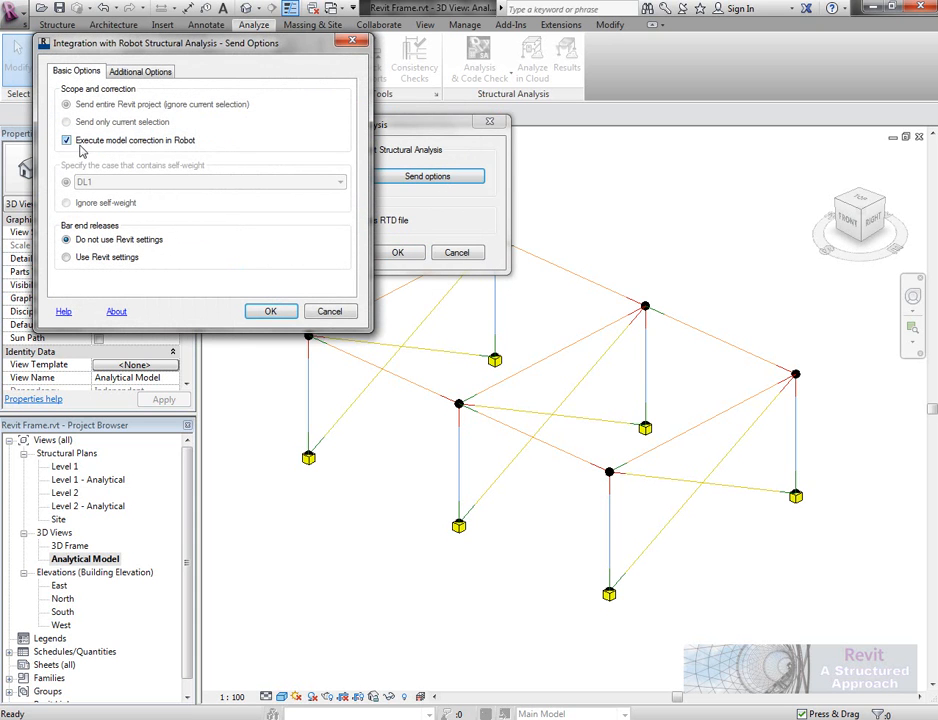
pyautogui.moveTo(164, 150)
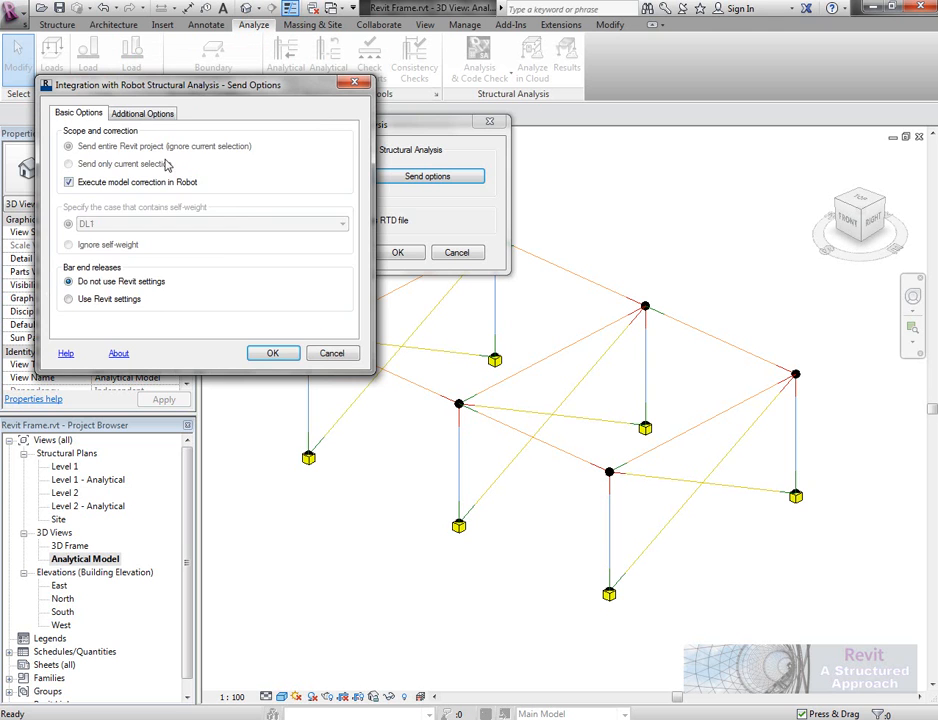
pyautogui.click(167, 111)
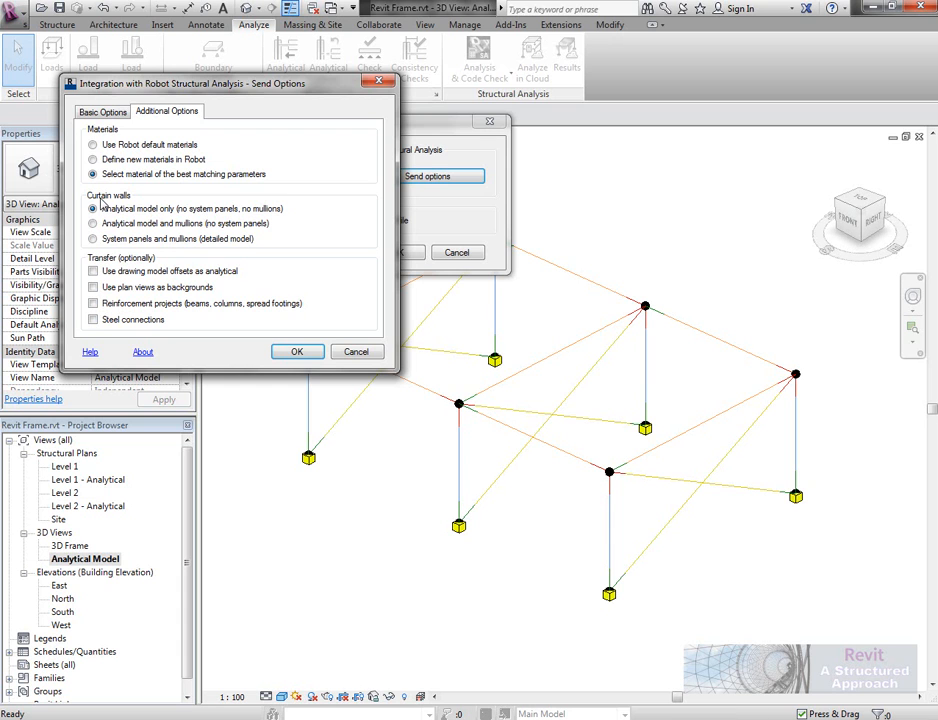
pyautogui.click(93, 287)
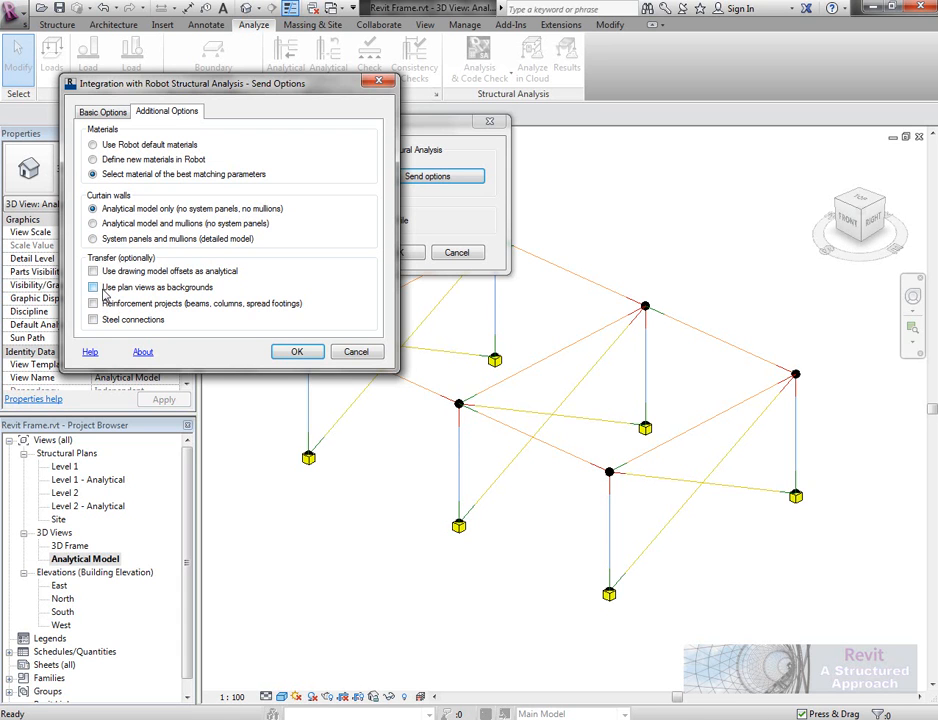
pyautogui.click(93, 271)
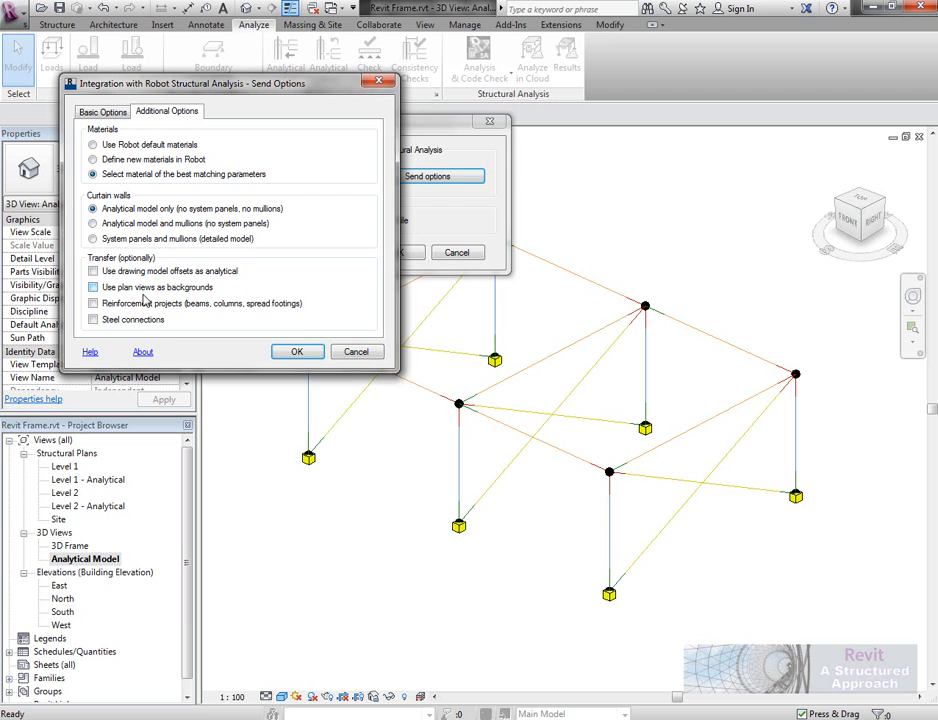
pyautogui.click(296, 351)
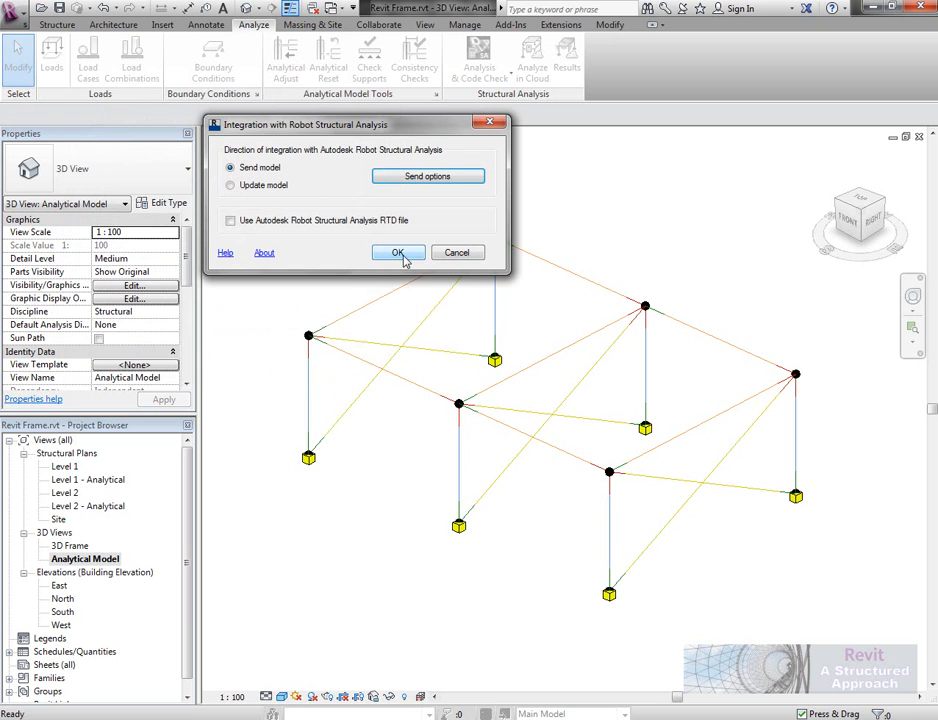
# Send the analytical model to Robot and decline viewing the warnings report.
pyautogui.click(398, 252)
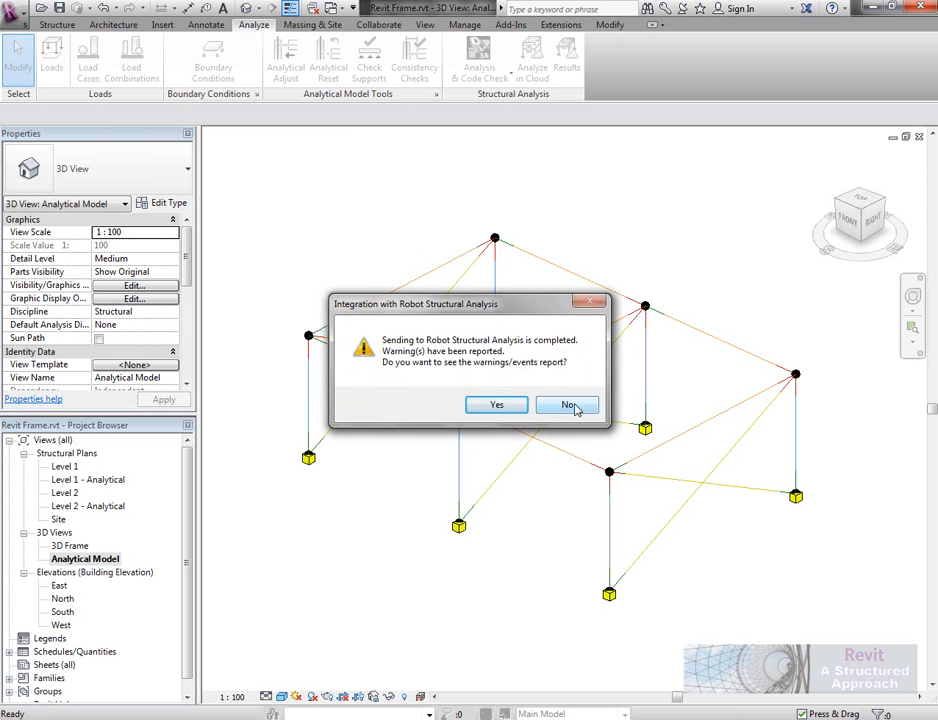
pyautogui.click(568, 405)
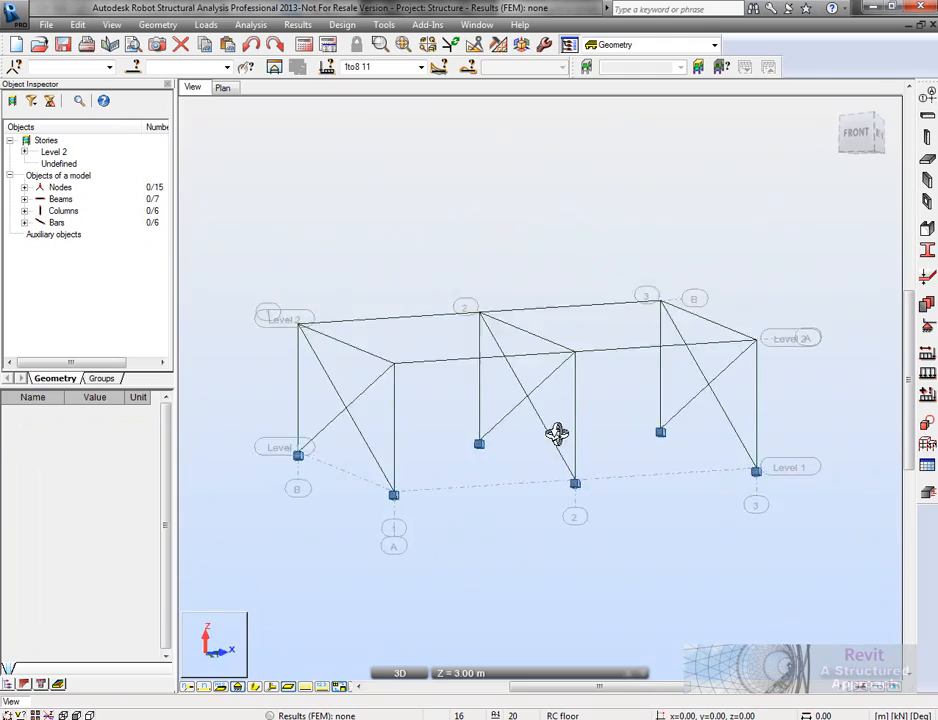
# Orbit and zoom the imported frame in Robot to inspect a column-beam junction.
pyautogui.moveTo(557, 433); pyautogui.dragTo(547, 497)
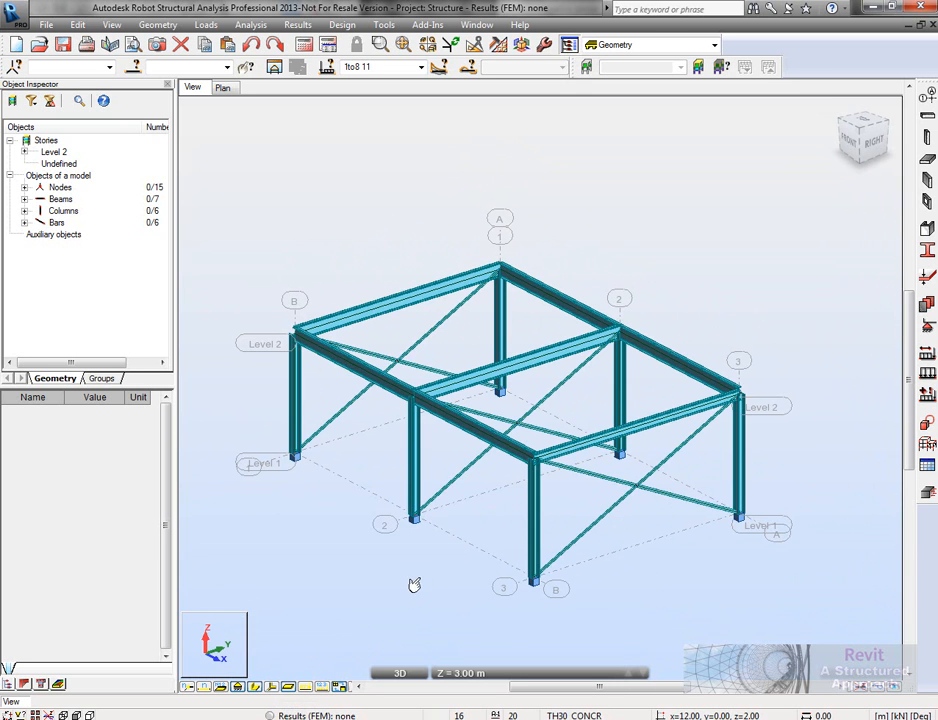
pyautogui.scroll(3)
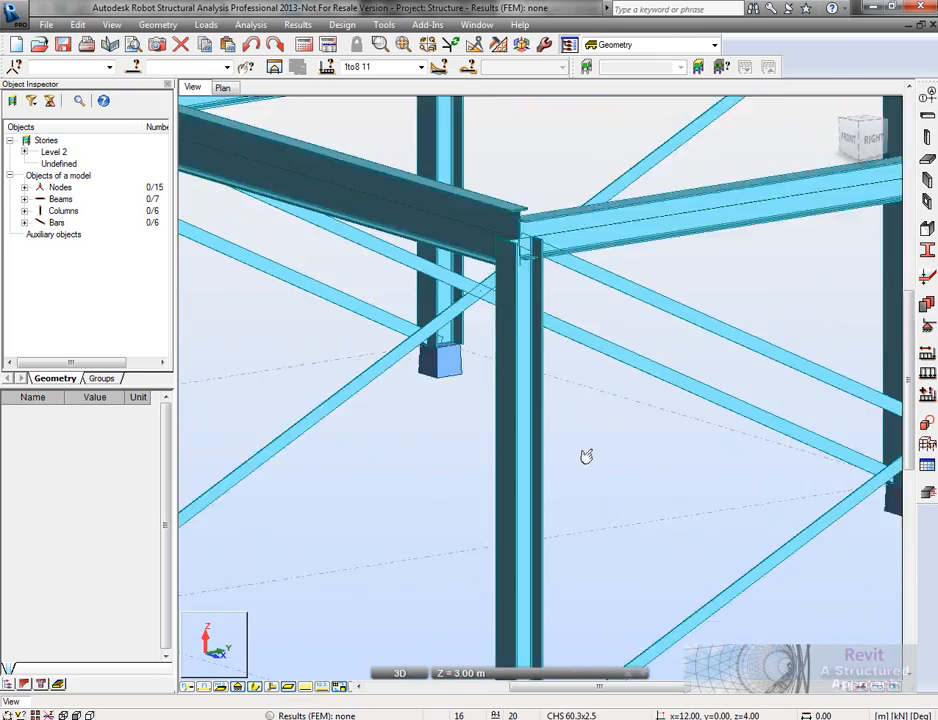
pyautogui.moveTo(586, 456); pyautogui.dragTo(593, 447)
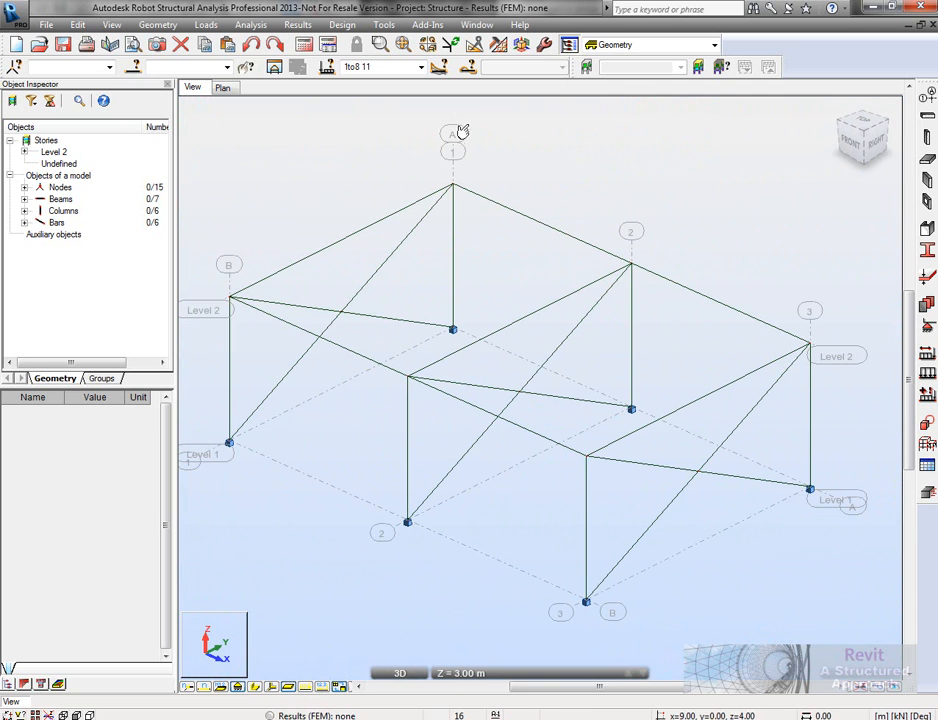
pyautogui.click(713, 44)
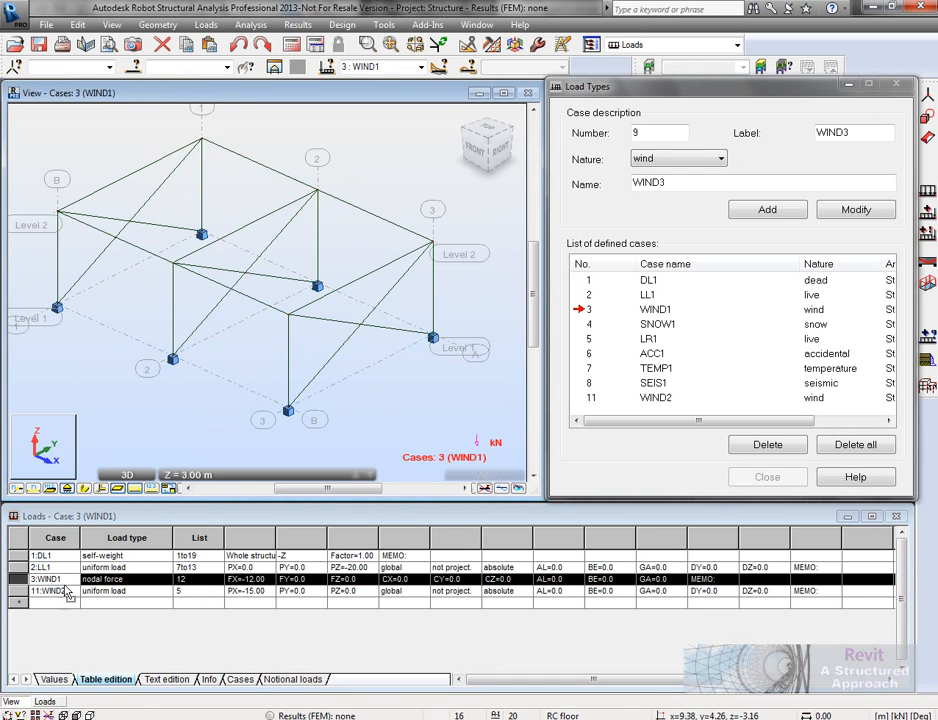
# Review the WIND2, WIND1 and all simple load cases on the frame, then run calculations.
pyautogui.click(655, 397)
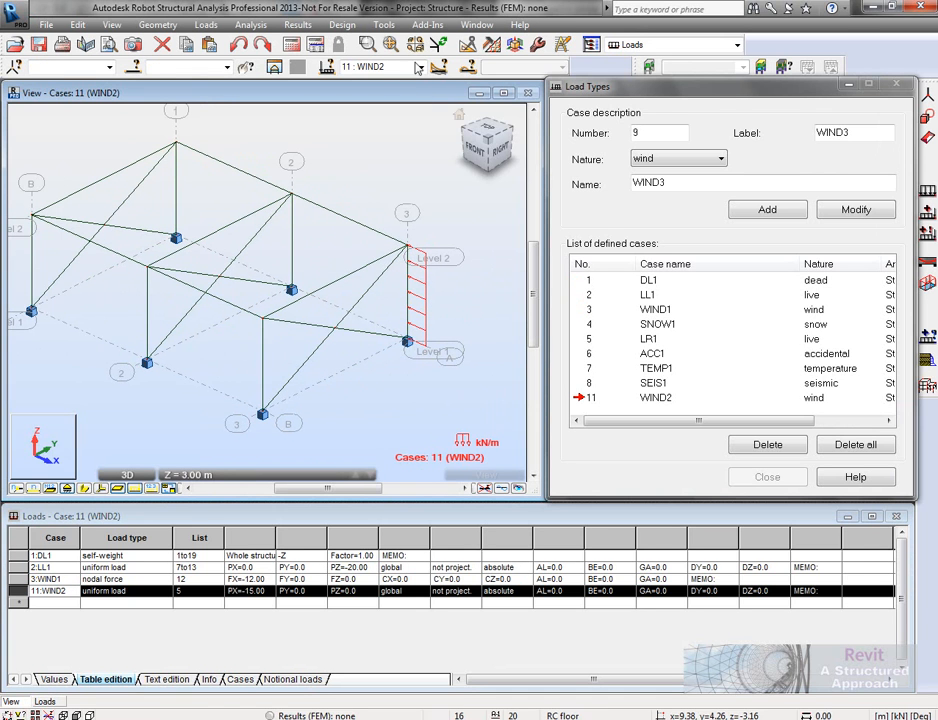
pyautogui.click(438, 67)
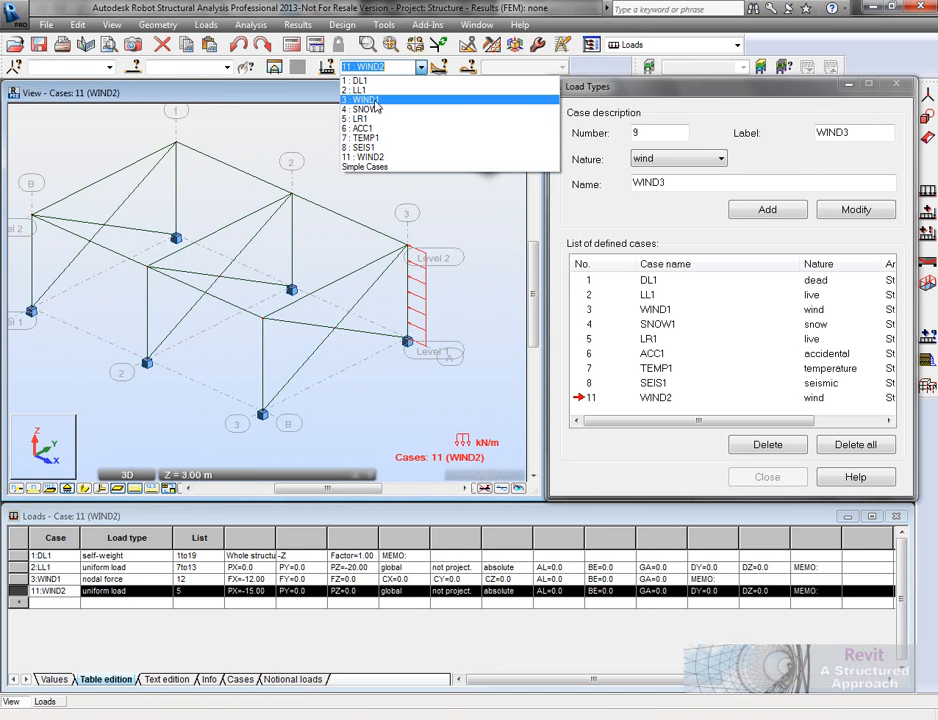
pyautogui.click(362, 99)
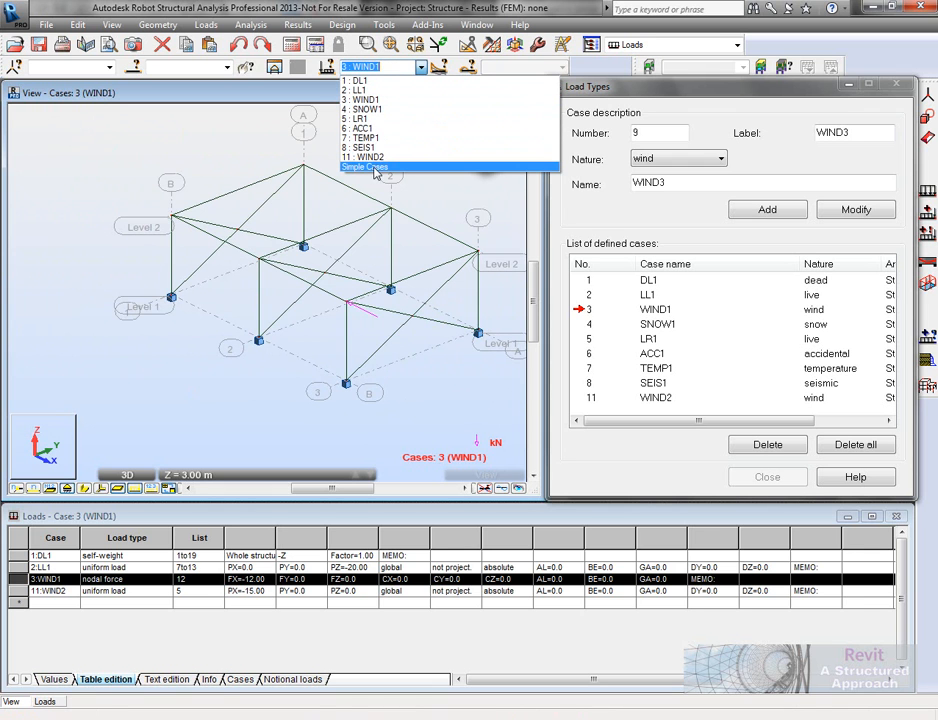
pyautogui.click(364, 167)
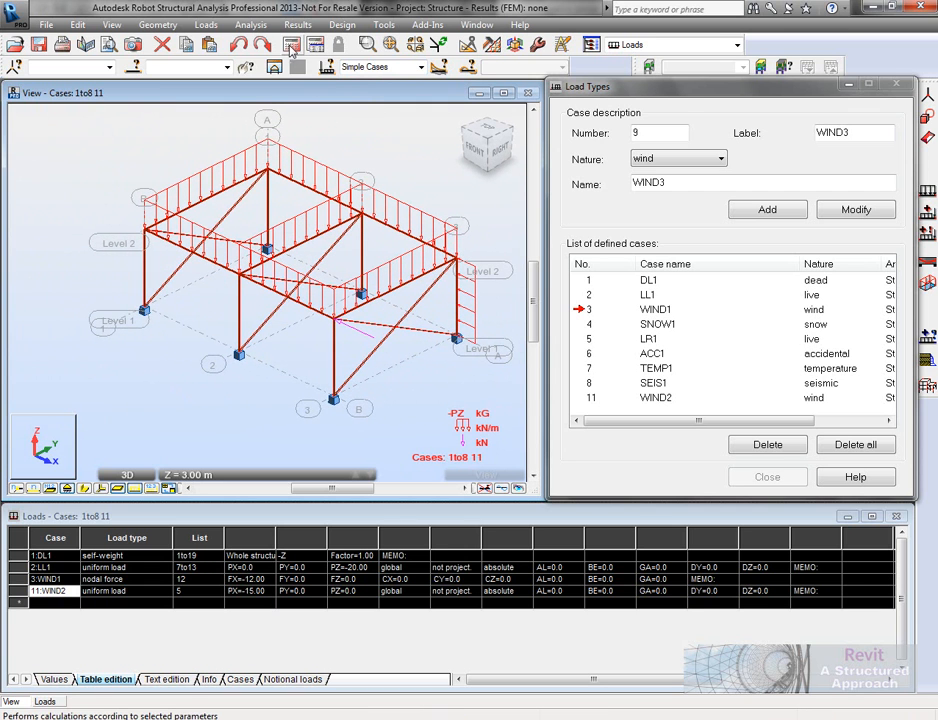
pyautogui.click(291, 44)
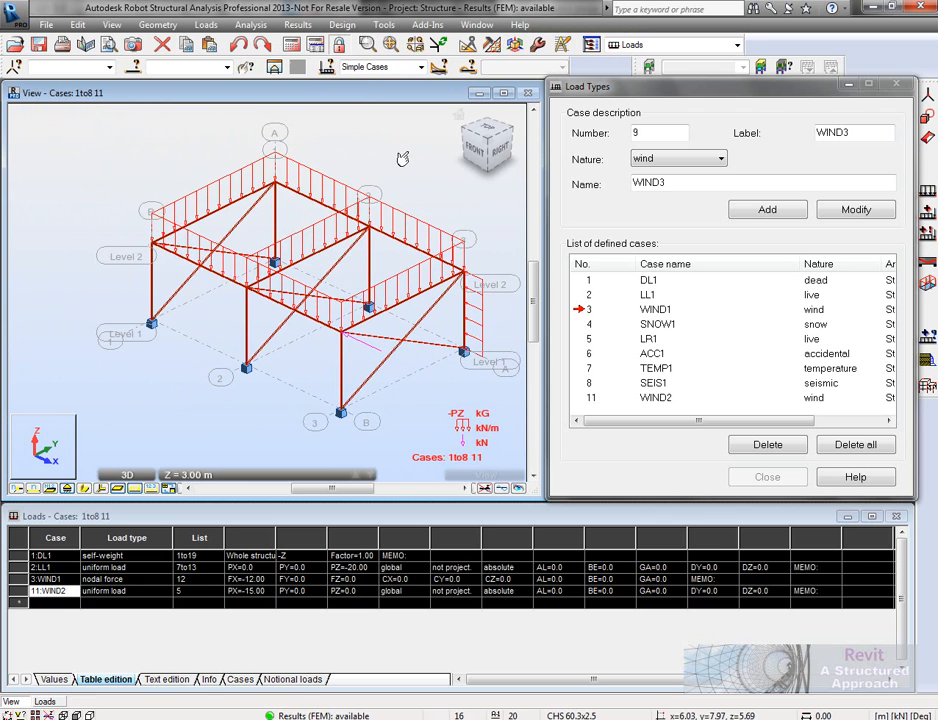
pyautogui.click(737, 44)
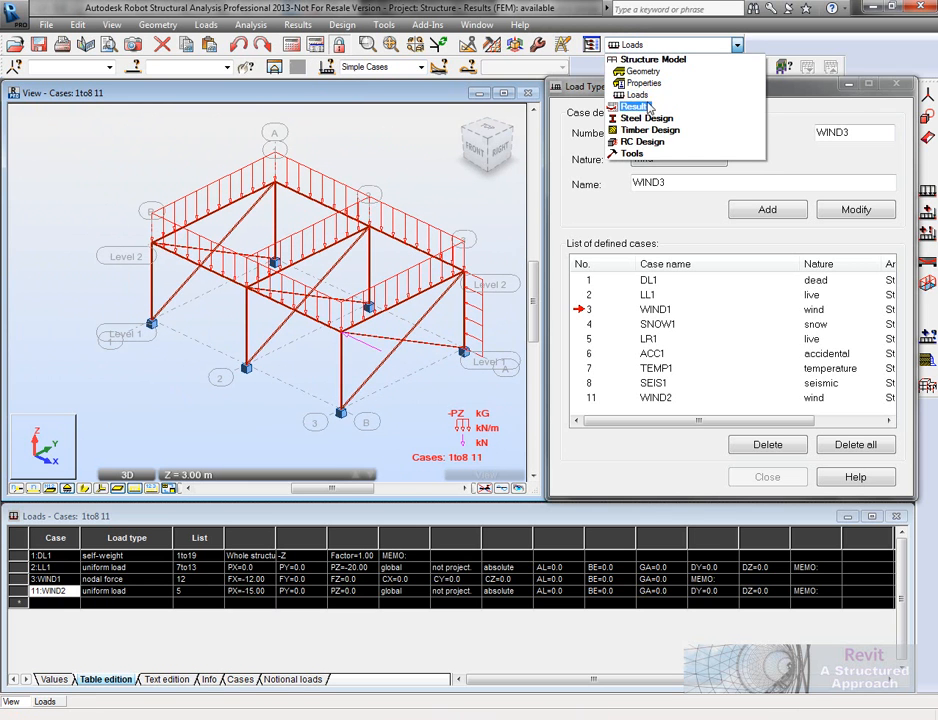
# Show My bending moment diagrams for all load cases in the Results layout.
pyautogui.click(635, 107)
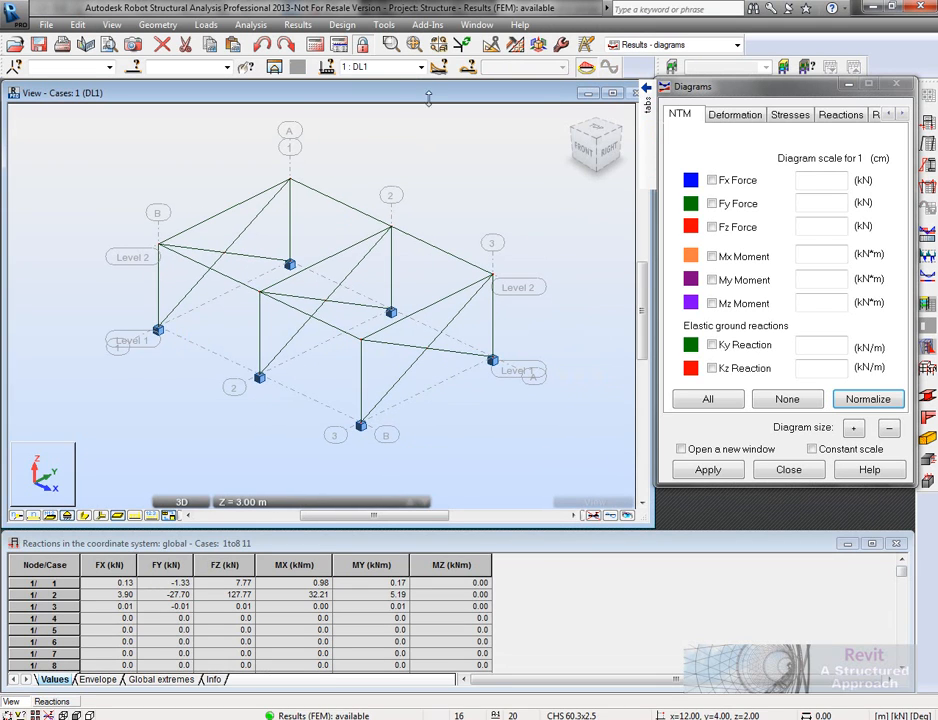
pyautogui.click(375, 67)
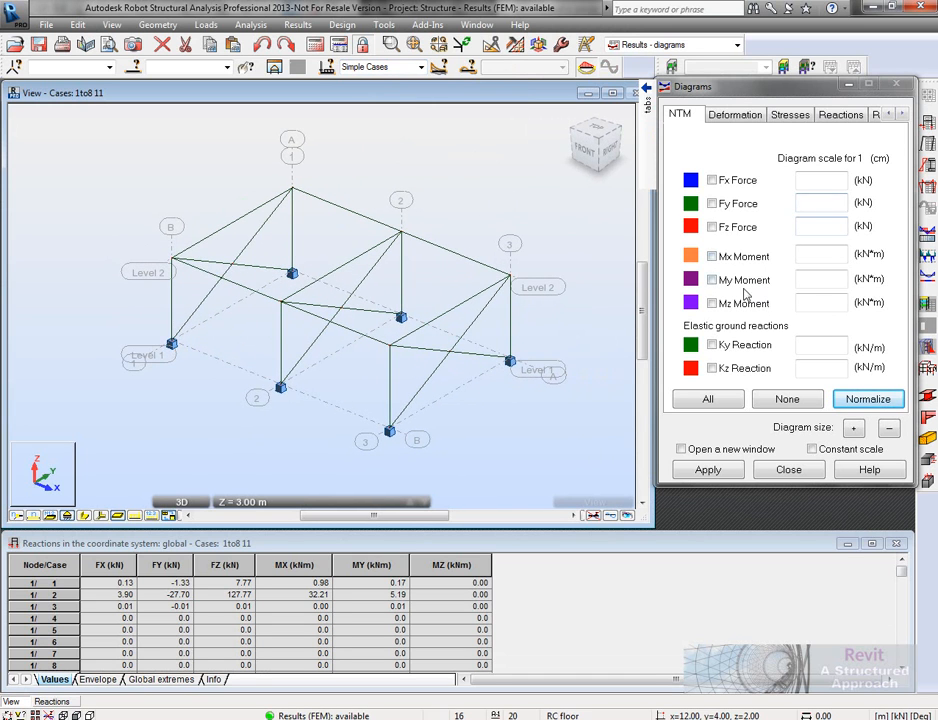
pyautogui.click(712, 280)
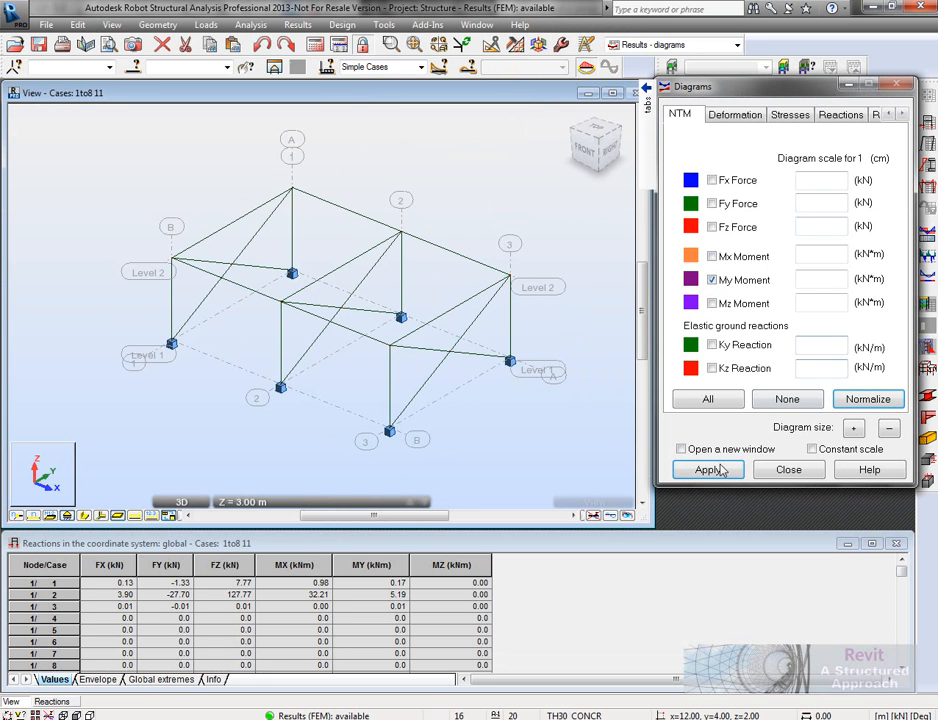
pyautogui.click(707, 469)
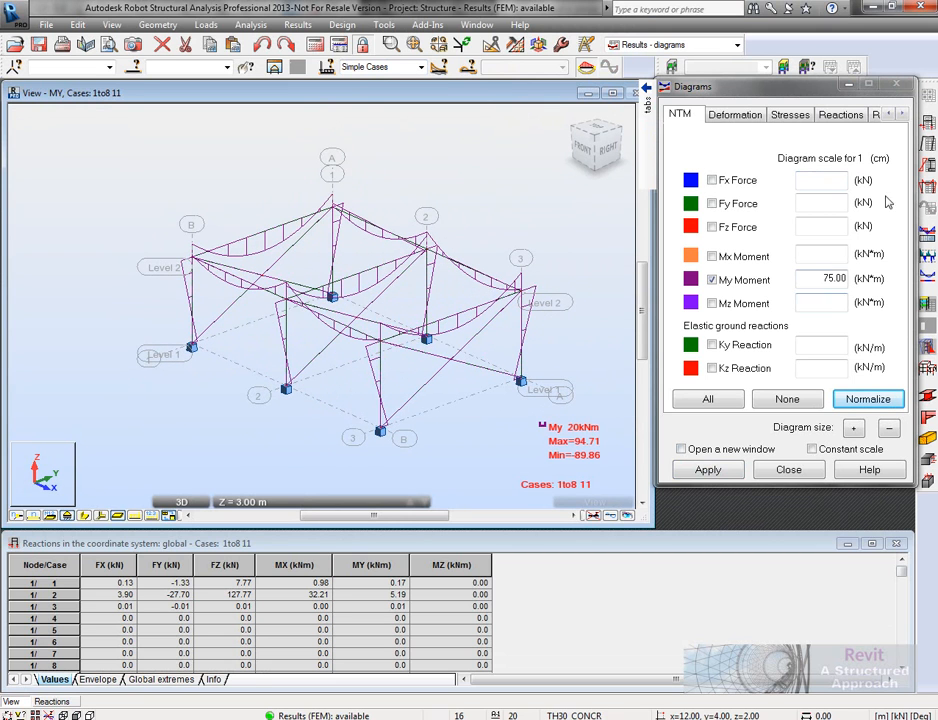
# Fill the My moment diagram solidly and label its local extreme values.
pyautogui.click(820, 114)
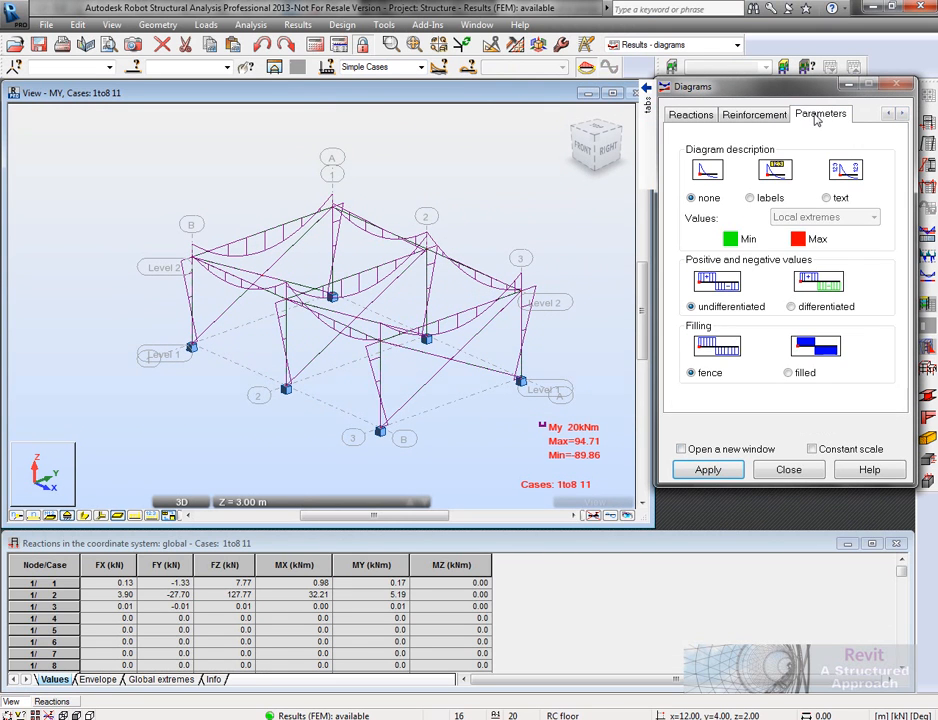
pyautogui.click(789, 372)
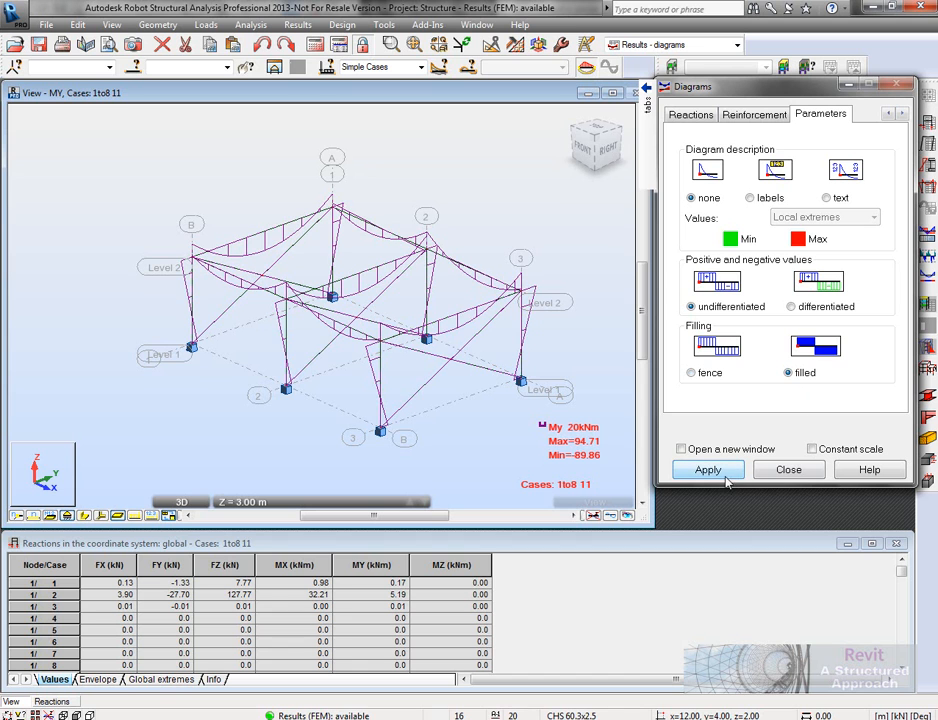
pyautogui.click(707, 470)
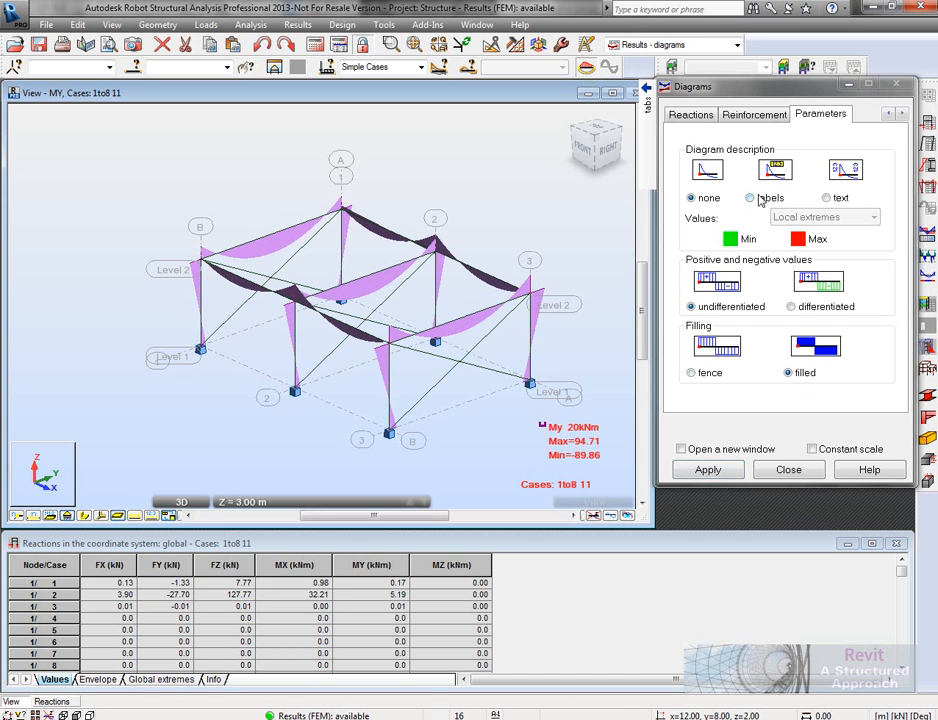
pyautogui.click(750, 197)
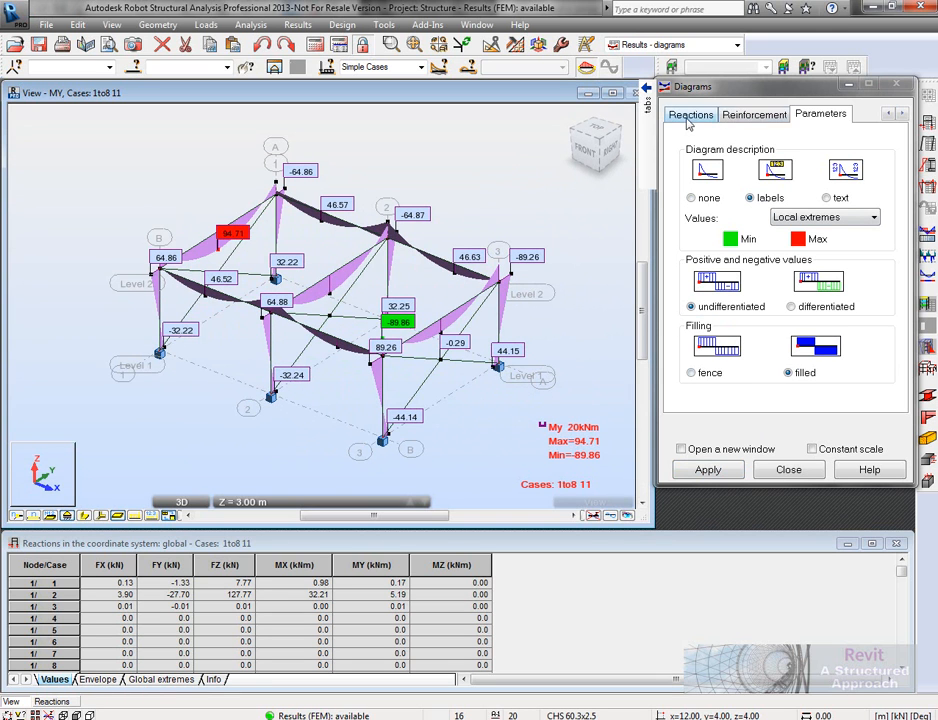
pyautogui.click(734, 114)
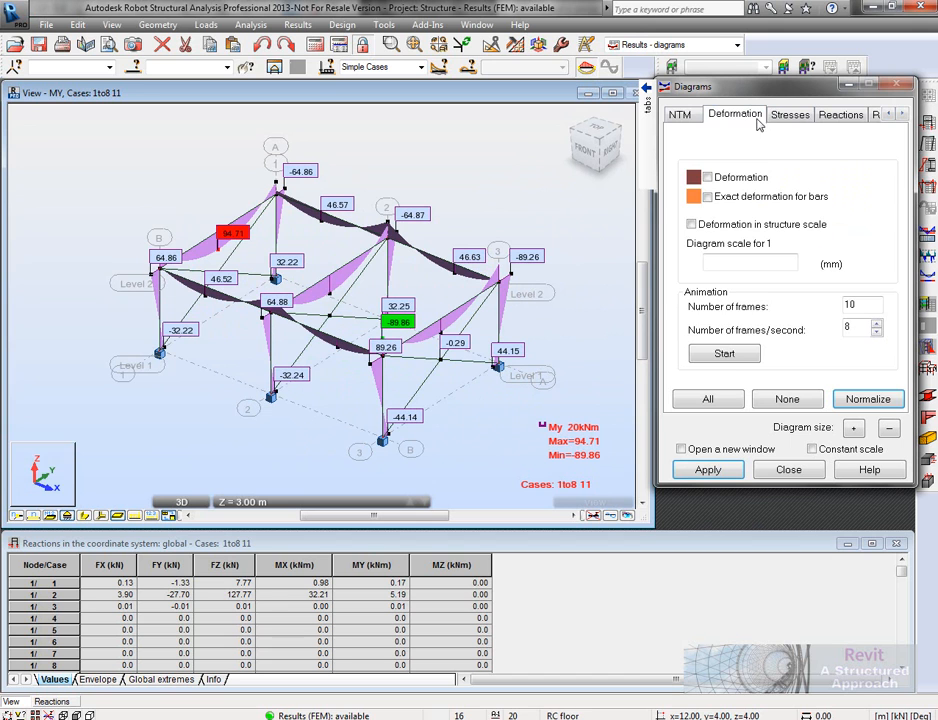
# Clear the moment diagram and switch off the deformed shape display.
pyautogui.click(789, 114)
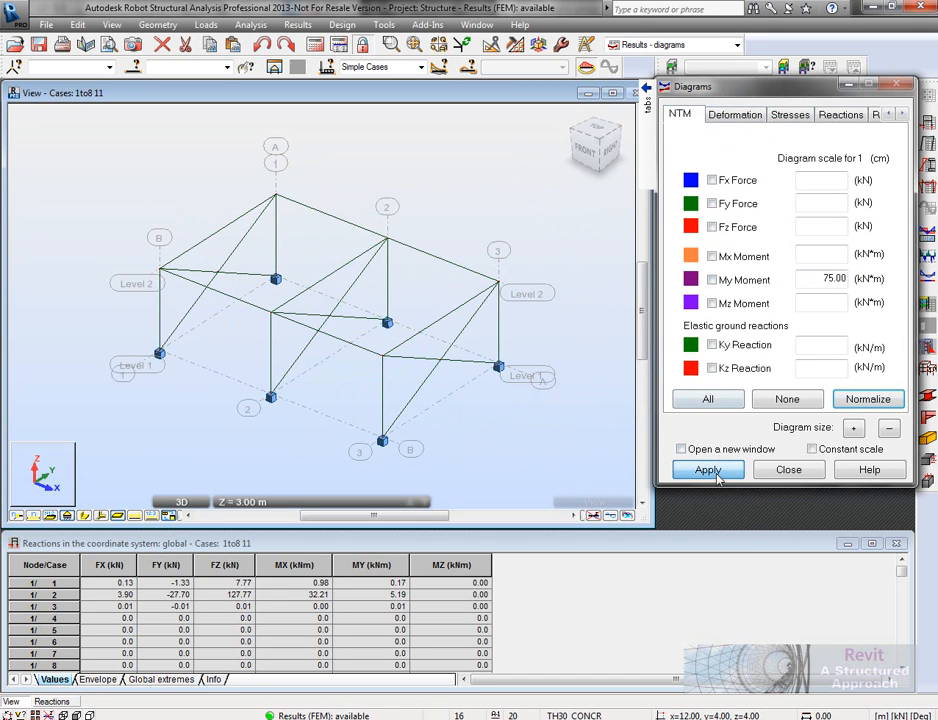
pyautogui.click(735, 114)
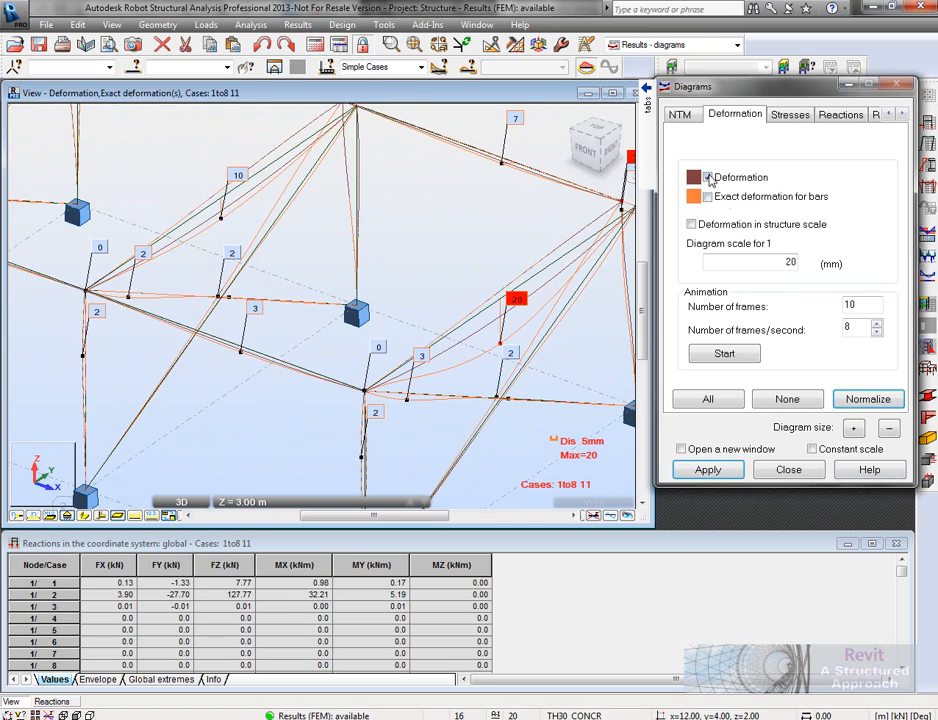
pyautogui.click(708, 177)
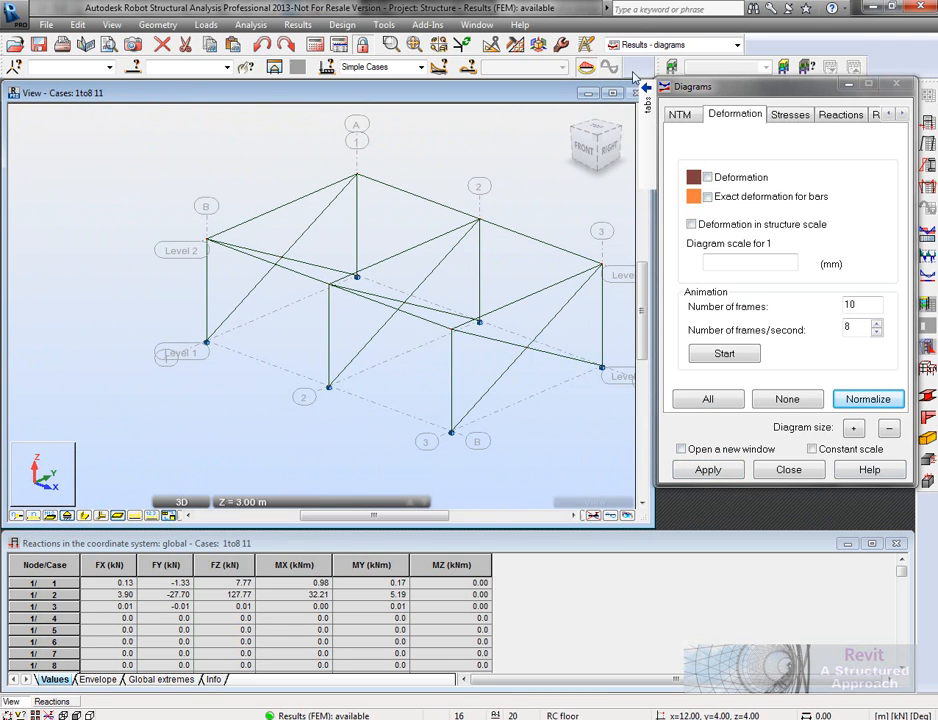
pyautogui.click(737, 44)
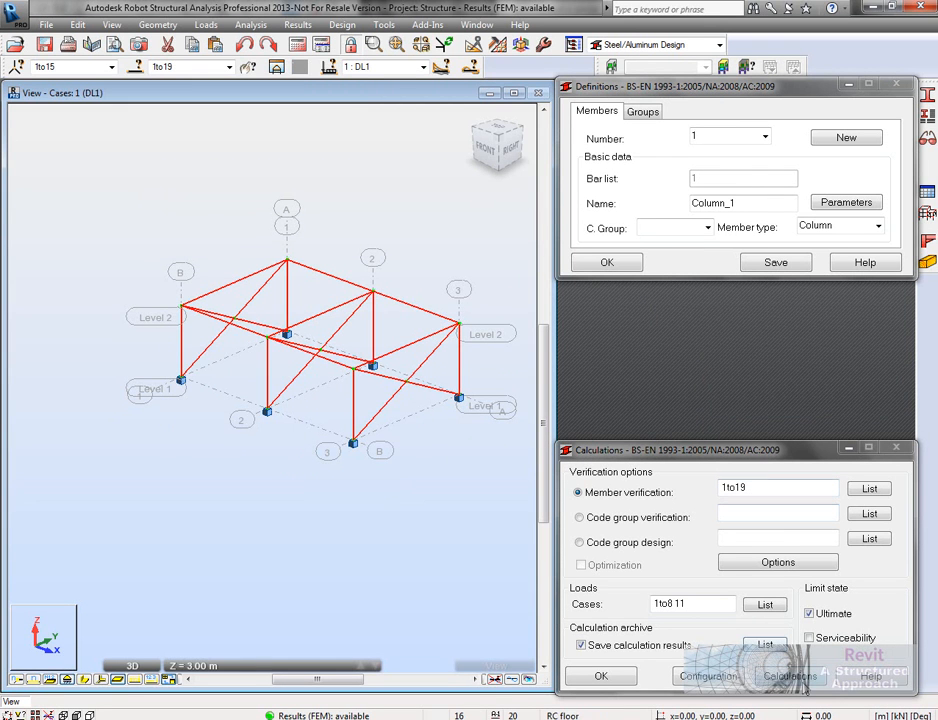
# Run the steel check on bars 1to19, dismiss Beam_9's failing results, and archive them.
pyautogui.click(789, 676)
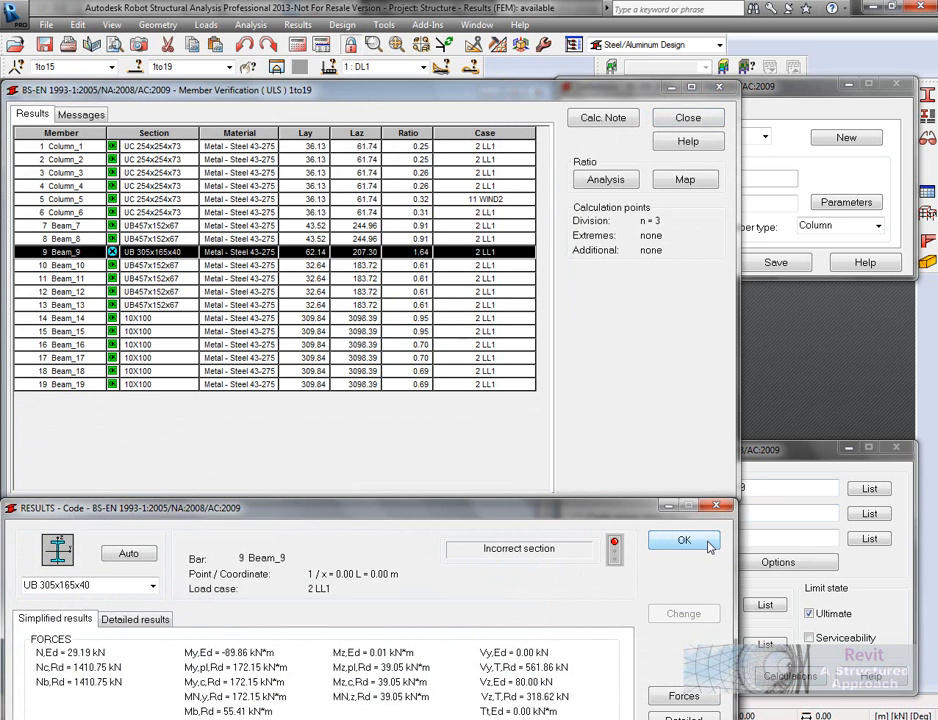
pyautogui.click(684, 540)
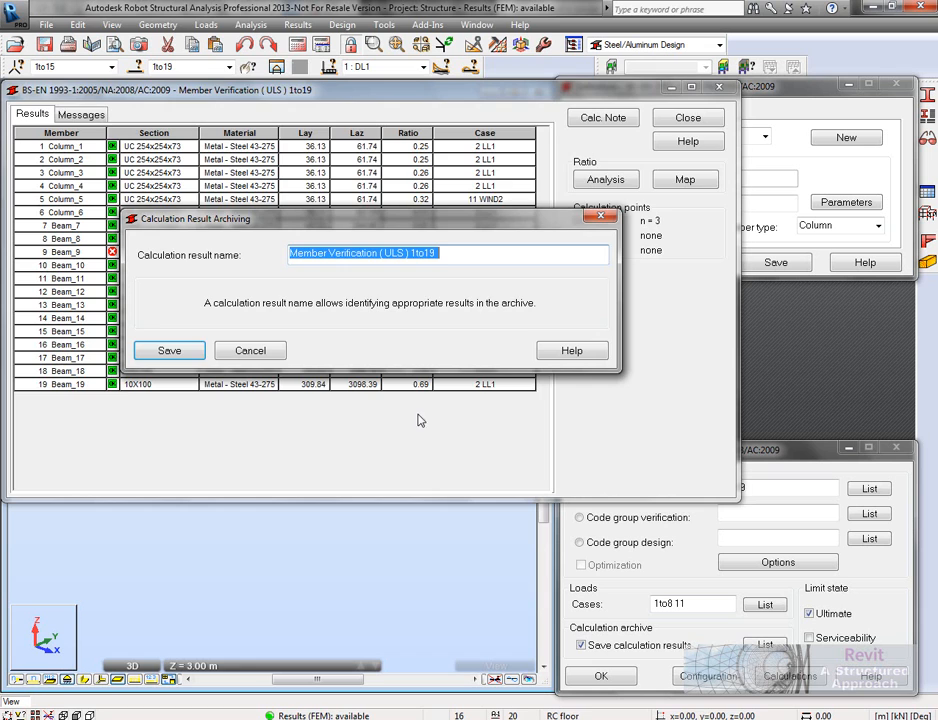
pyautogui.click(169, 350)
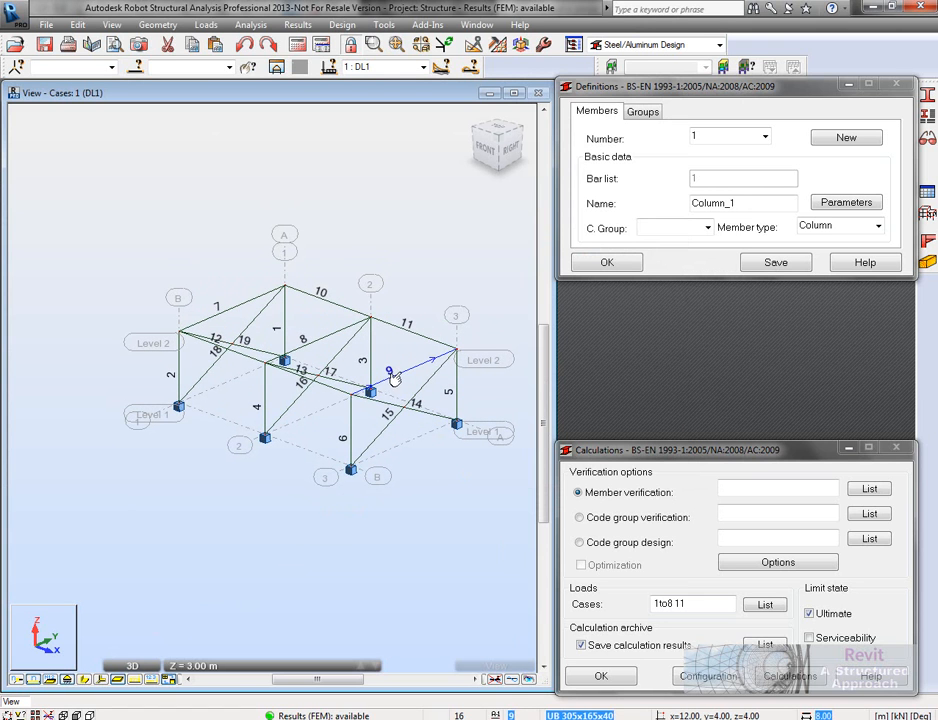
# Assign Beam_9 the UB457x152x67 section, accept the data-change warning, and enter bars 1to19.
pyautogui.rightClick(390, 375)
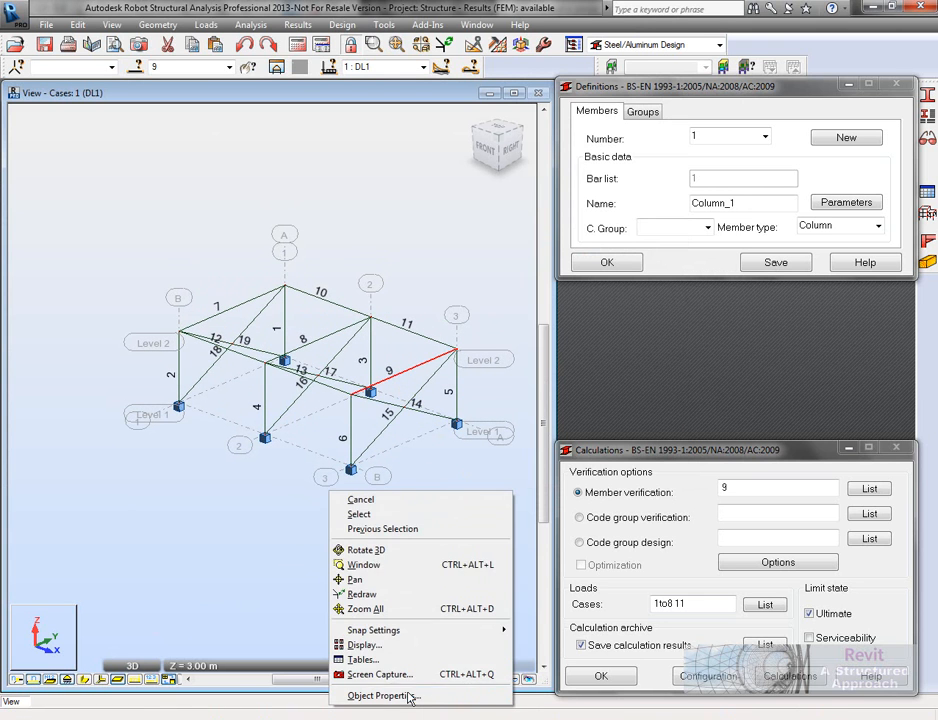
pyautogui.click(383, 695)
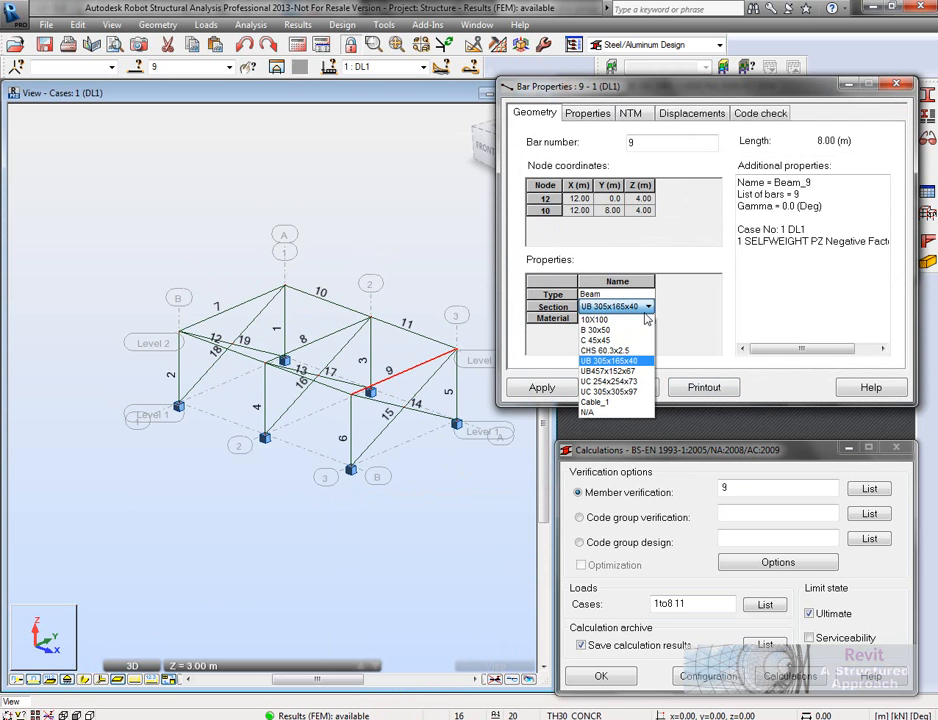
pyautogui.click(610, 360)
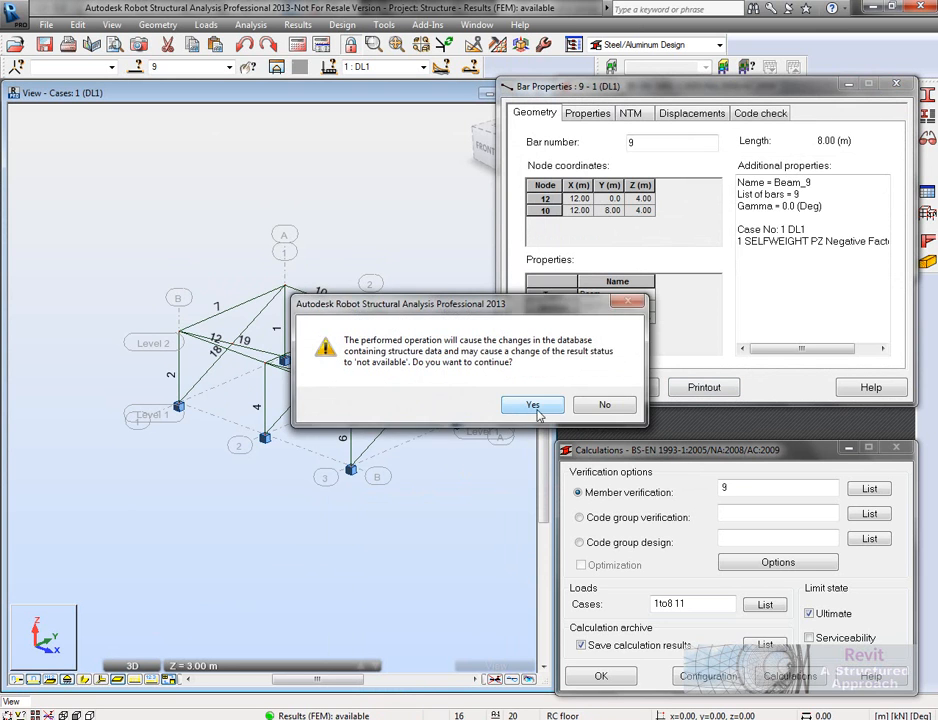
pyautogui.click(532, 404)
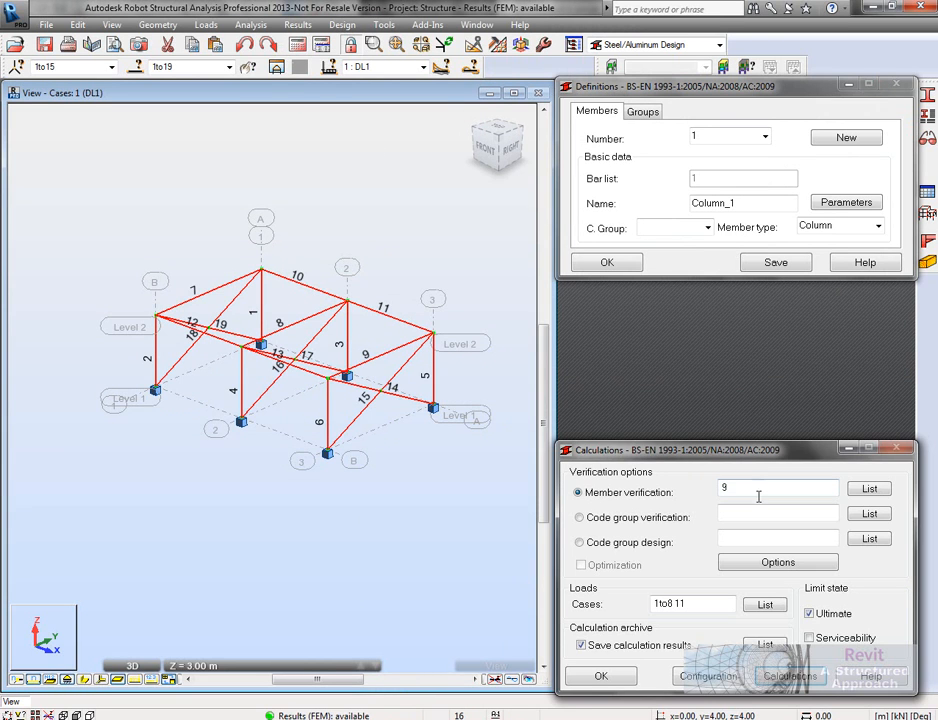
pyautogui.write('1to19')
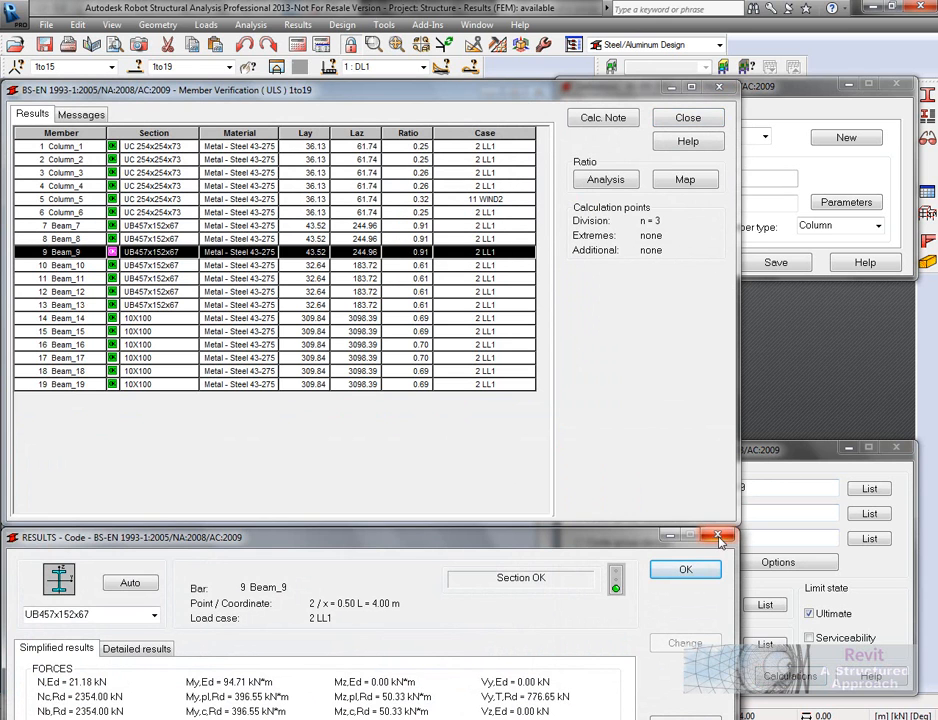
# Close the Beam_9 results and show the code-check ratio chart for bars 1to19.
pyautogui.click(719, 537)
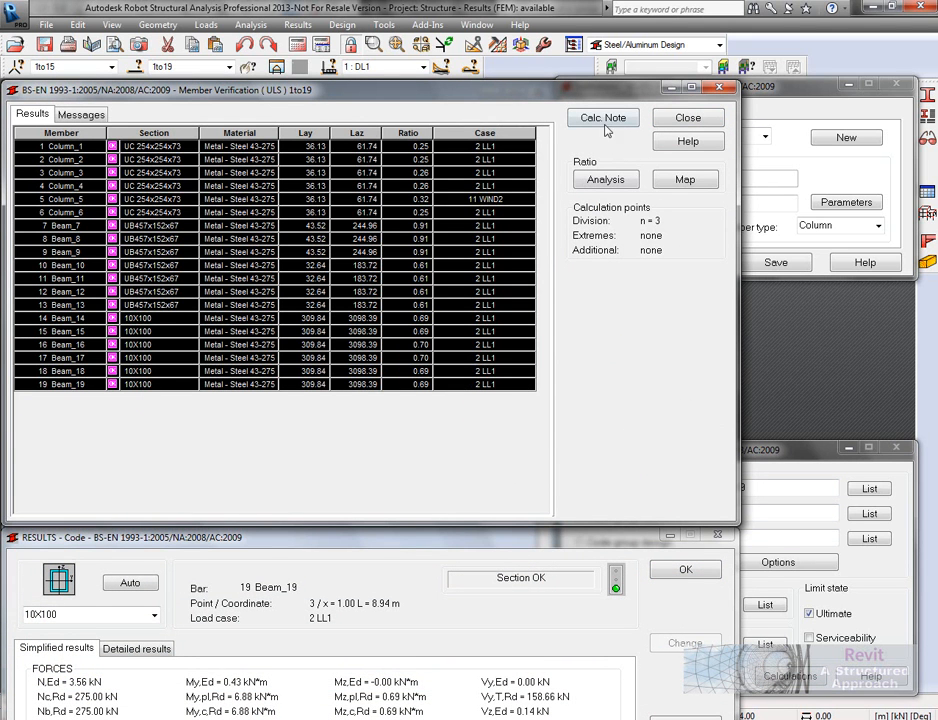
pyautogui.click(602, 118)
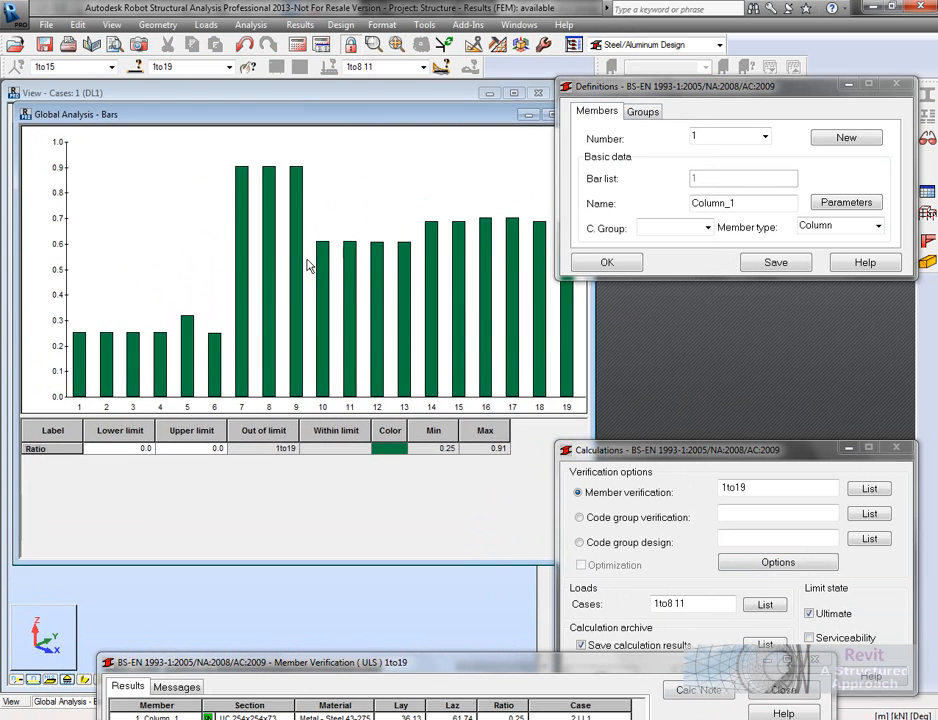
# Redraw the Global Analysis ratio chart as 3D bars, then close it.
pyautogui.rightClick(308, 265)
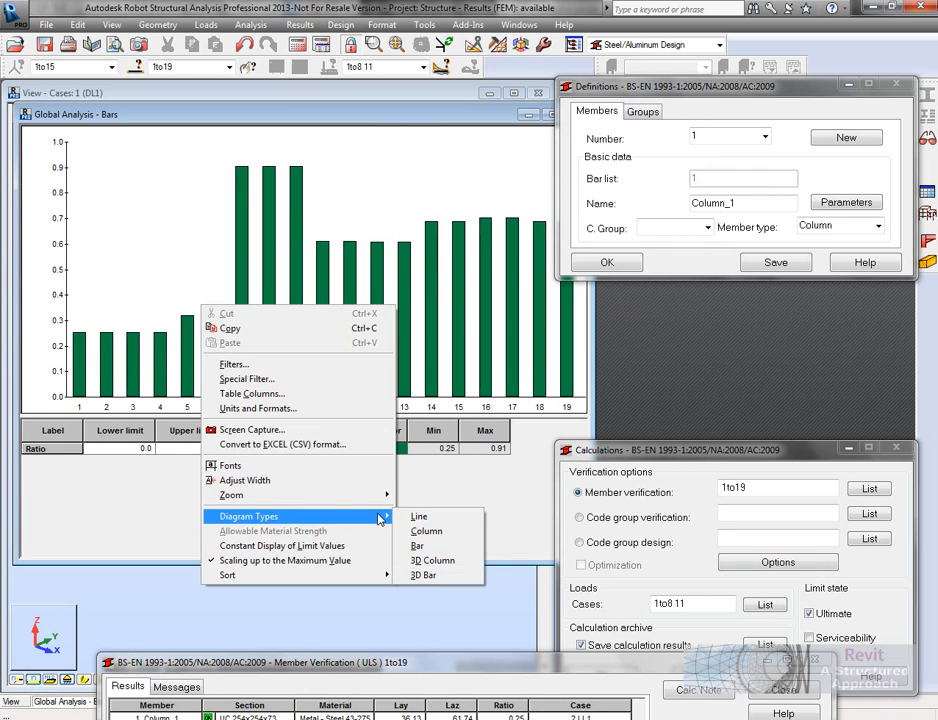
pyautogui.click(426, 530)
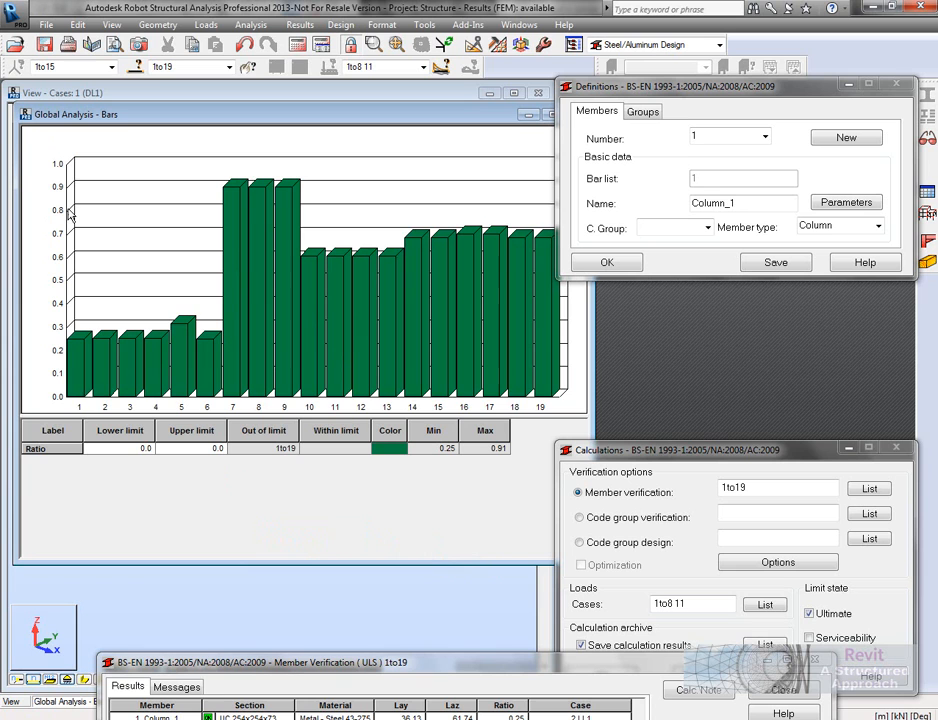
pyautogui.moveTo(85, 170)
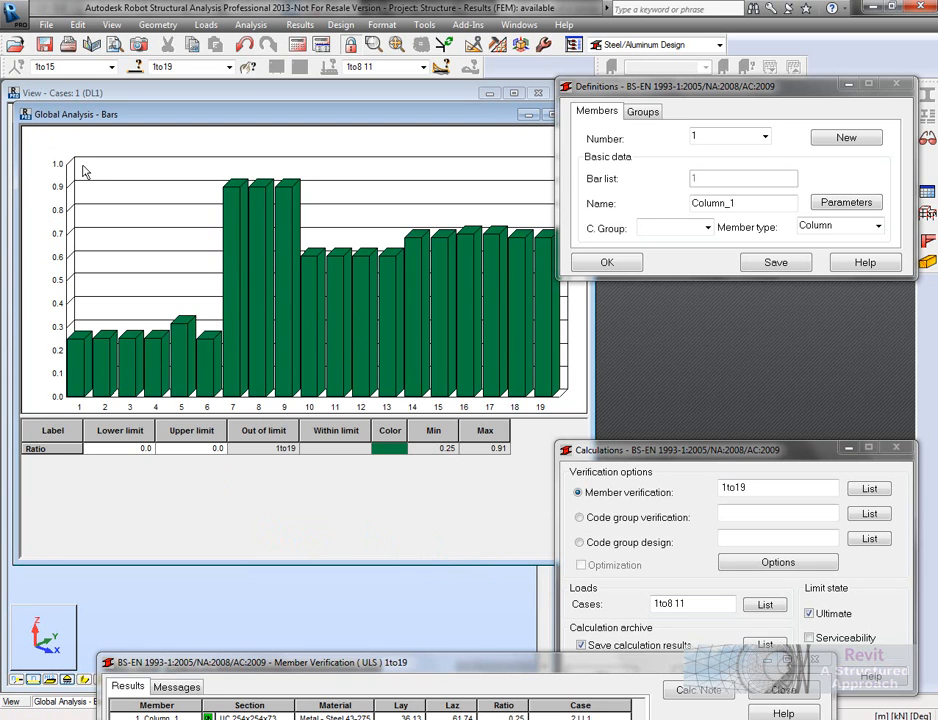
pyautogui.moveTo(102, 367)
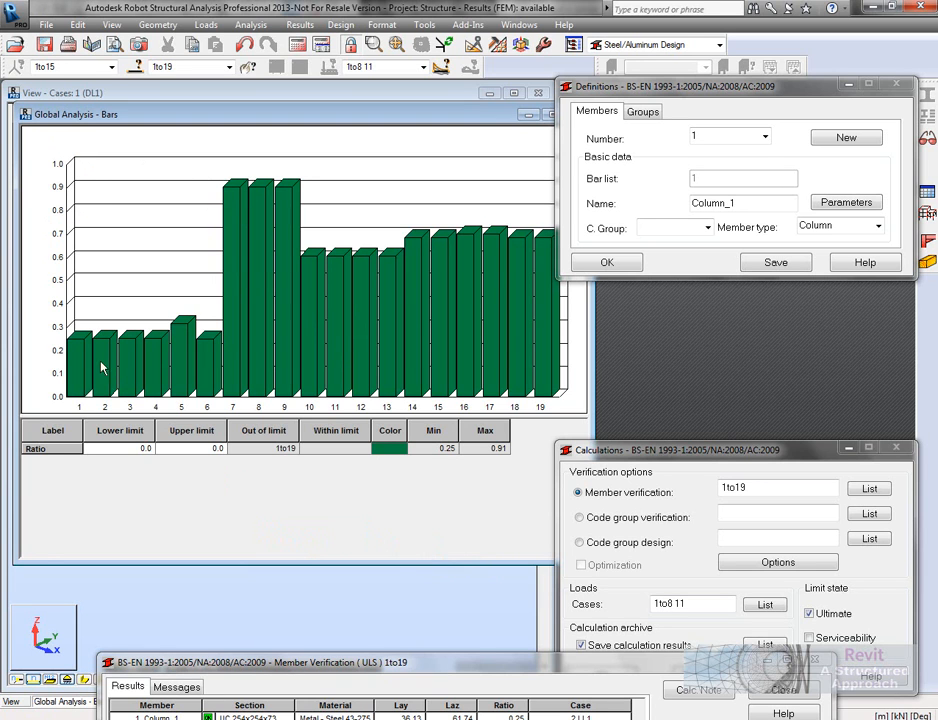
pyautogui.moveTo(147, 363)
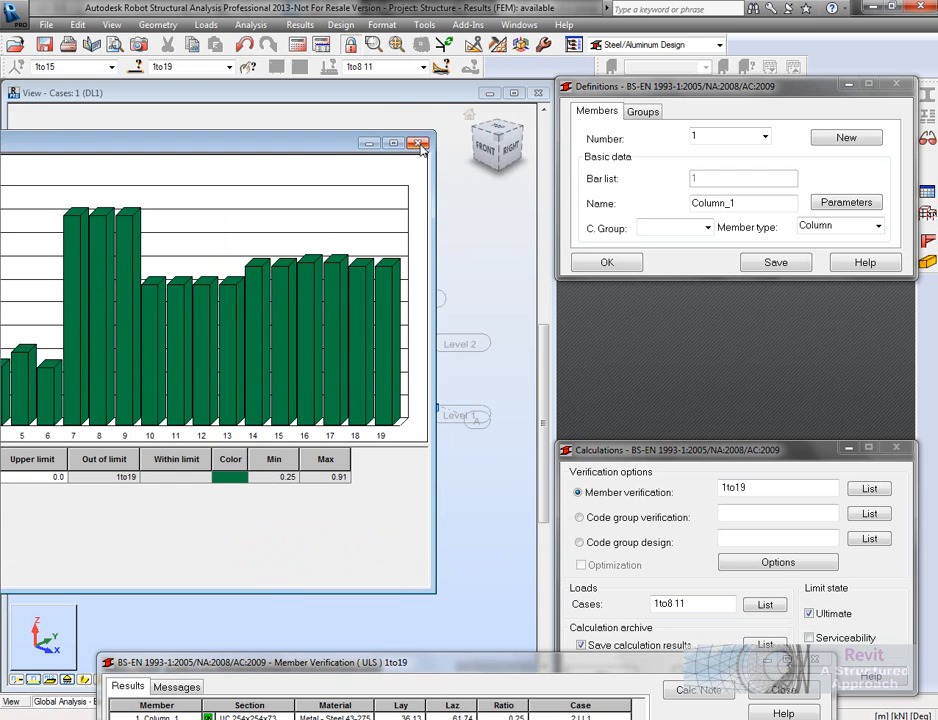
pyautogui.click(418, 143)
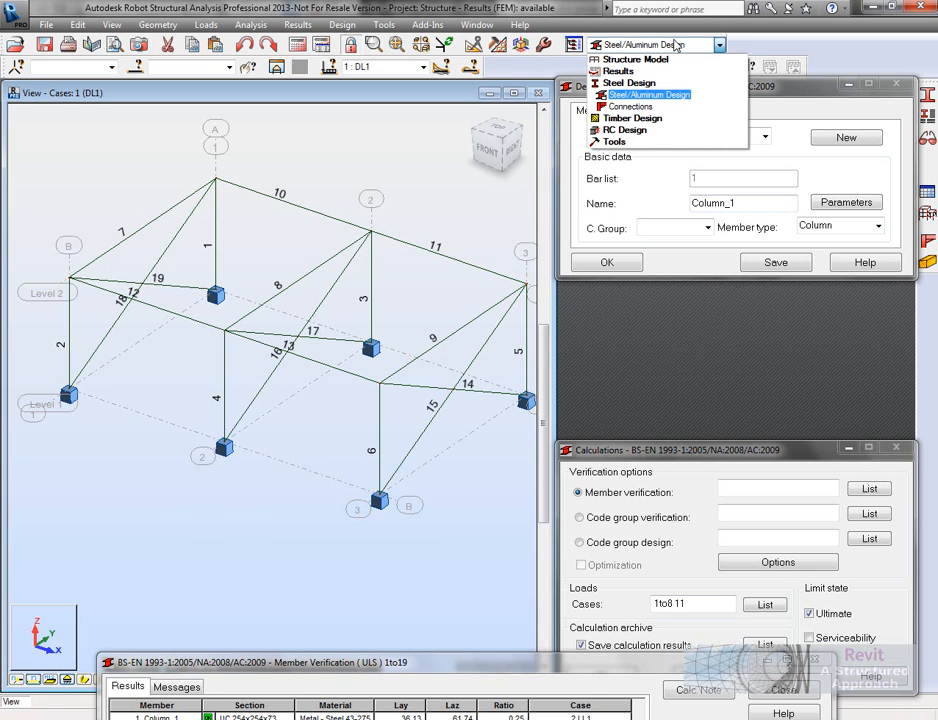
pyautogui.moveTo(635, 59)
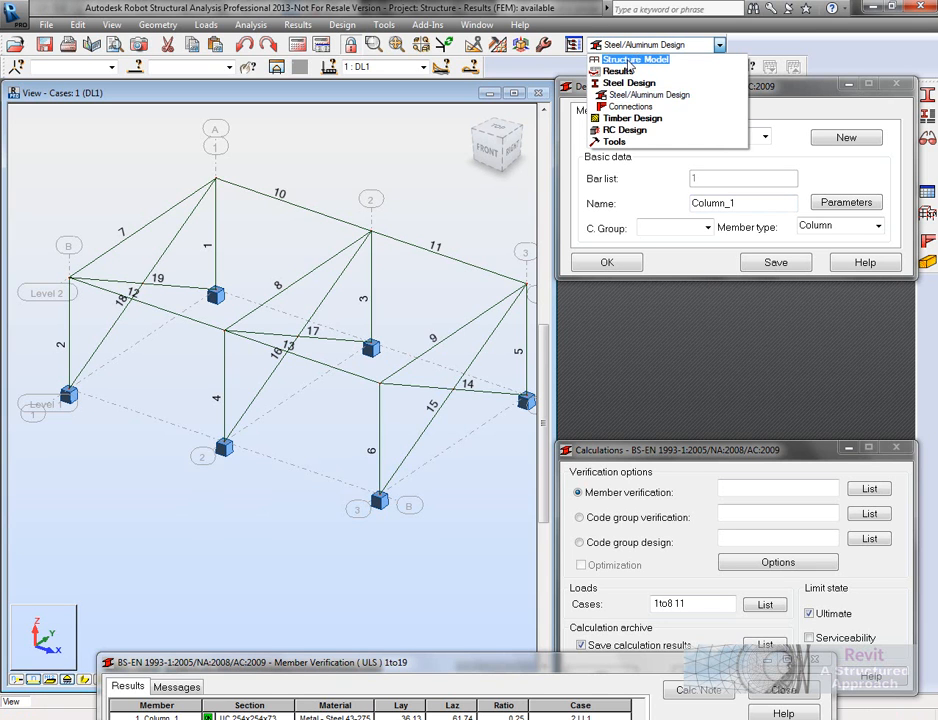
# Add 10X100 bracing bars 20 and 21 in Structure Model, accepting the out-of-date results warning.
pyautogui.click(634, 59)
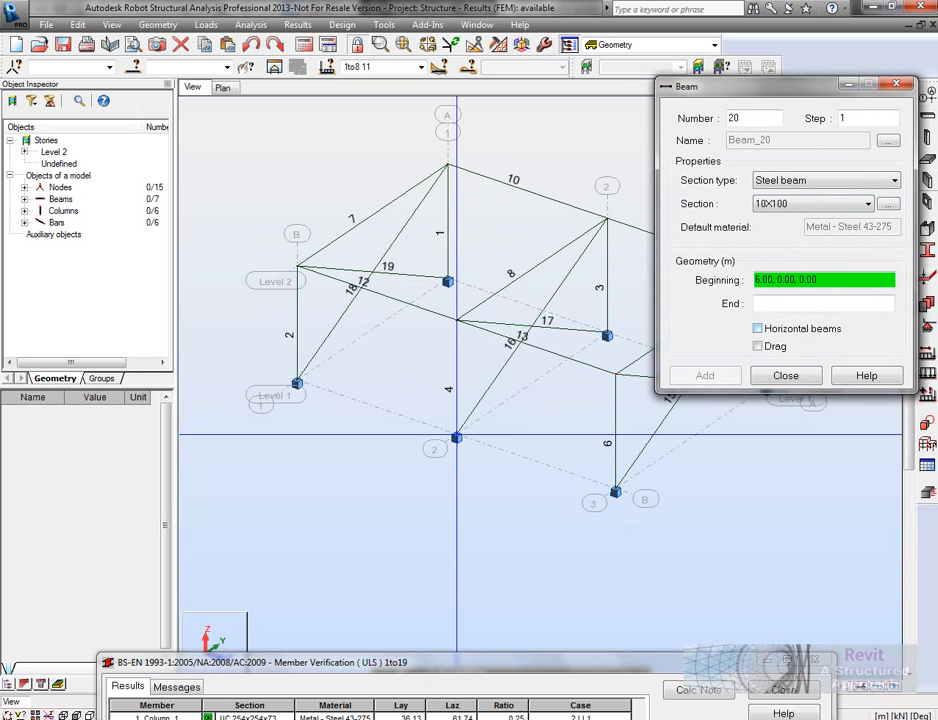
pyautogui.click(705, 375)
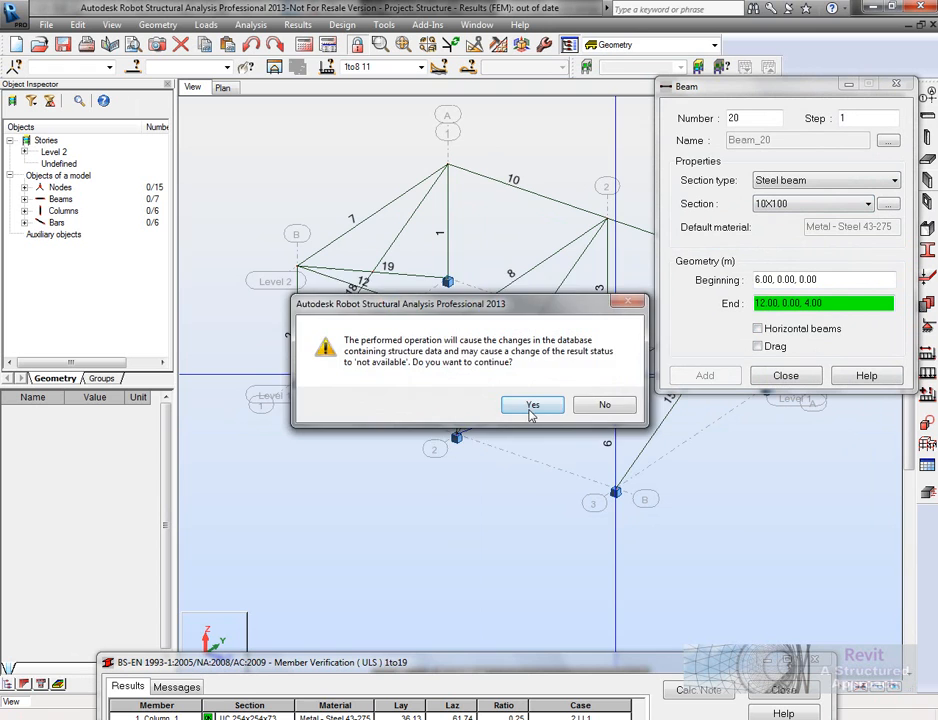
pyautogui.click(532, 404)
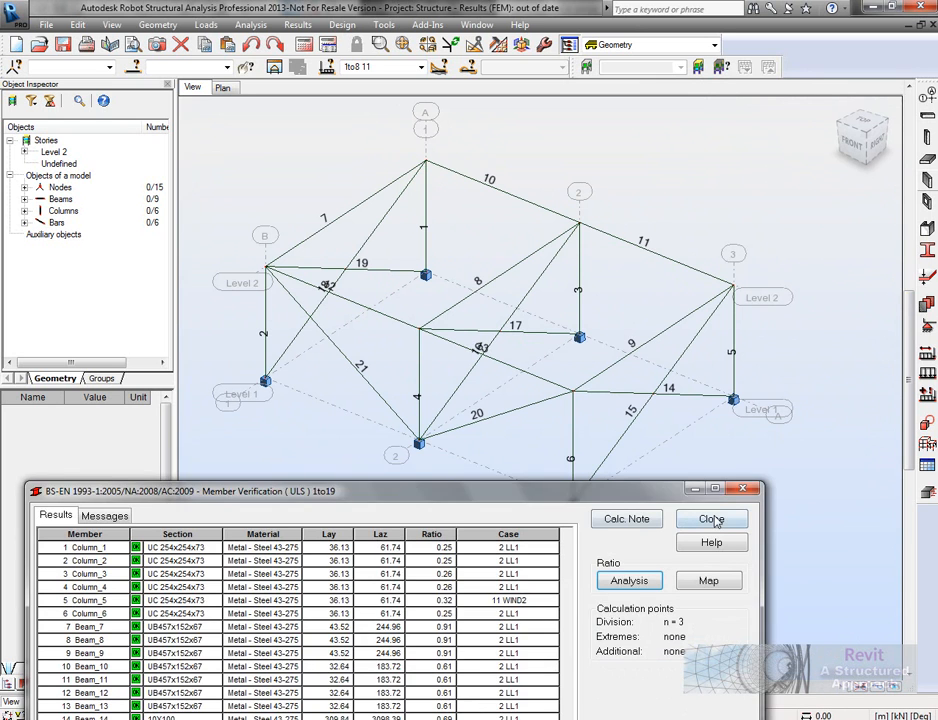
pyautogui.click(711, 518)
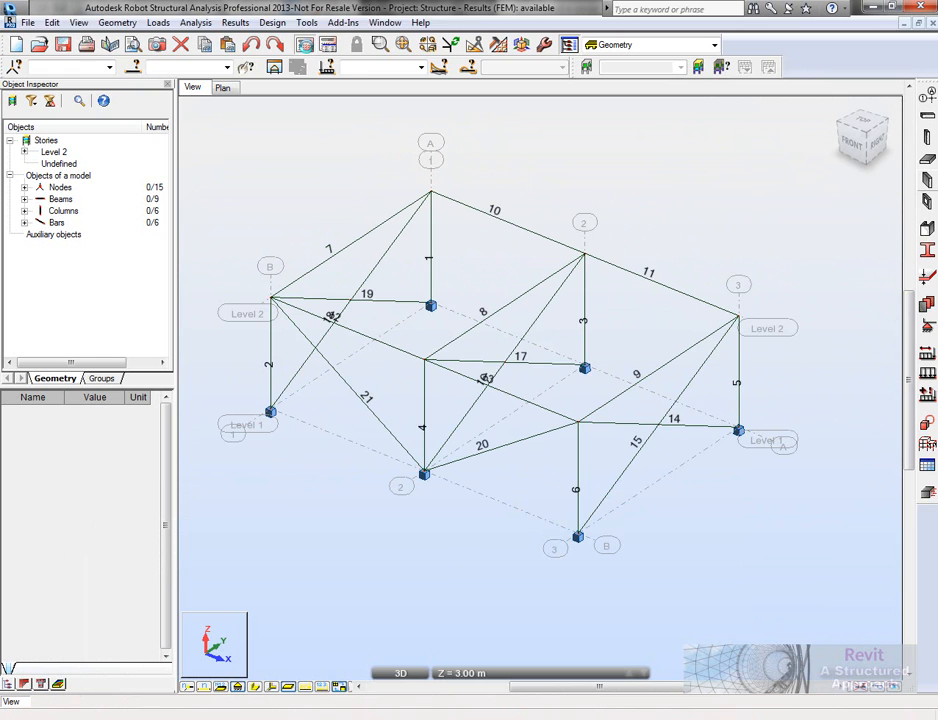
pyautogui.click(712, 44)
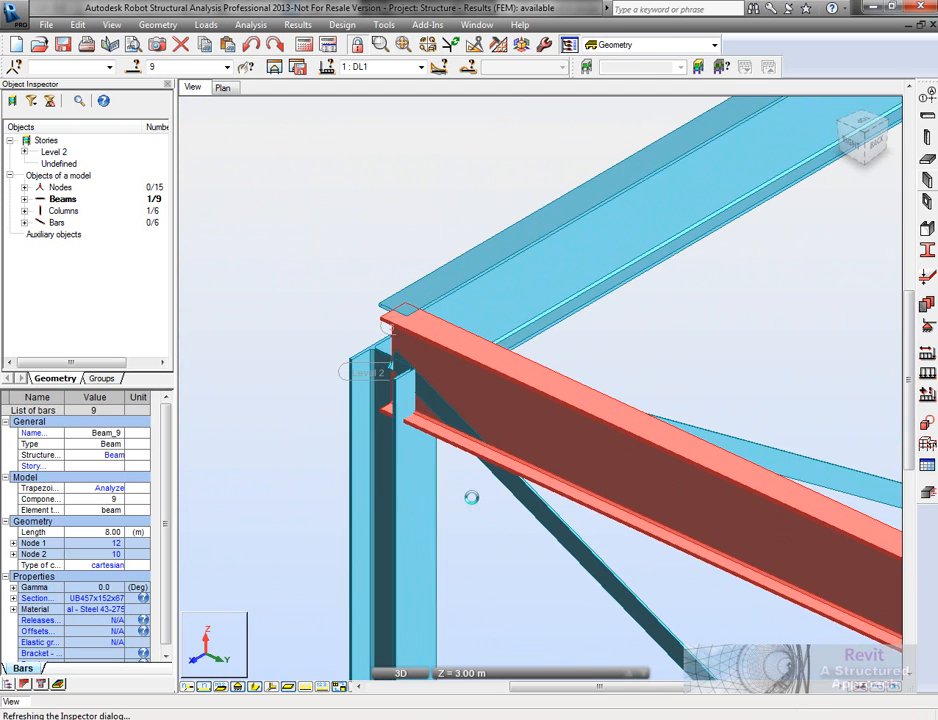
# Define a Frame Knee connection between column 6 and beam 9 in the Connections layout.
pyautogui.click(713, 45)
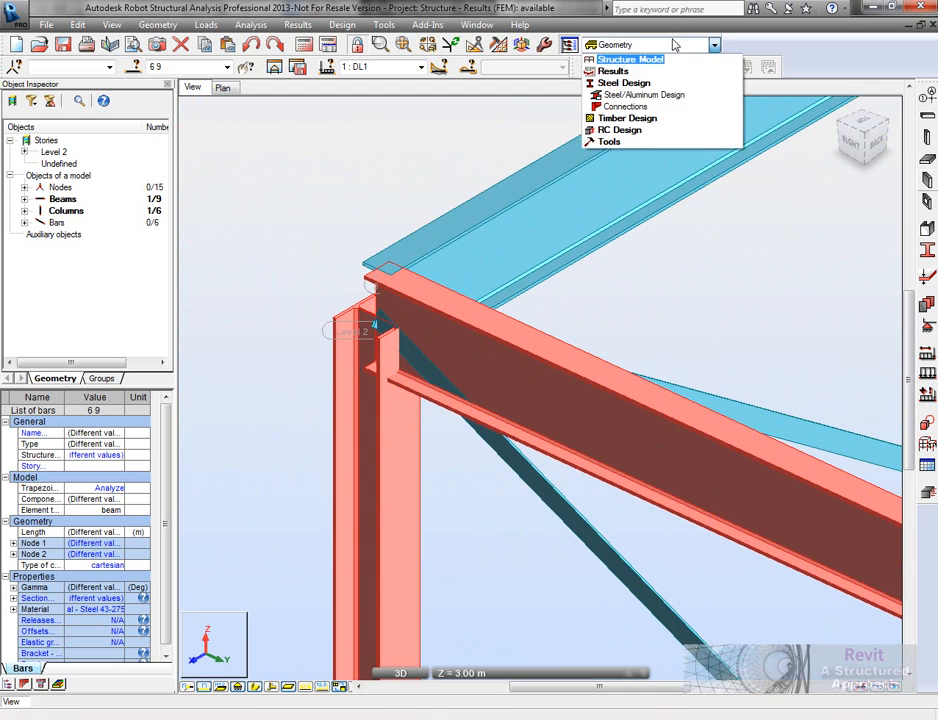
pyautogui.click(625, 106)
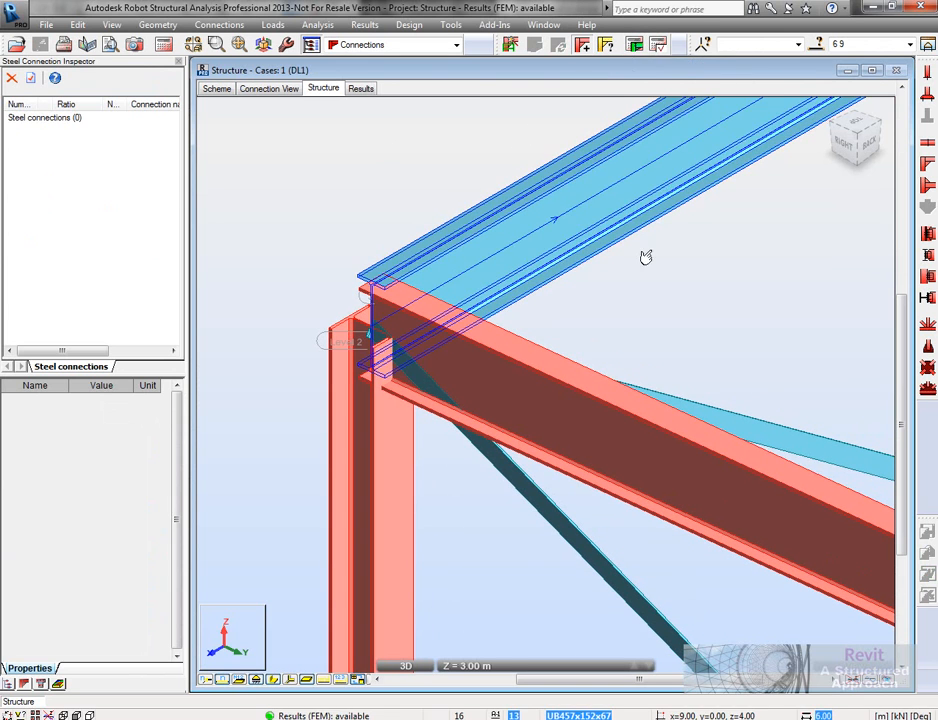
pyautogui.click(268, 88)
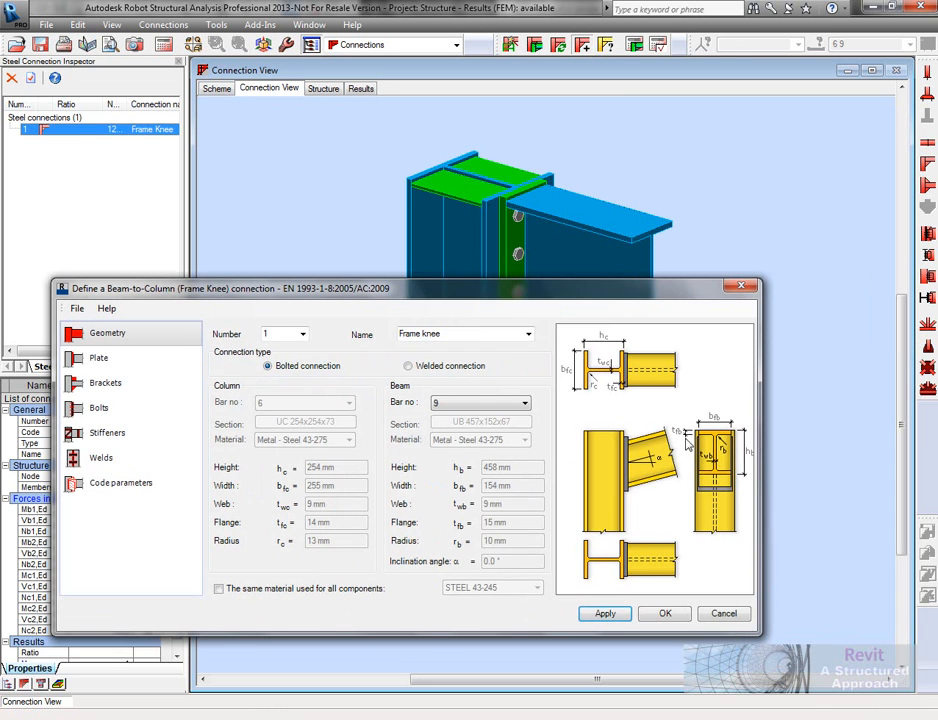
pyautogui.click(664, 613)
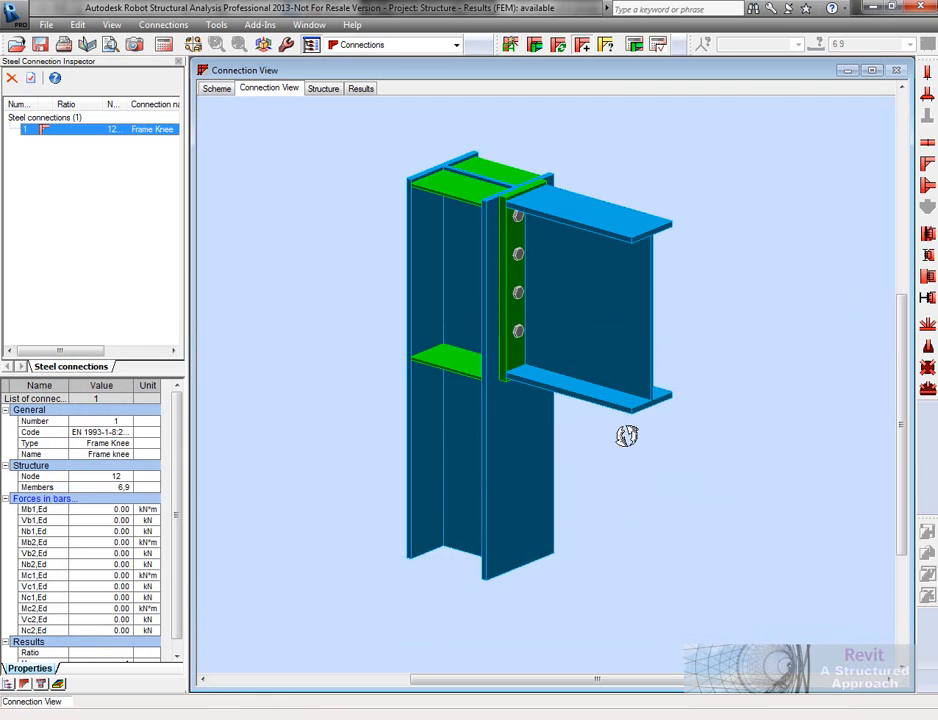
# Run manual connection verification with Mb1,Ed = 50, passing at ratio 0.37.
pyautogui.moveTo(627, 435); pyautogui.dragTo(557, 301)
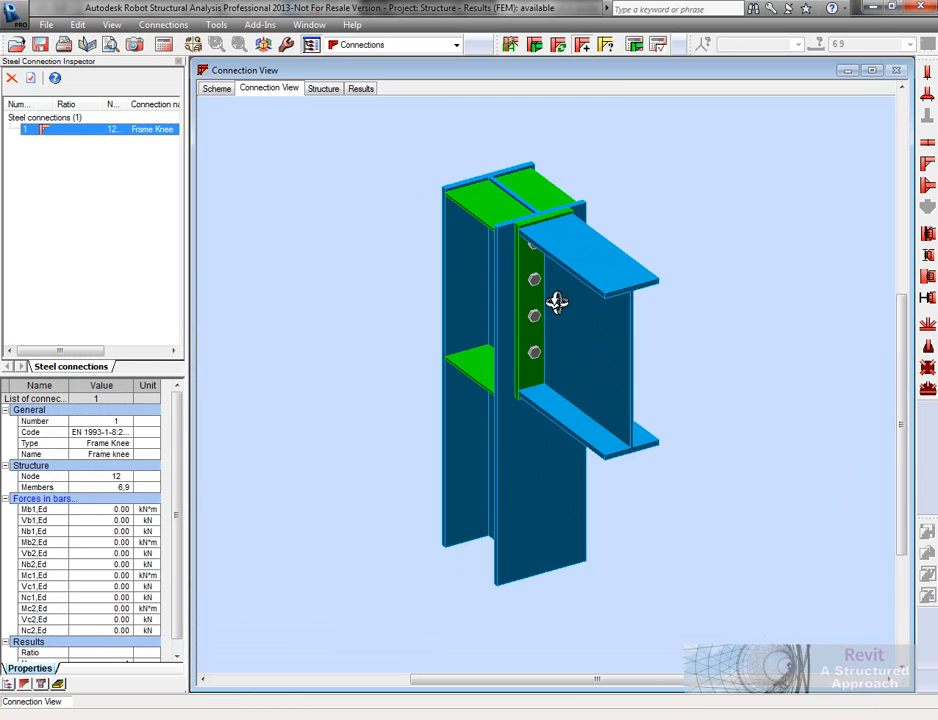
pyautogui.click(360, 88)
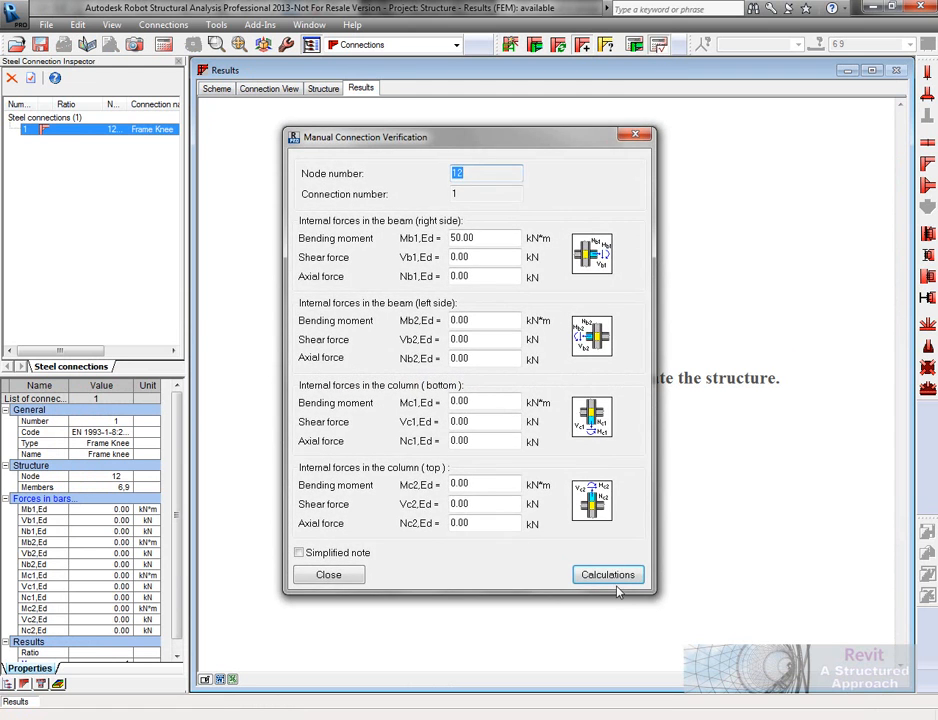
pyautogui.click(608, 574)
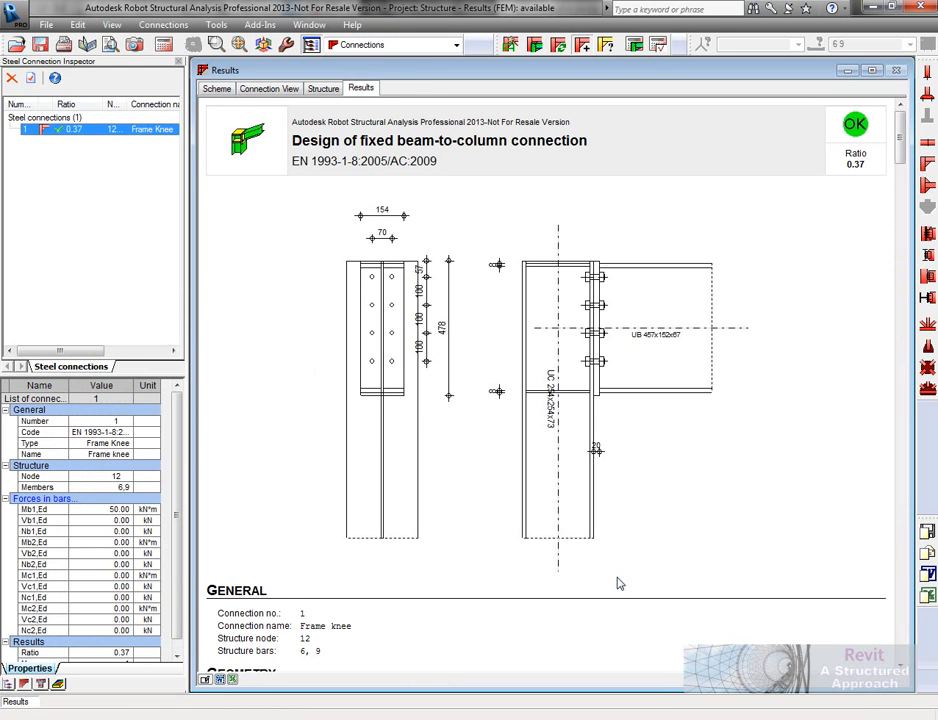
pyautogui.moveTo(870, 190)
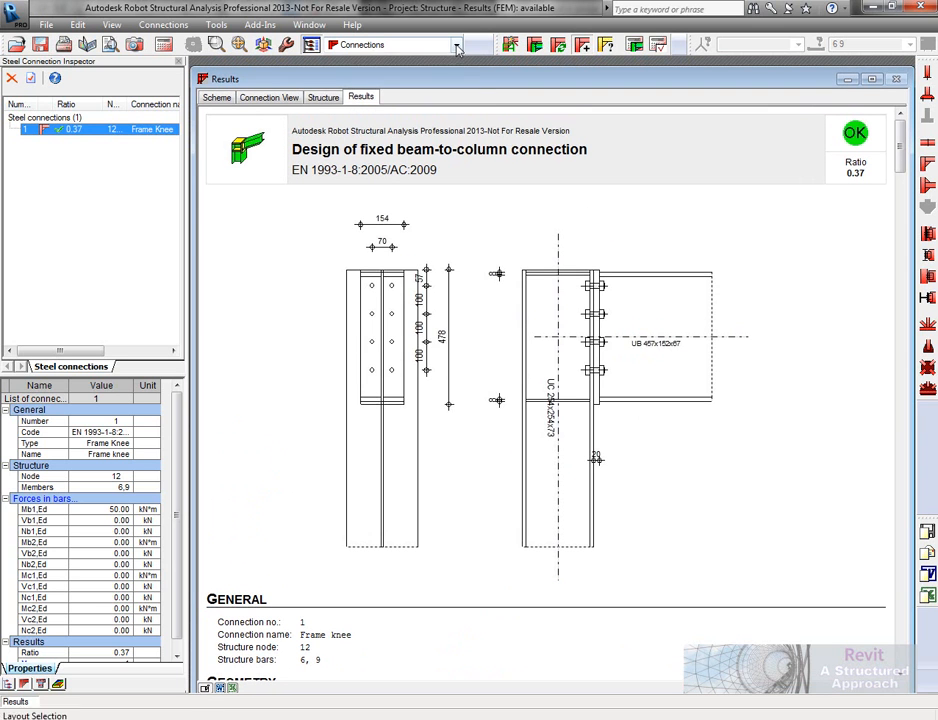
# Switch the layout back to Structure Model to show the numbered 3D frame.
pyautogui.click(456, 44)
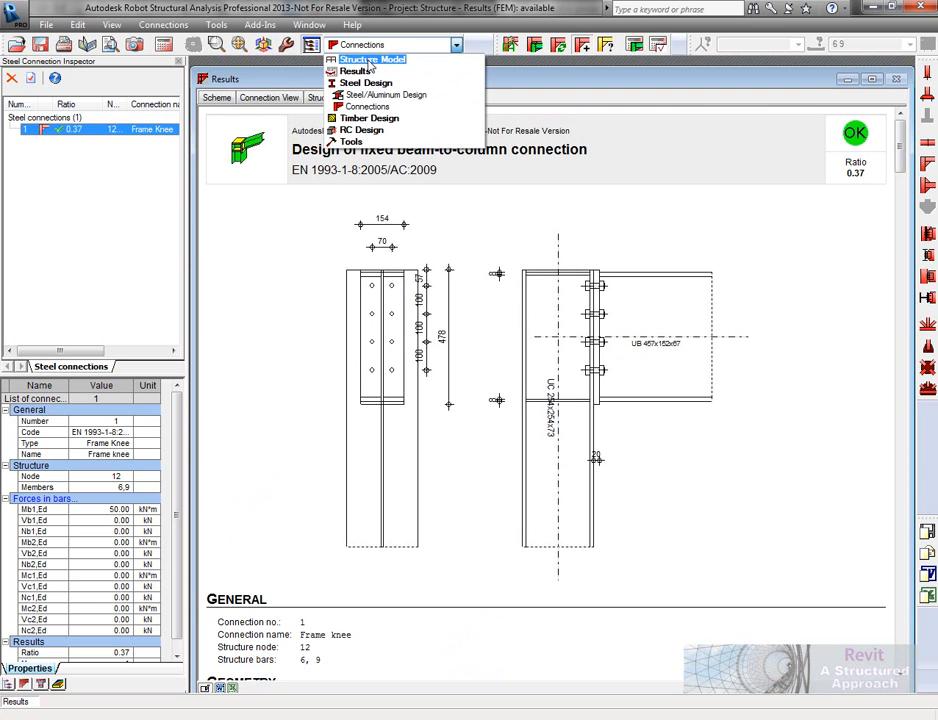
pyautogui.click(371, 58)
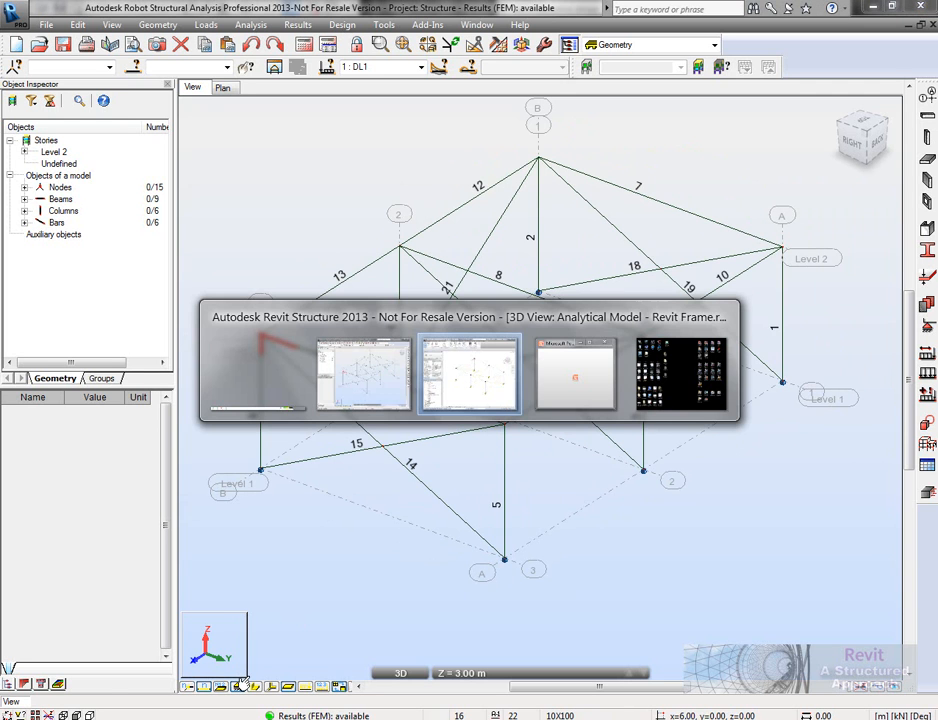
# Switch to Revit and open the 3D Frame view.
pyautogui.click(468, 375)
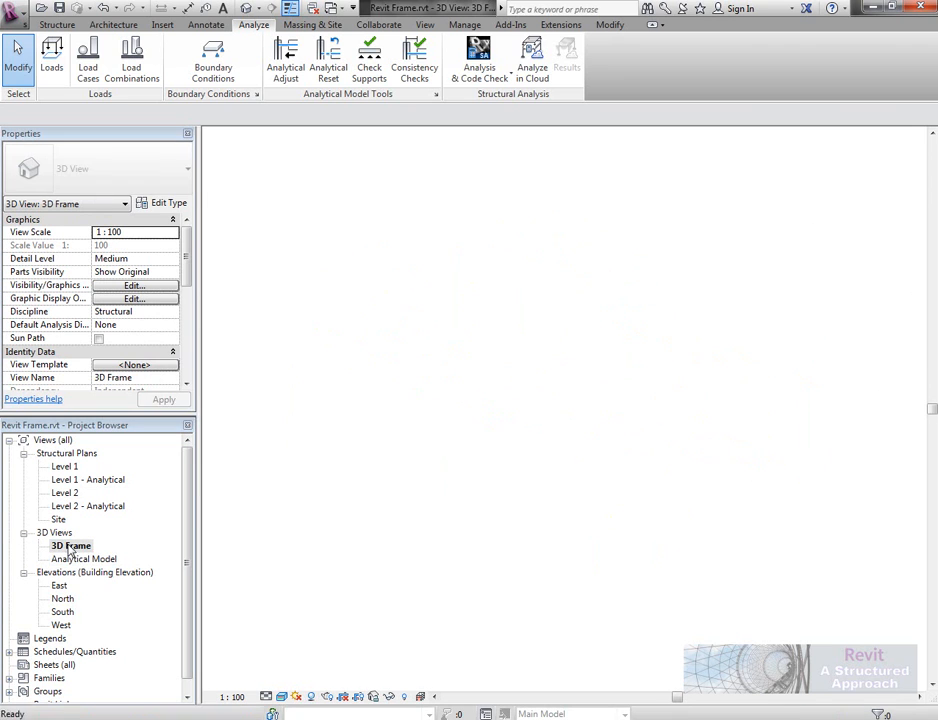
pyautogui.doubleClick(71, 545)
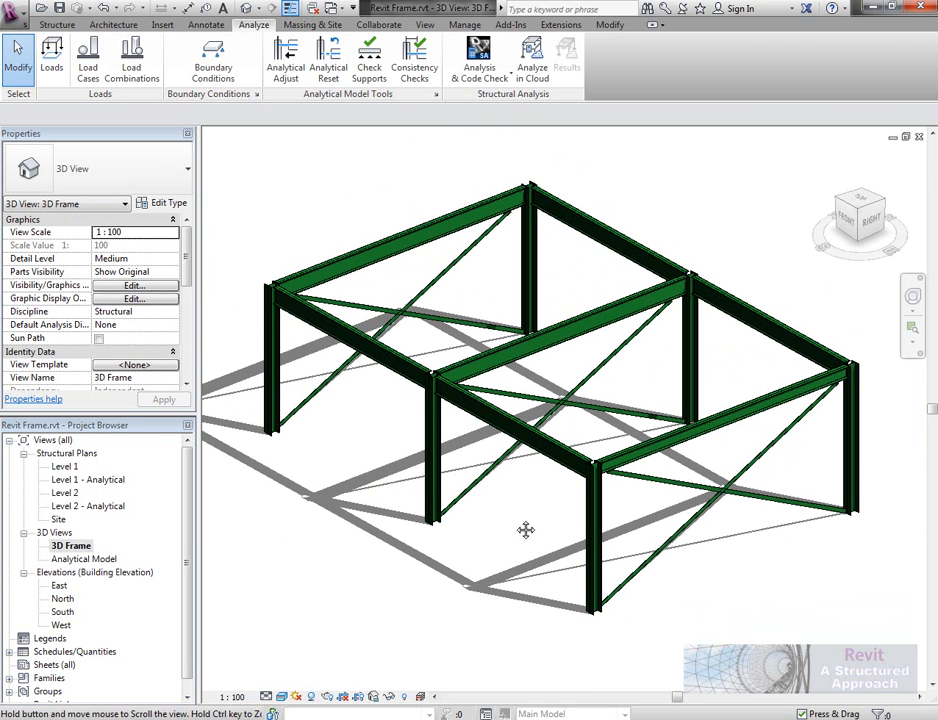
pyautogui.click(478, 60)
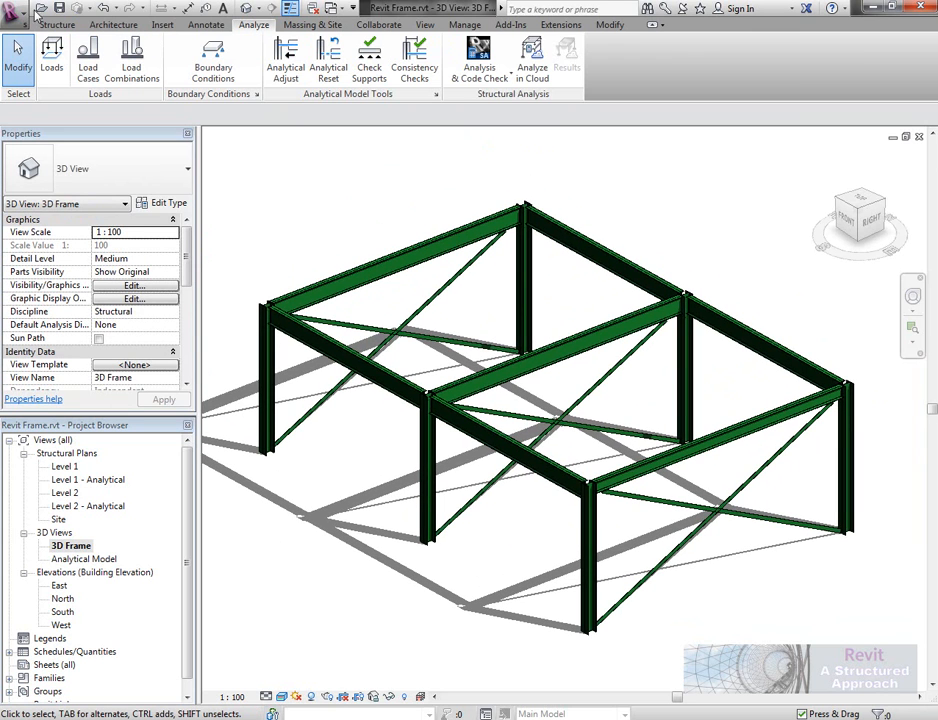
# Save the project as a new file, Revit Frame REV A.rvt.
pyautogui.click(13, 8)
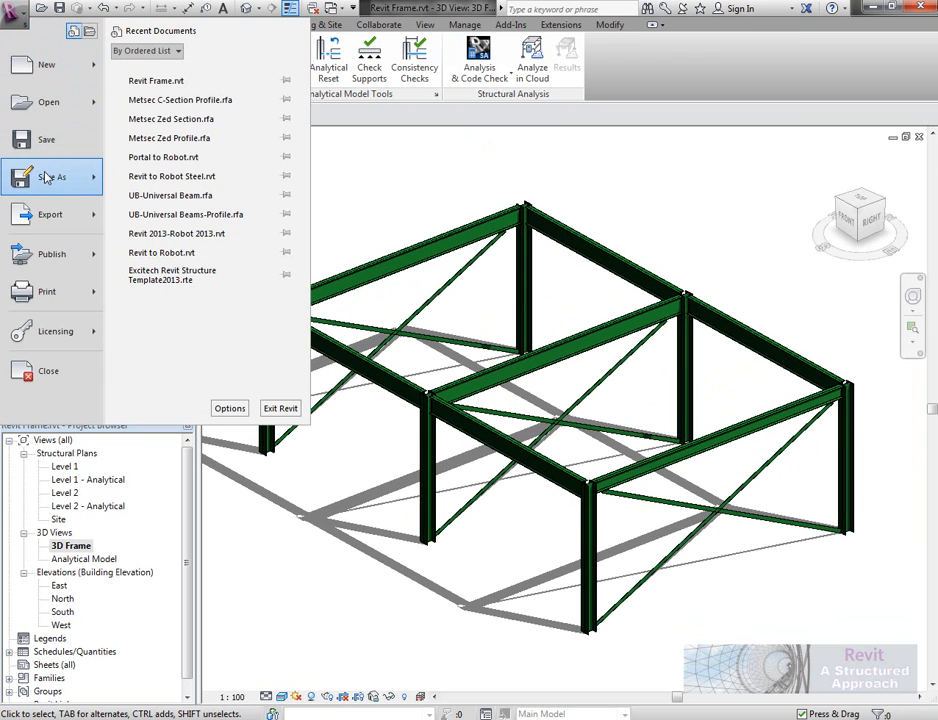
pyautogui.click(430, 255)
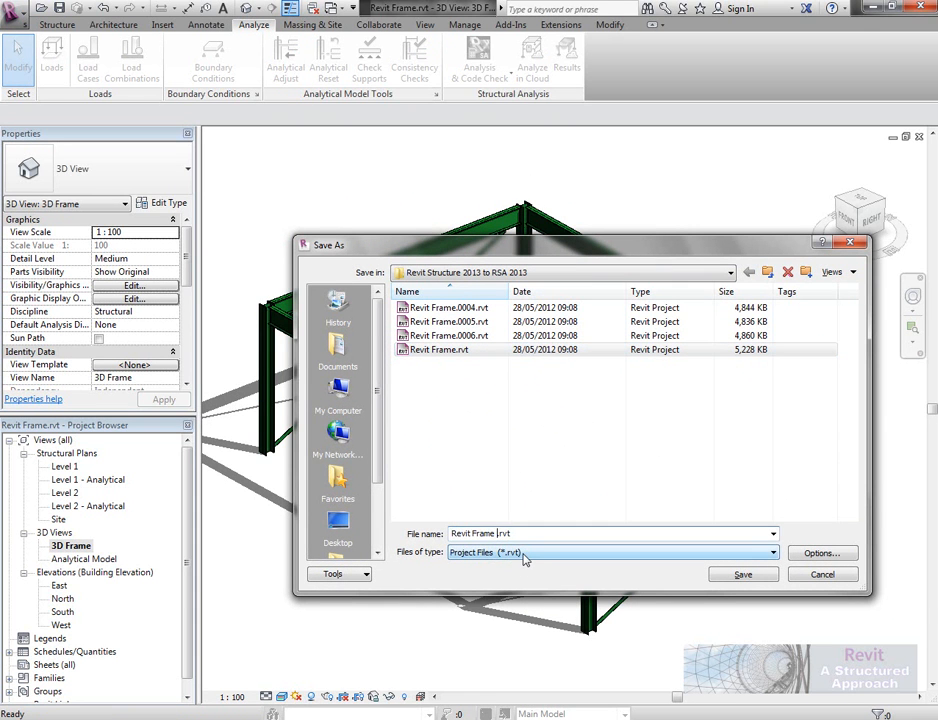
pyautogui.write('REV')
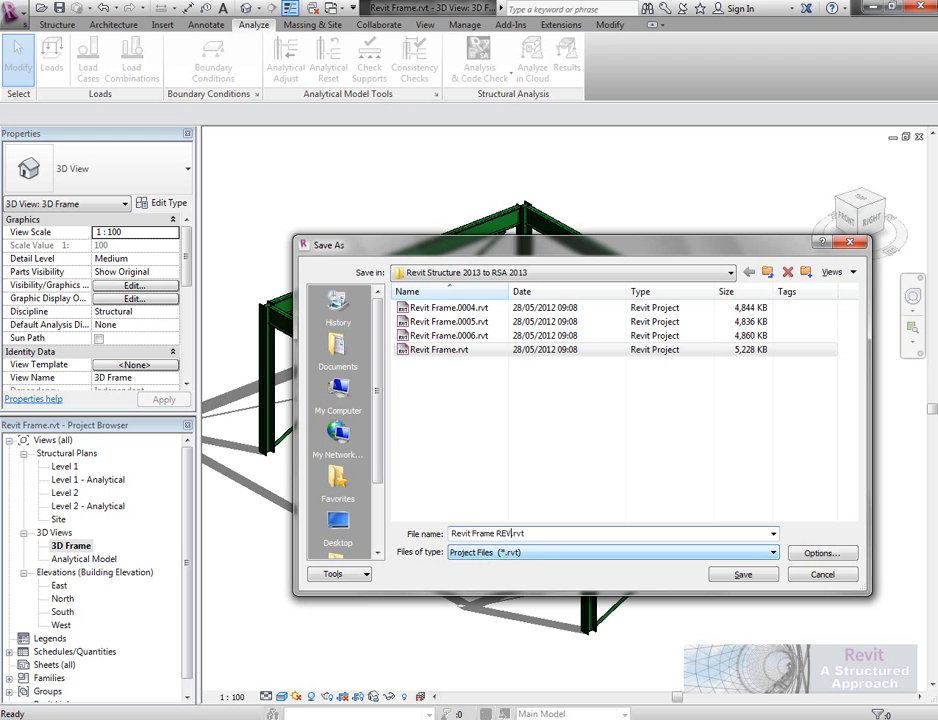
pyautogui.click(742, 573)
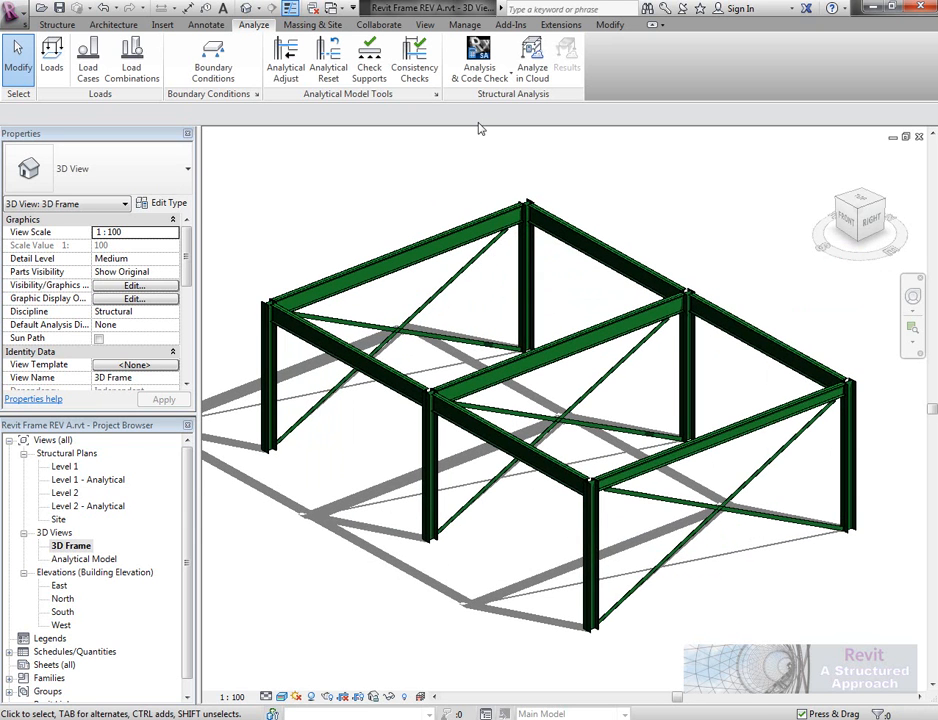
# Update the model through the Robot Structural Analysis Link, including steel connections.
pyautogui.click(478, 58)
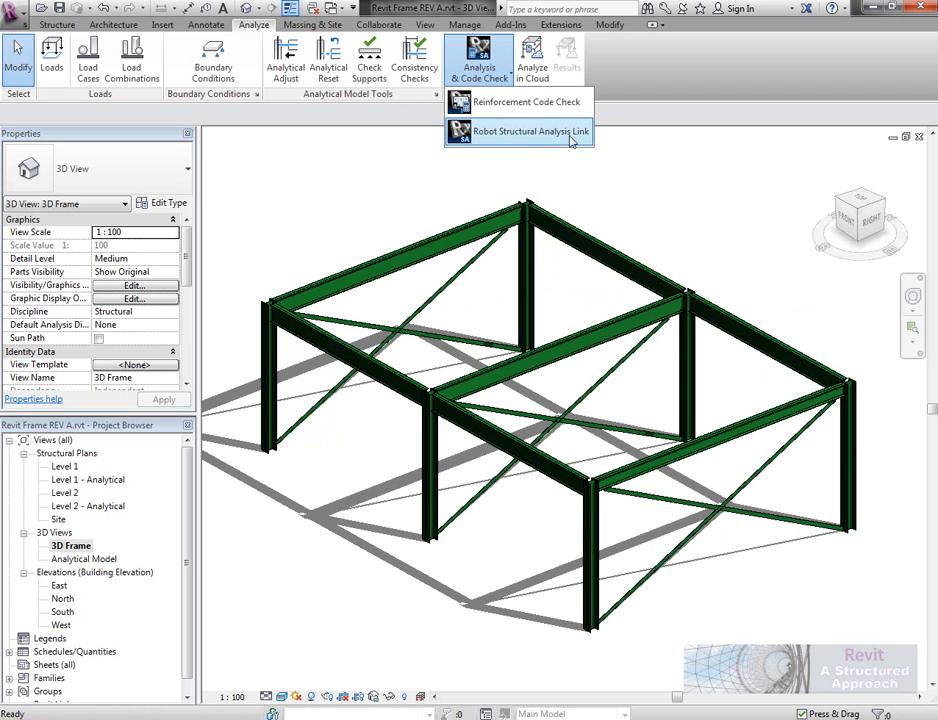
pyautogui.moveTo(531, 131)
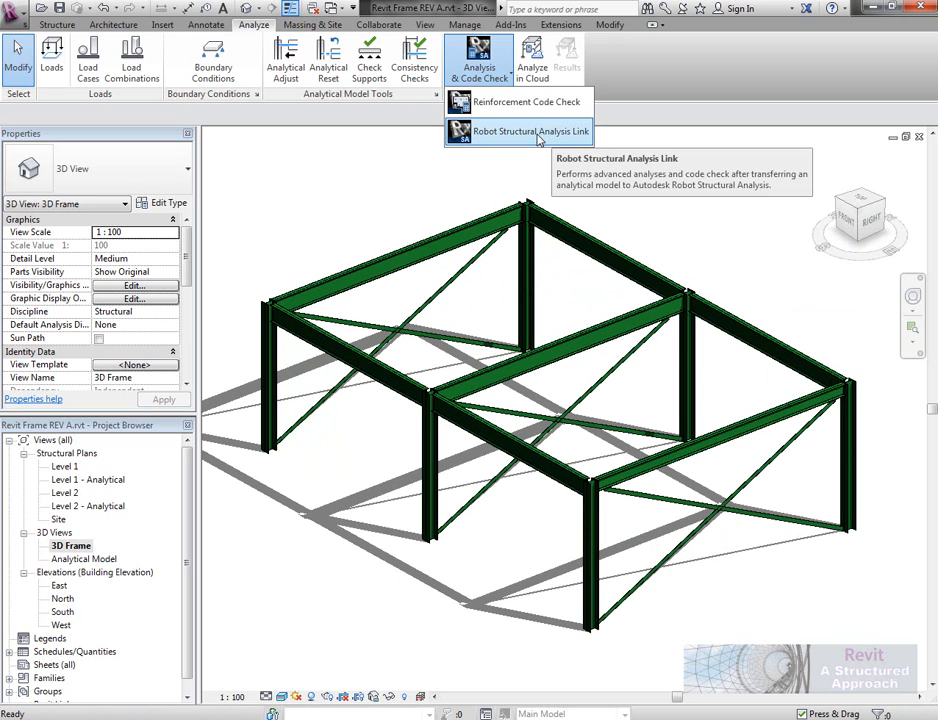
pyautogui.click(530, 131)
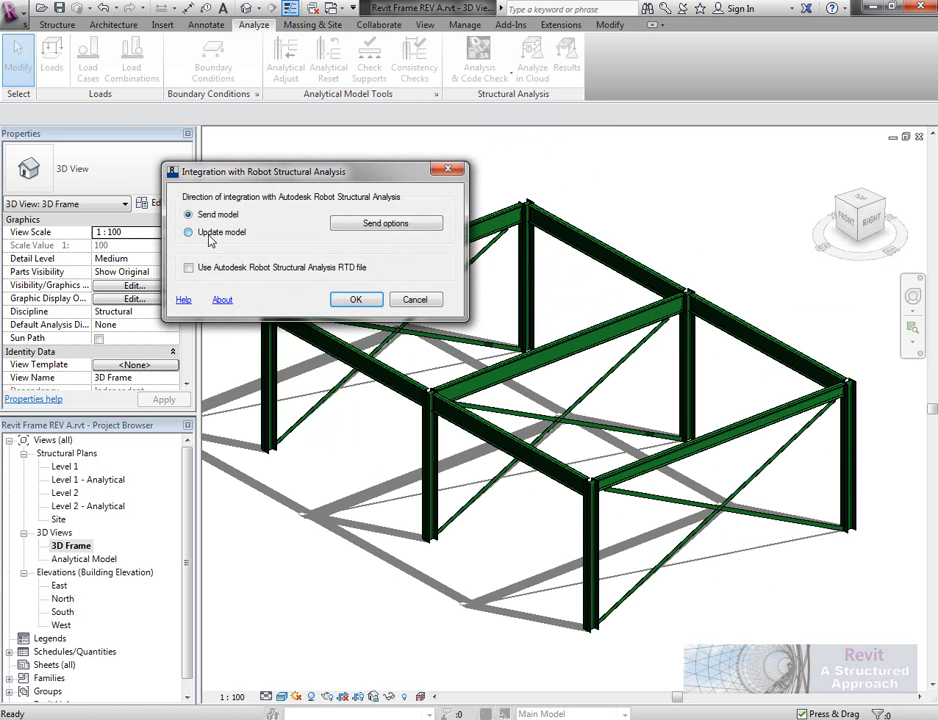
pyautogui.click(386, 222)
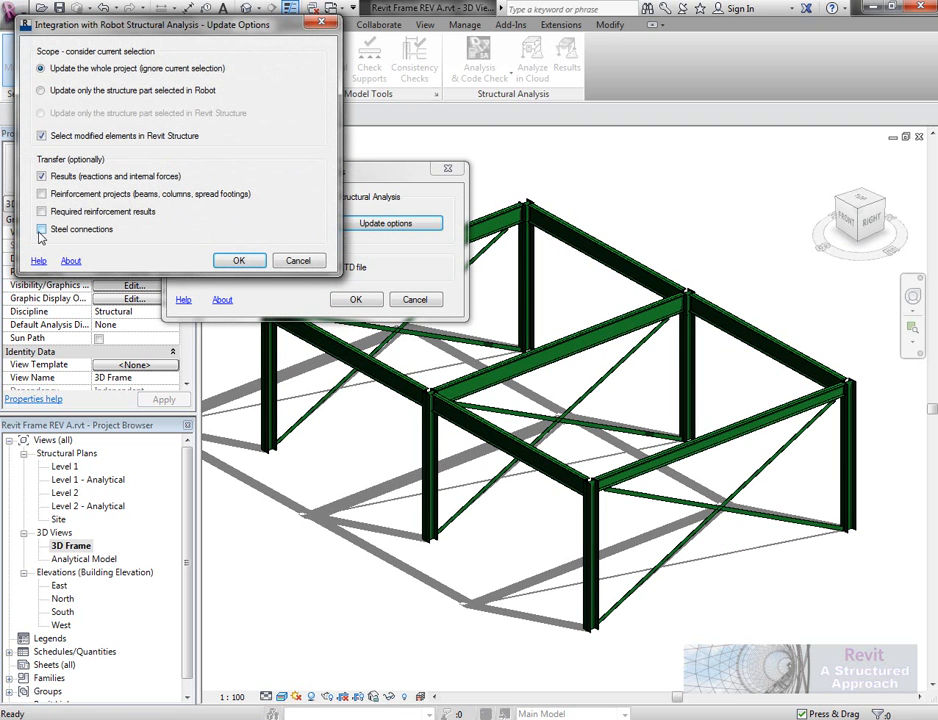
pyautogui.click(42, 229)
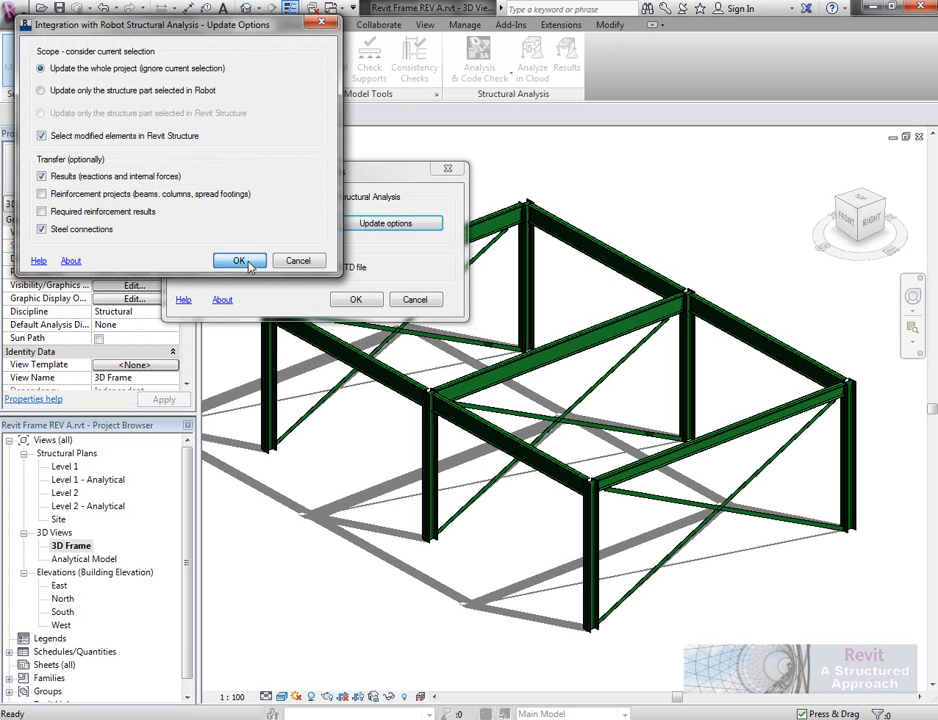
pyautogui.click(238, 261)
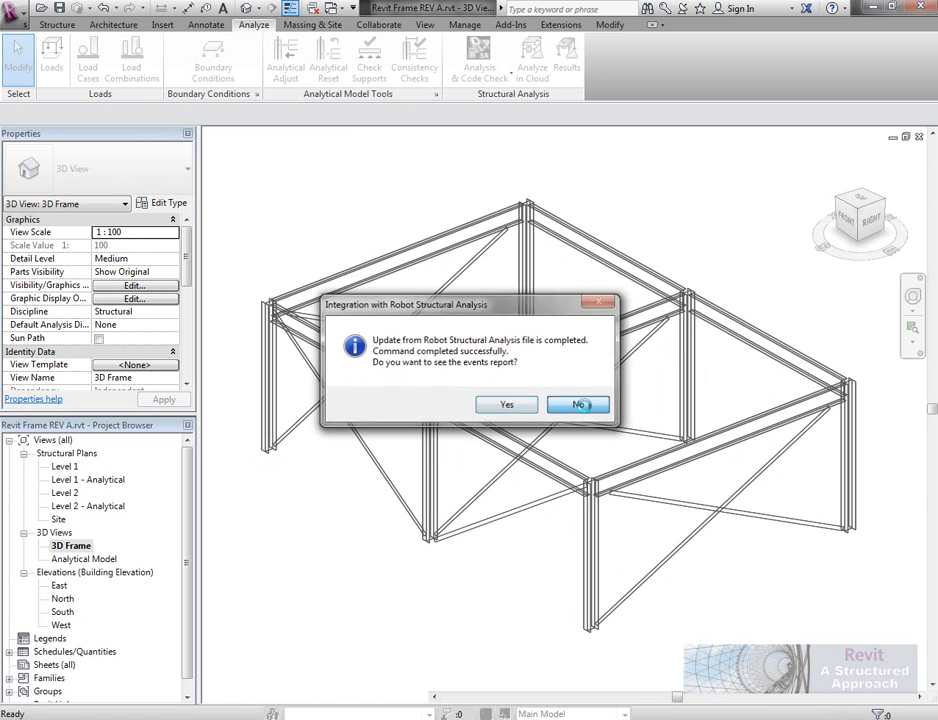
# Skip the events report and show the Open dialog listing the Revit Frame projects.
pyautogui.click(578, 404)
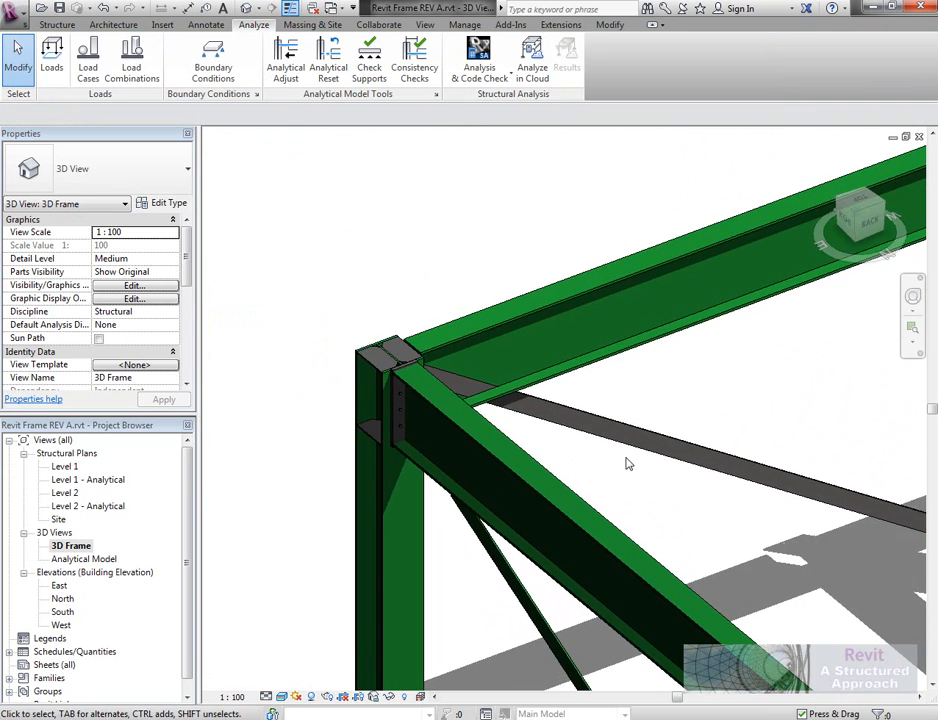
pyautogui.click(600, 480)
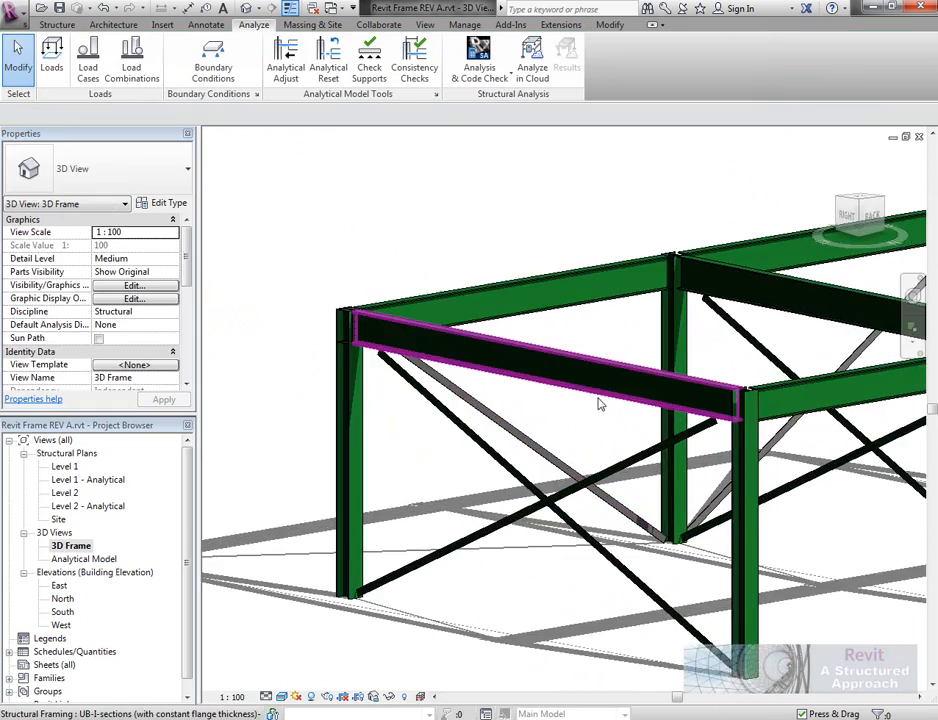
pyautogui.click(550, 360)
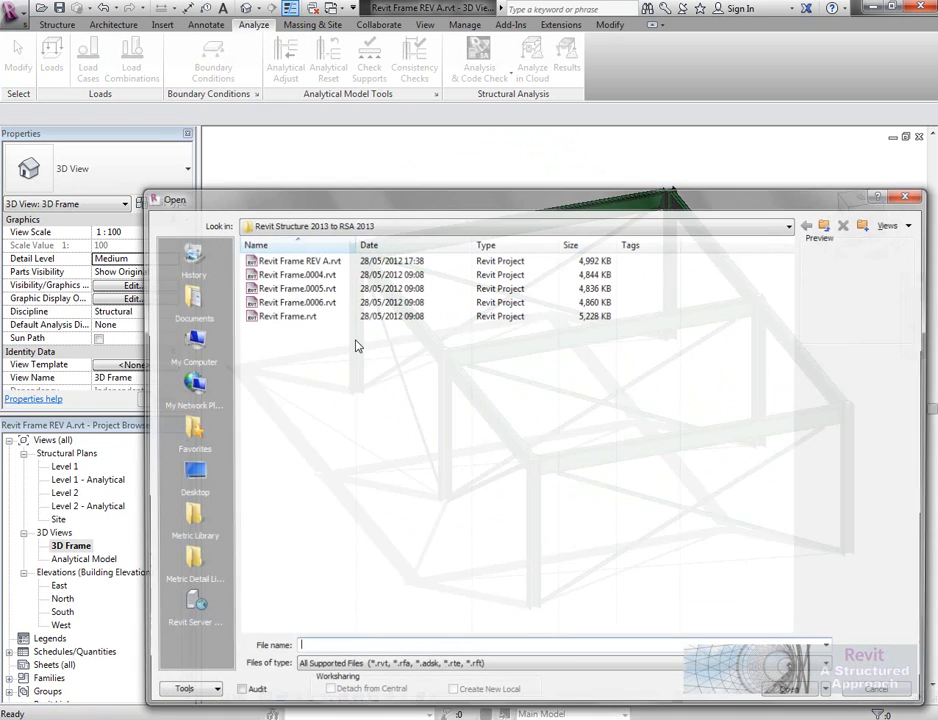
# Open Revit Frame.rvt and run Compare Models against Revit Frame REV A.rvt.
pyautogui.click(287, 315)
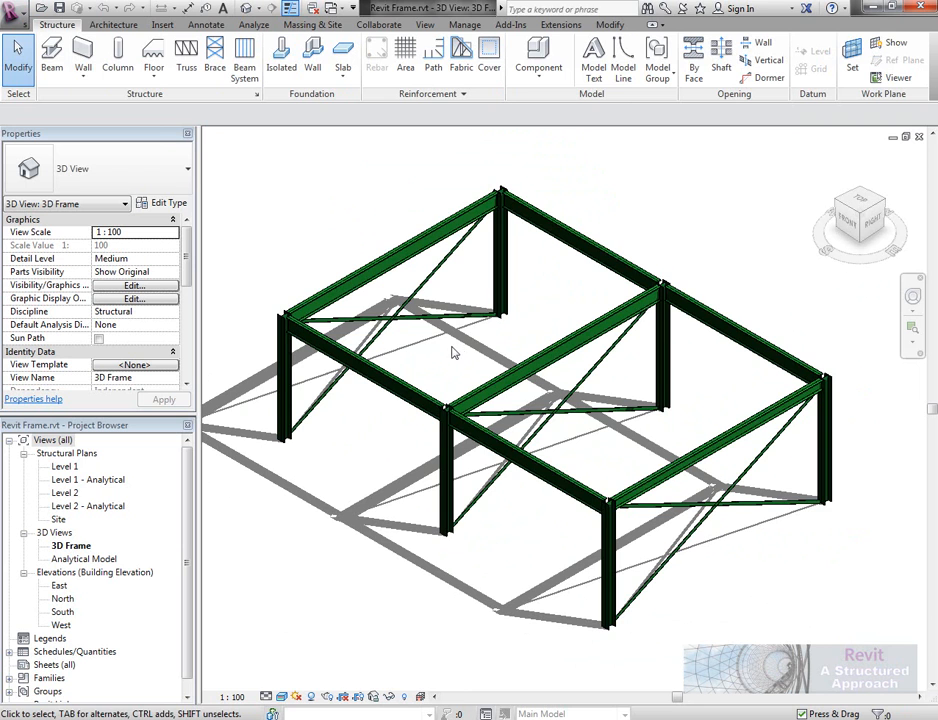
pyautogui.click(560, 24)
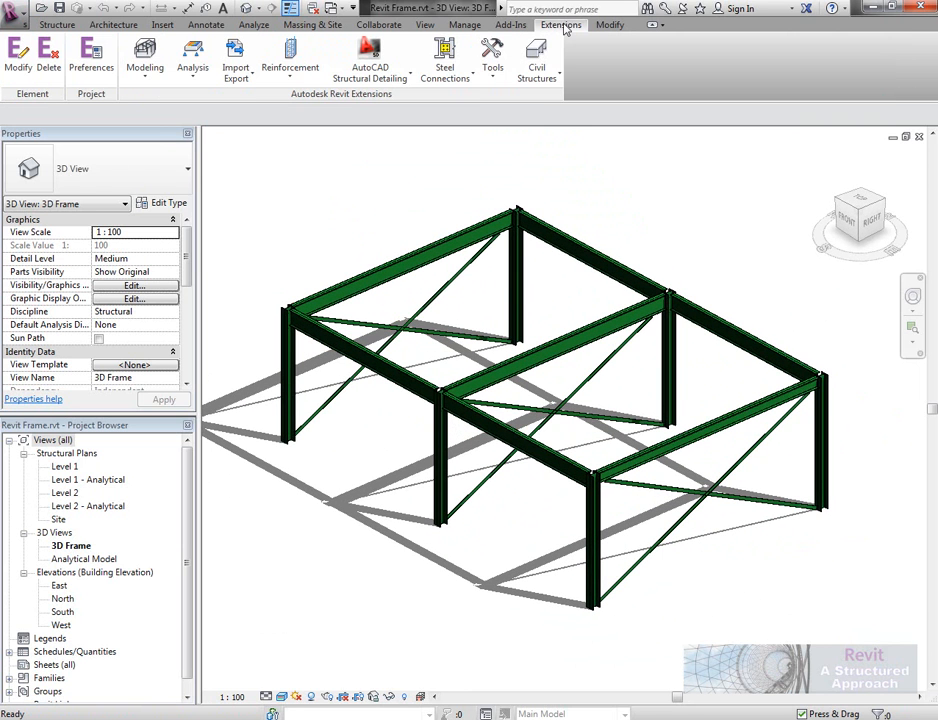
pyautogui.click(492, 55)
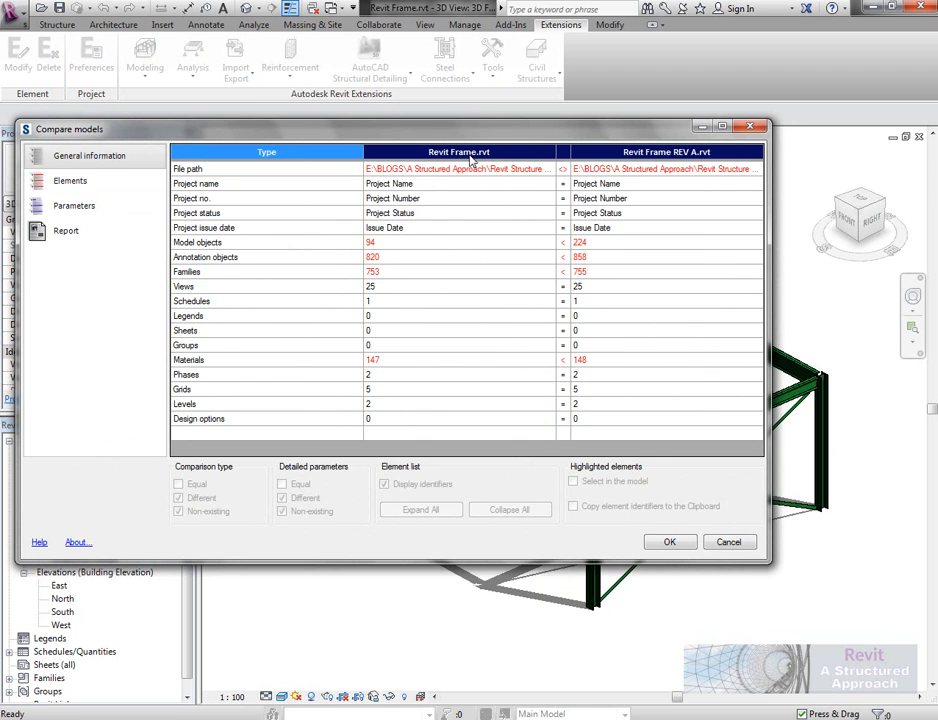
# List only differing Structural Framing: new rectangular beams, plates and changed UB section.
pyautogui.click(74, 206)
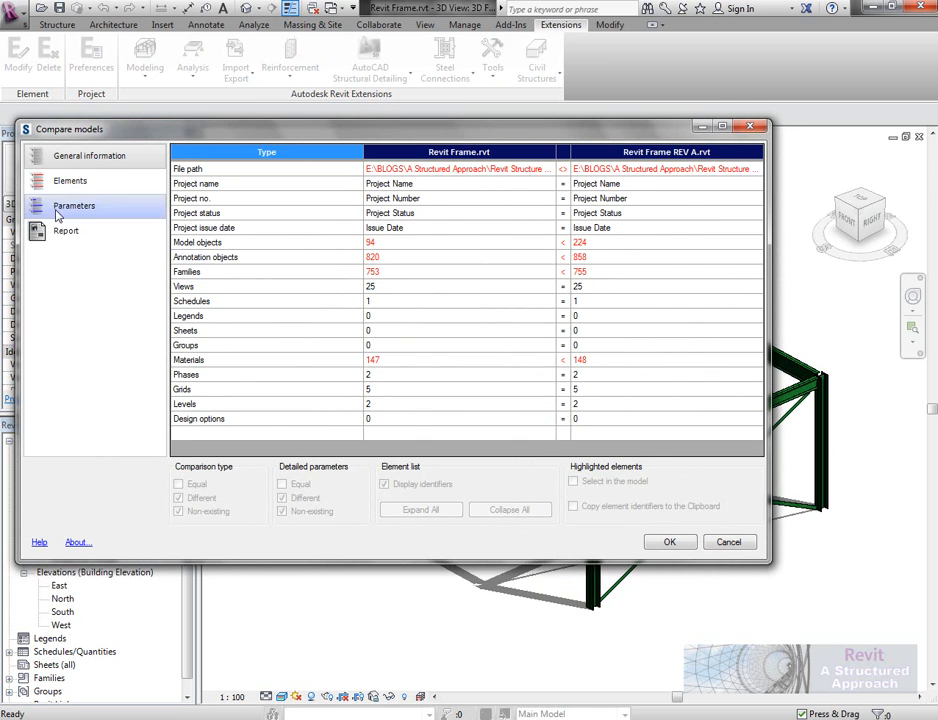
pyautogui.click(70, 180)
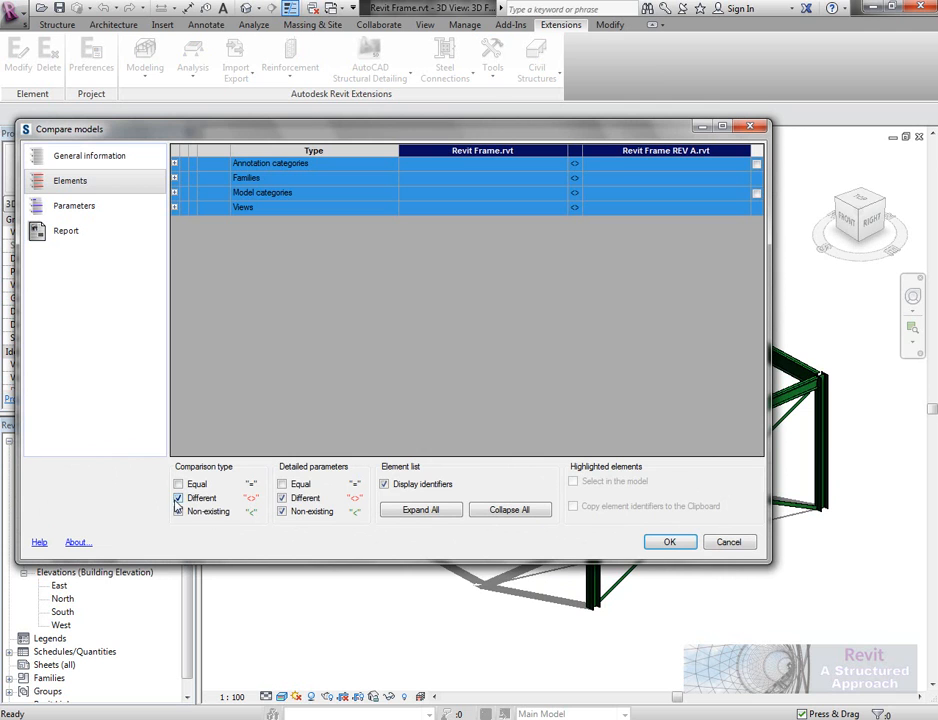
pyautogui.click(283, 511)
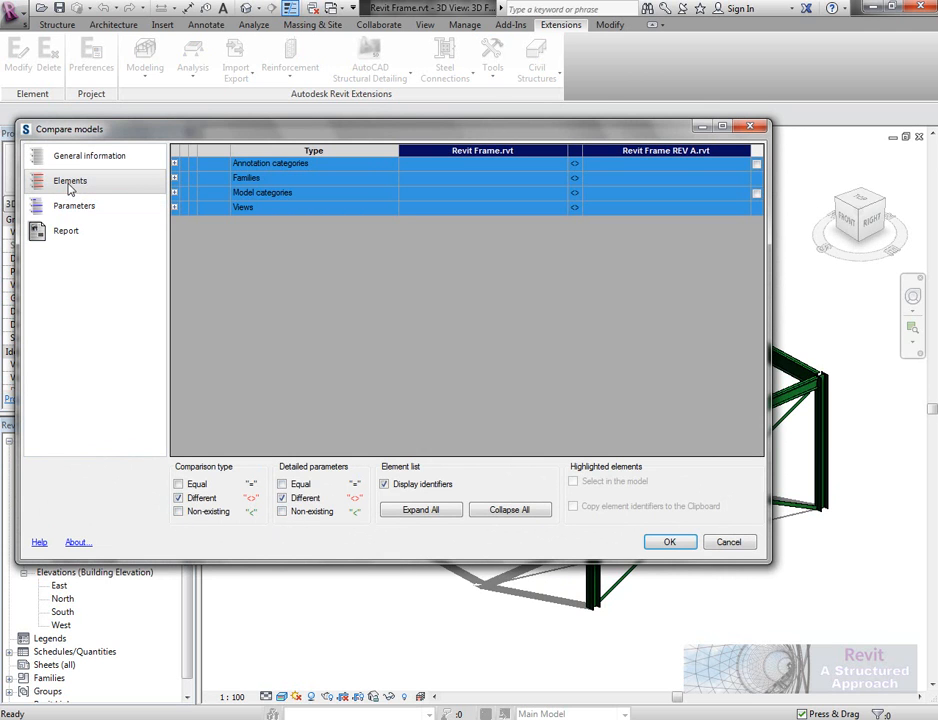
pyautogui.click(174, 192)
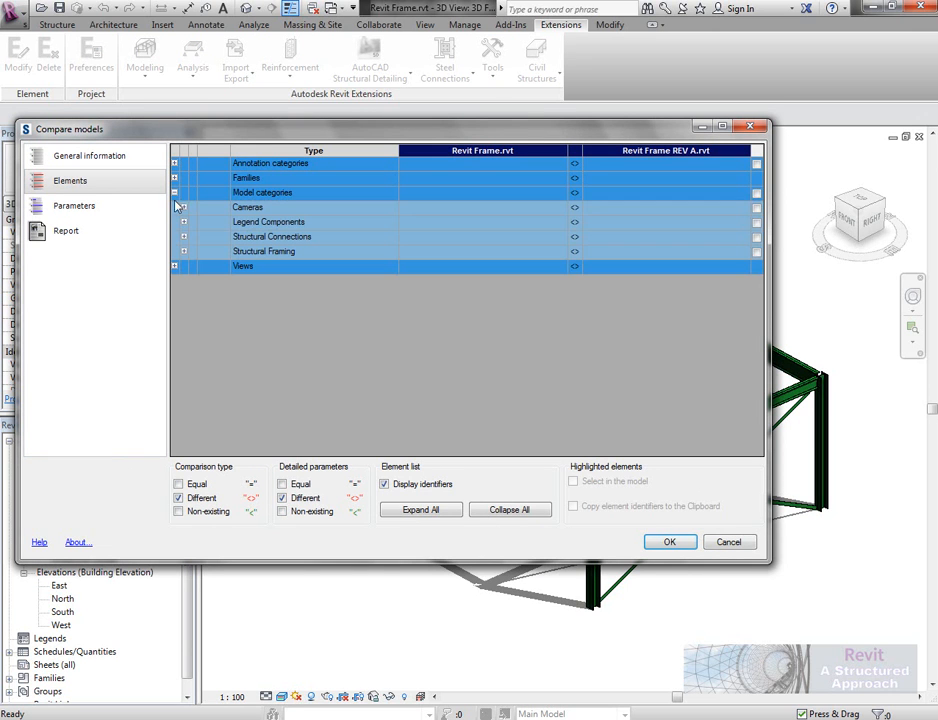
pyautogui.click(184, 251)
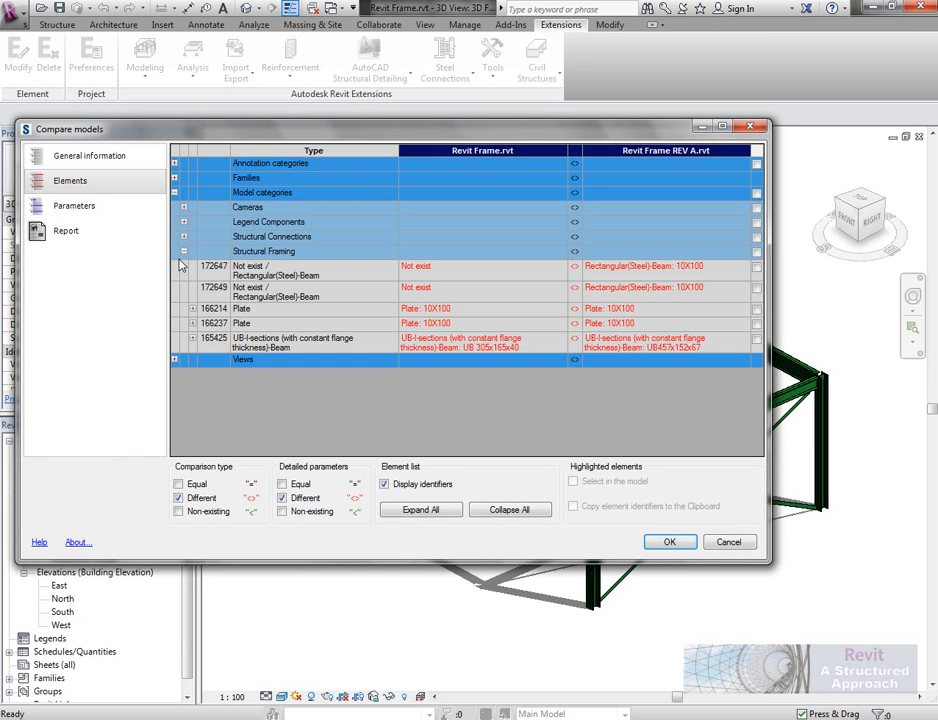
pyautogui.moveTo(428, 283)
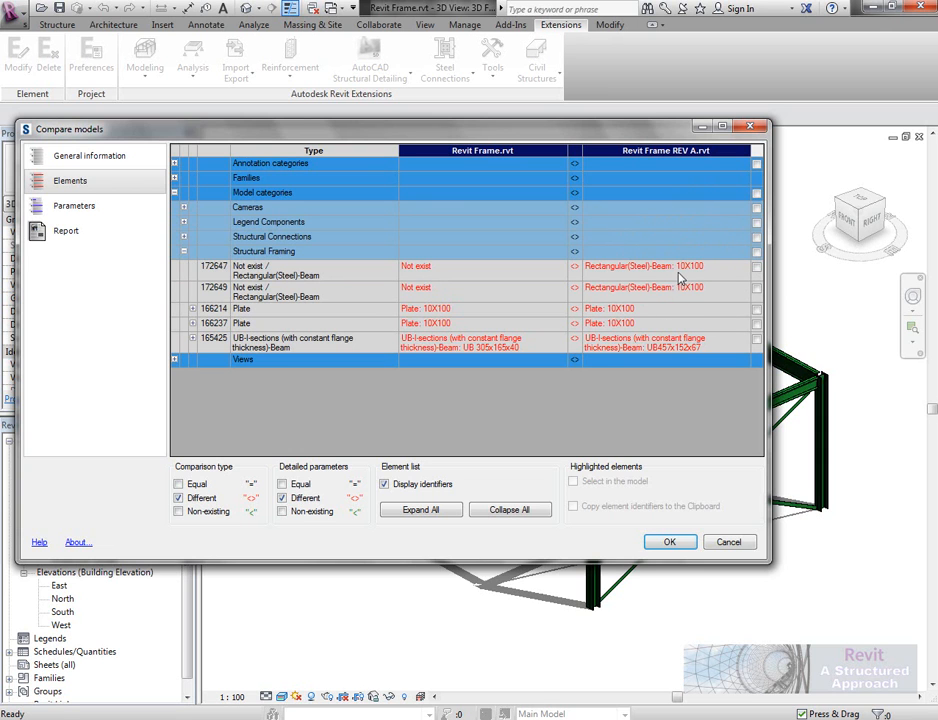
pyautogui.moveTo(425, 288)
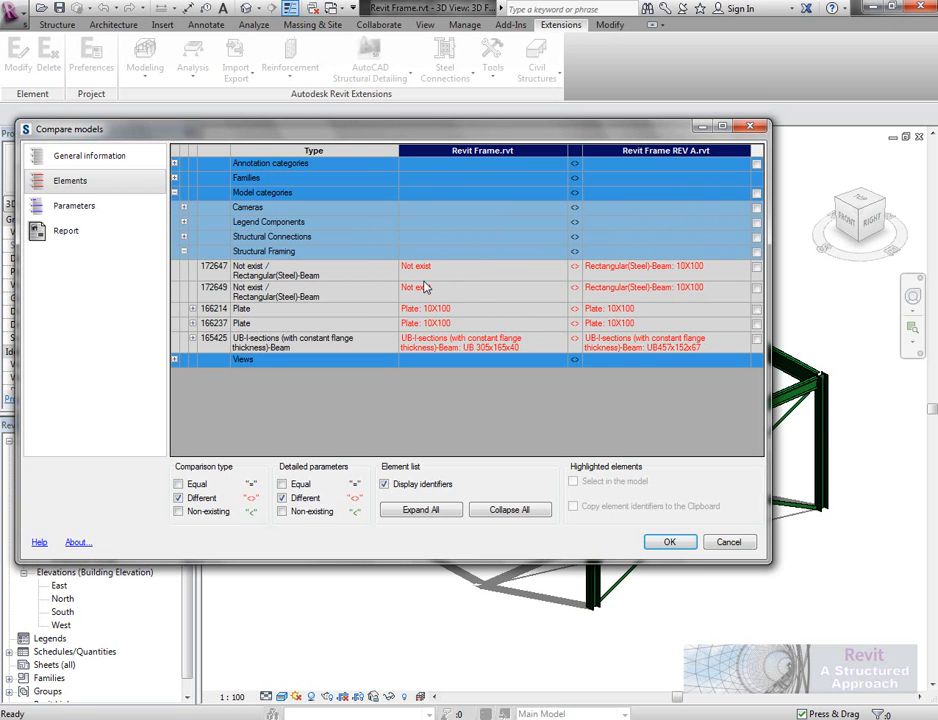
pyautogui.click(282, 497)
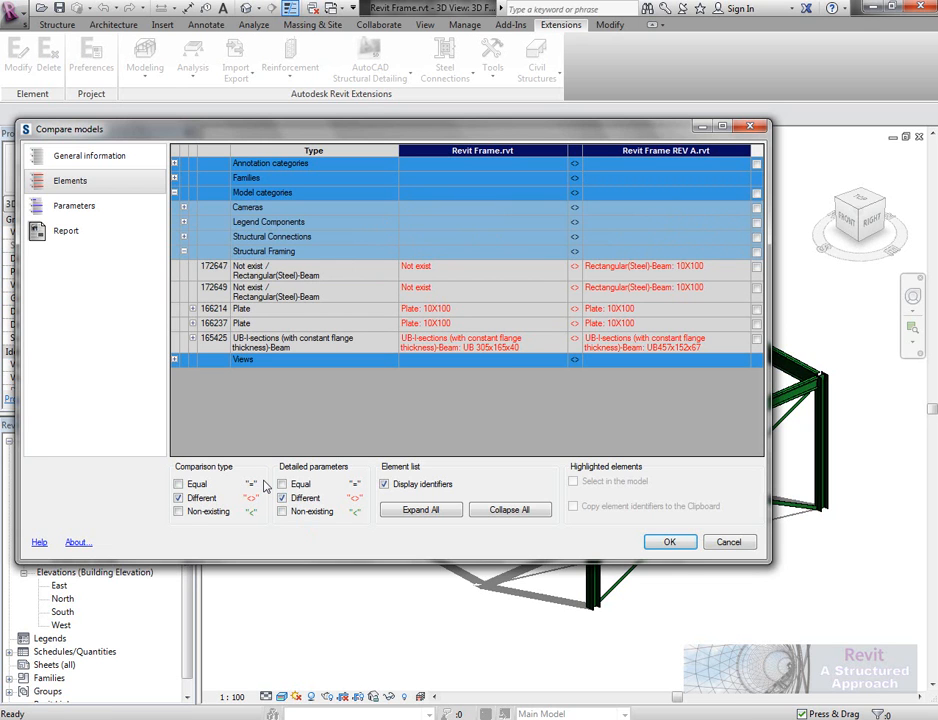
pyautogui.moveTo(724, 368)
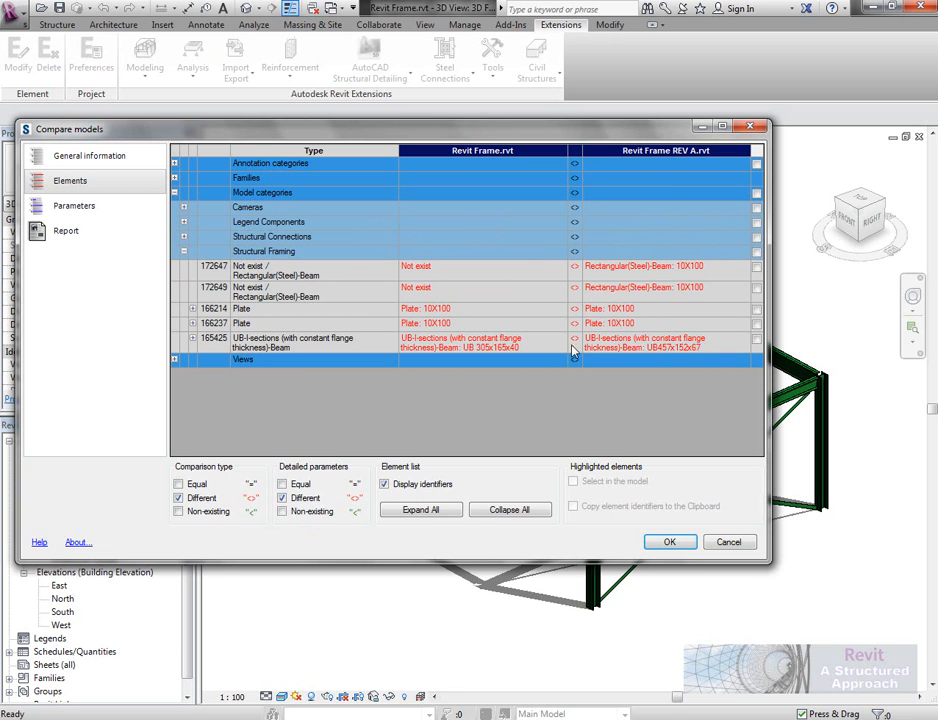
pyautogui.moveTo(668, 348)
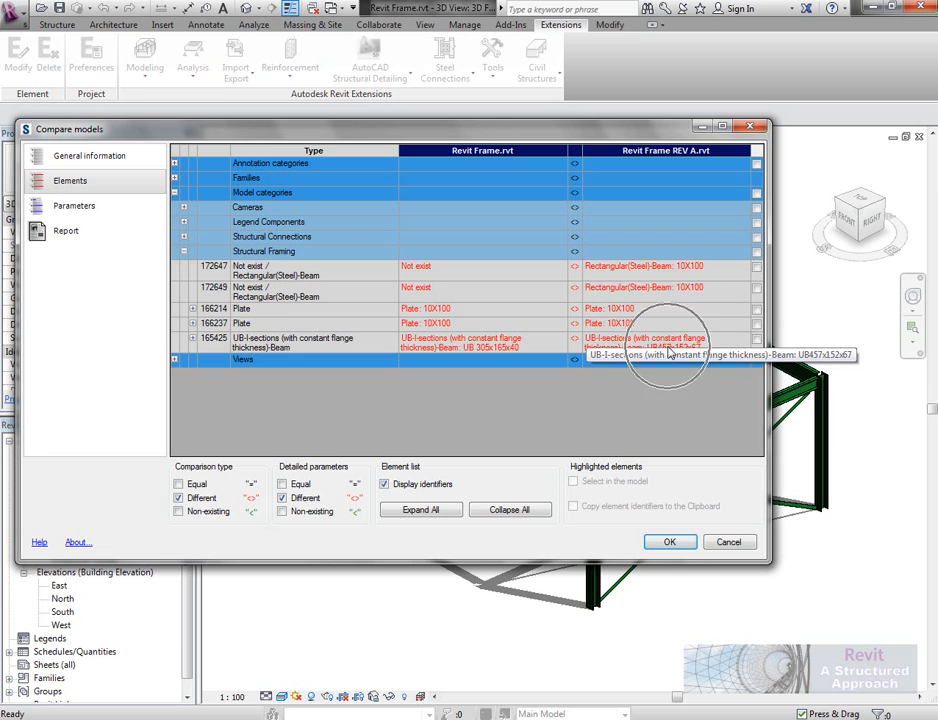
pyautogui.moveTo(642, 398)
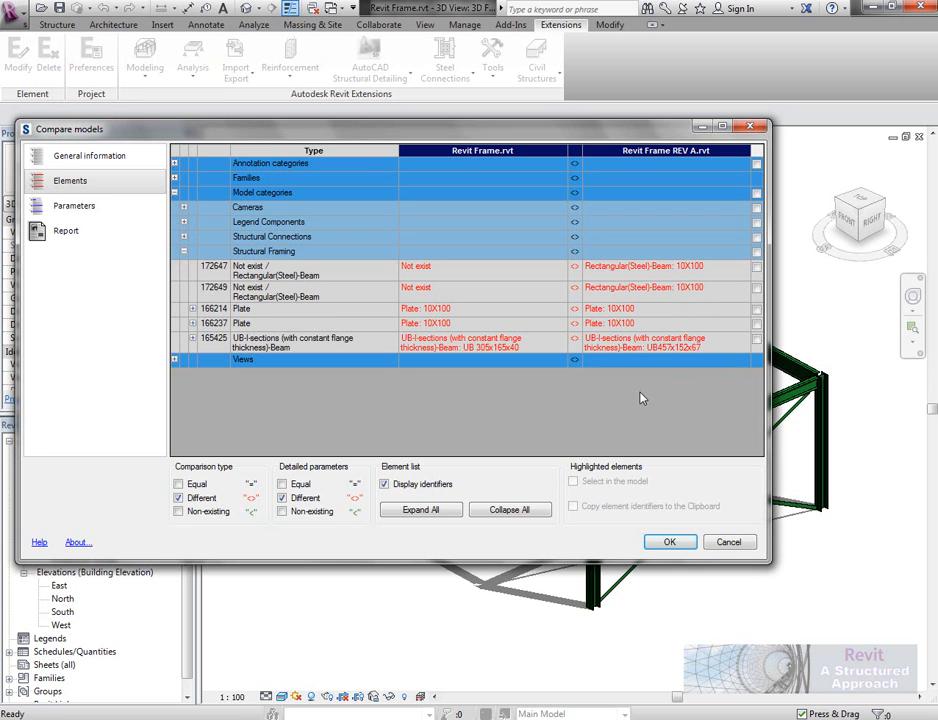
pyautogui.moveTo(730, 524)
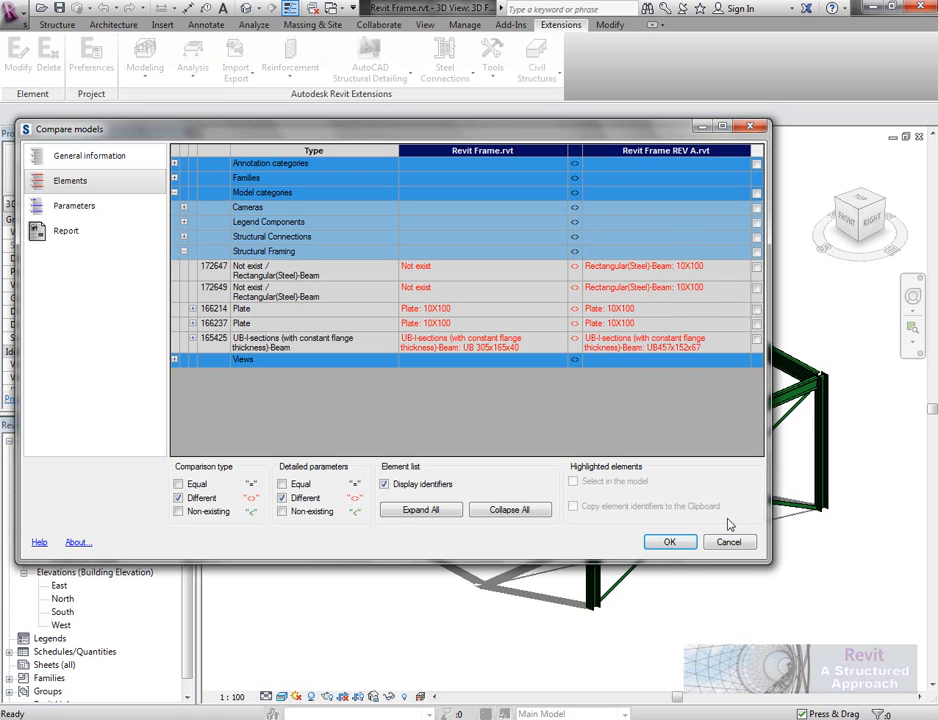
pyautogui.moveTo(753, 561)
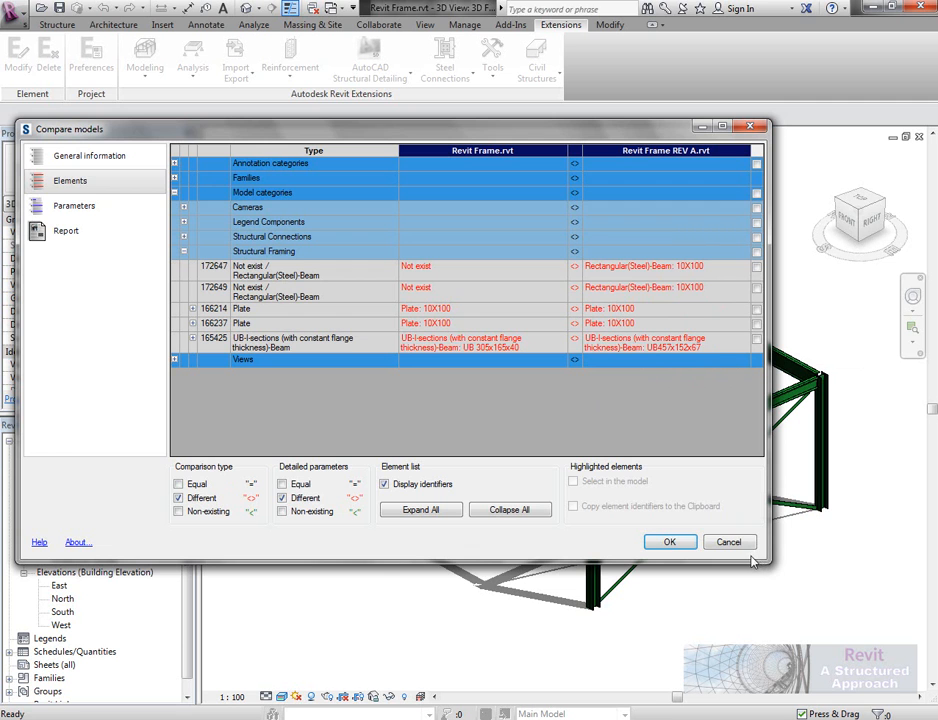
pyautogui.click(669, 541)
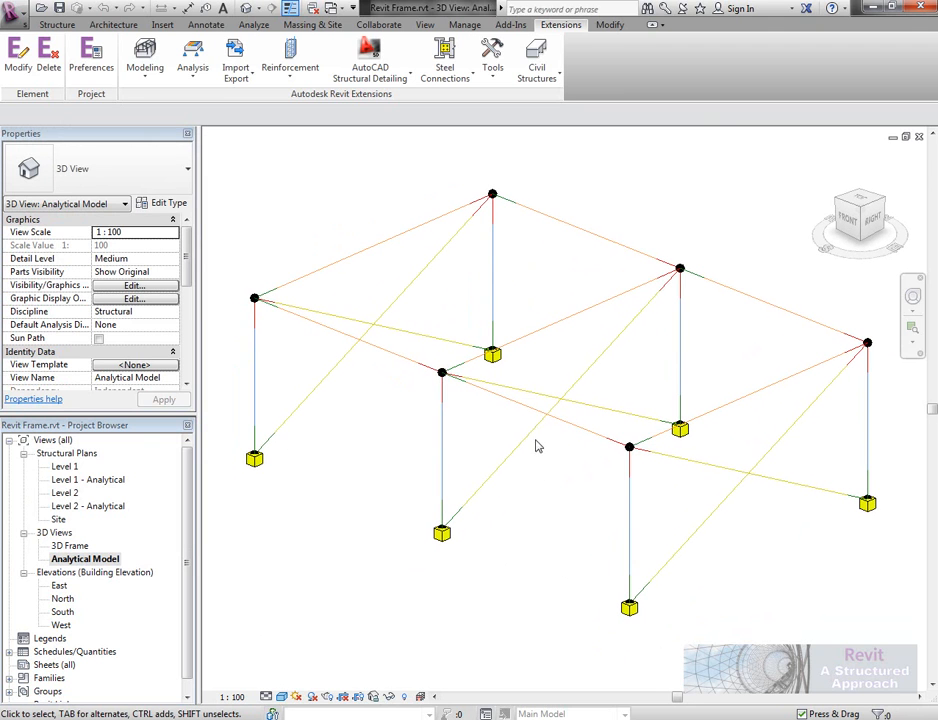
pyautogui.moveTo(393, 109)
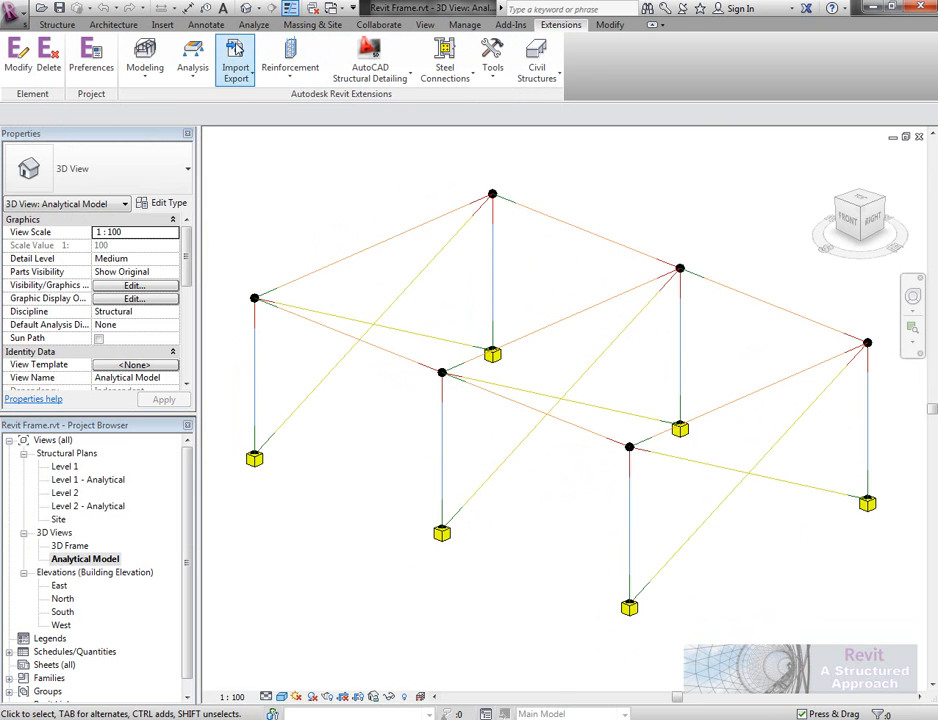
# Update the REV A analytical model from Robot via the Structural Analysis Link.
pyautogui.click(478, 58)
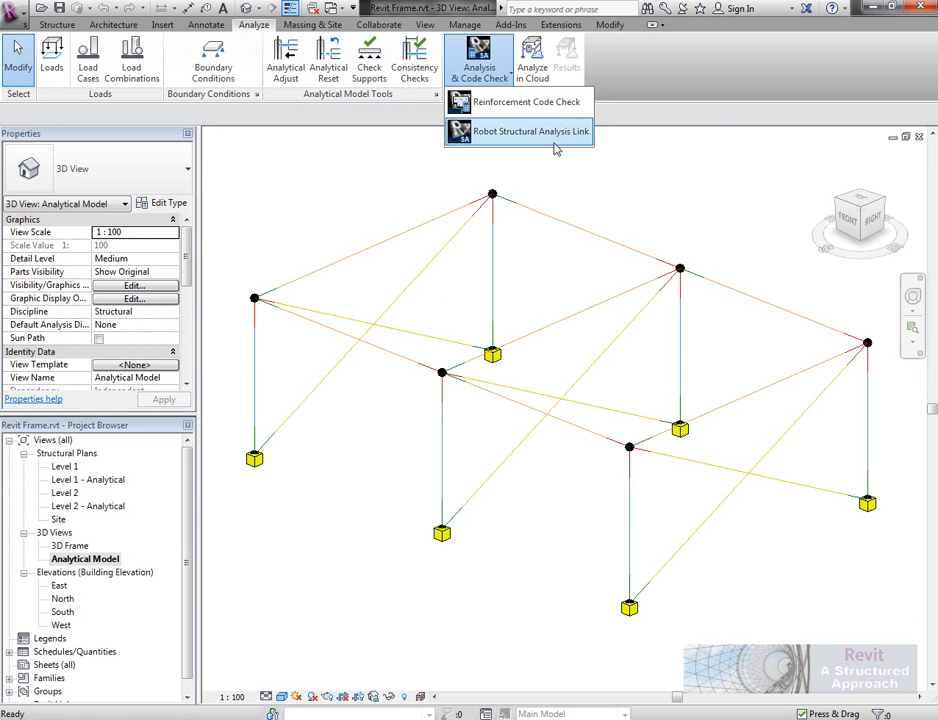
pyautogui.click(531, 131)
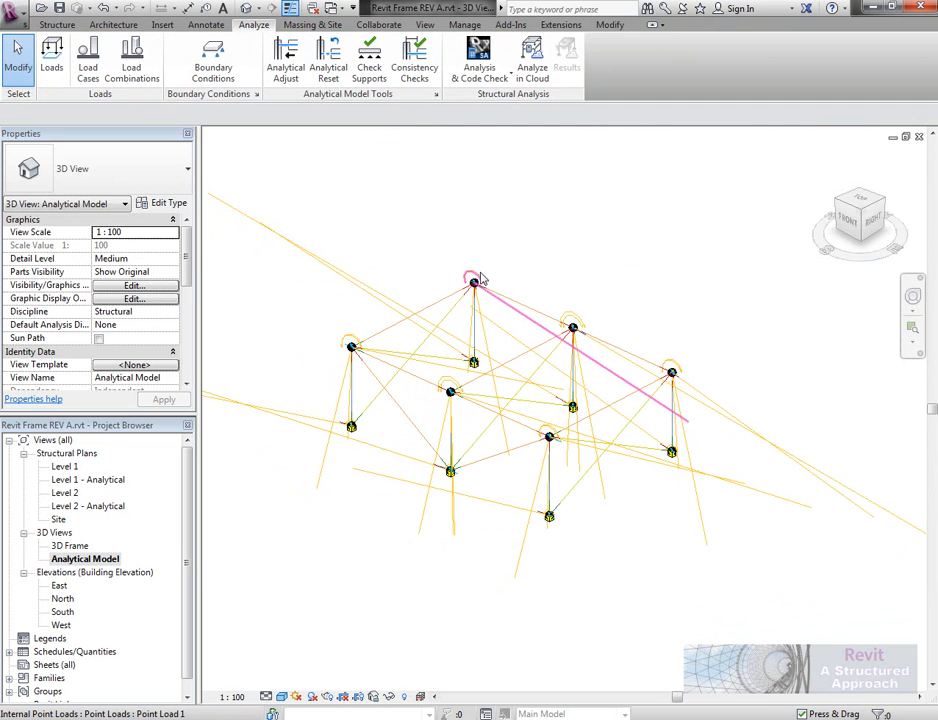
# Select a point load and read its Fx, Fy, Fz, Mx, My, Mz values.
pyautogui.click(474, 282)
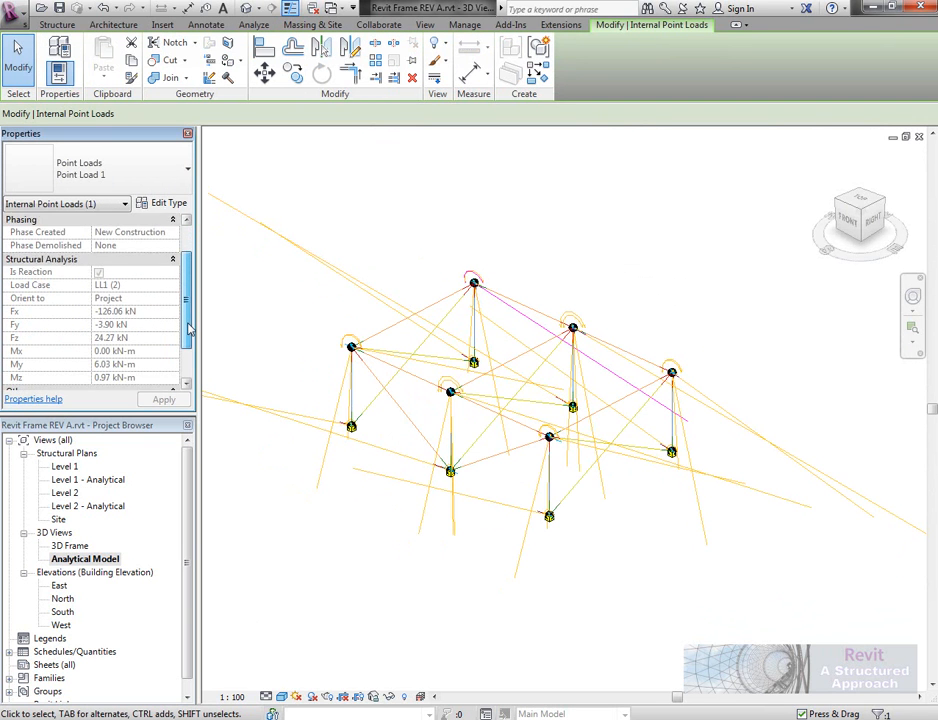
pyautogui.scroll(-3)
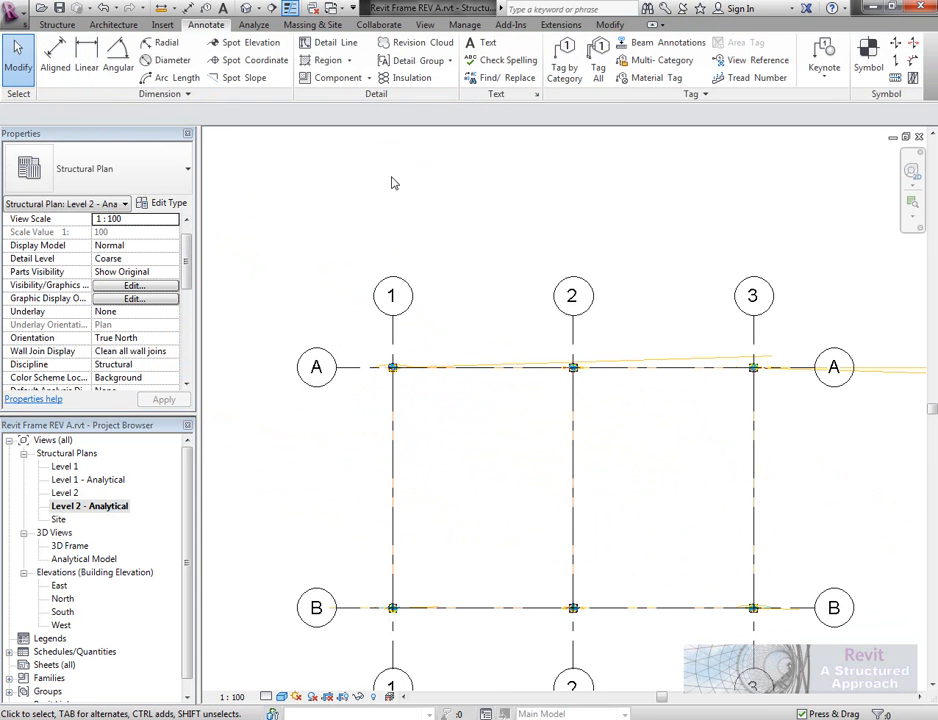
# Tag the A1 point load with its force and moment results (Fx -126.06 kN).
pyautogui.click(393, 367)
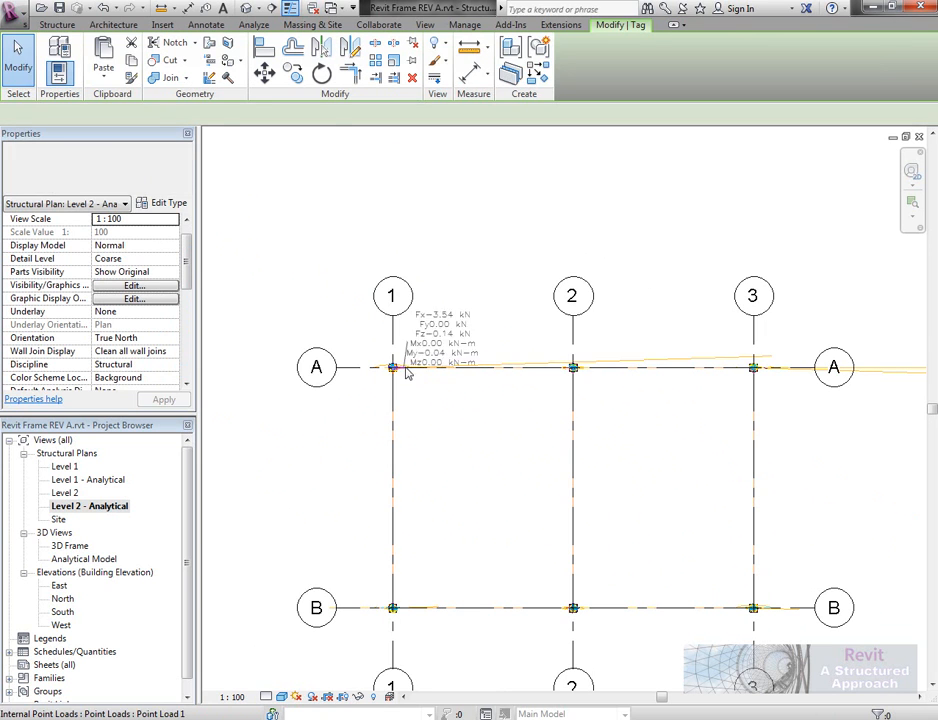
pyautogui.rightClick(393, 367)
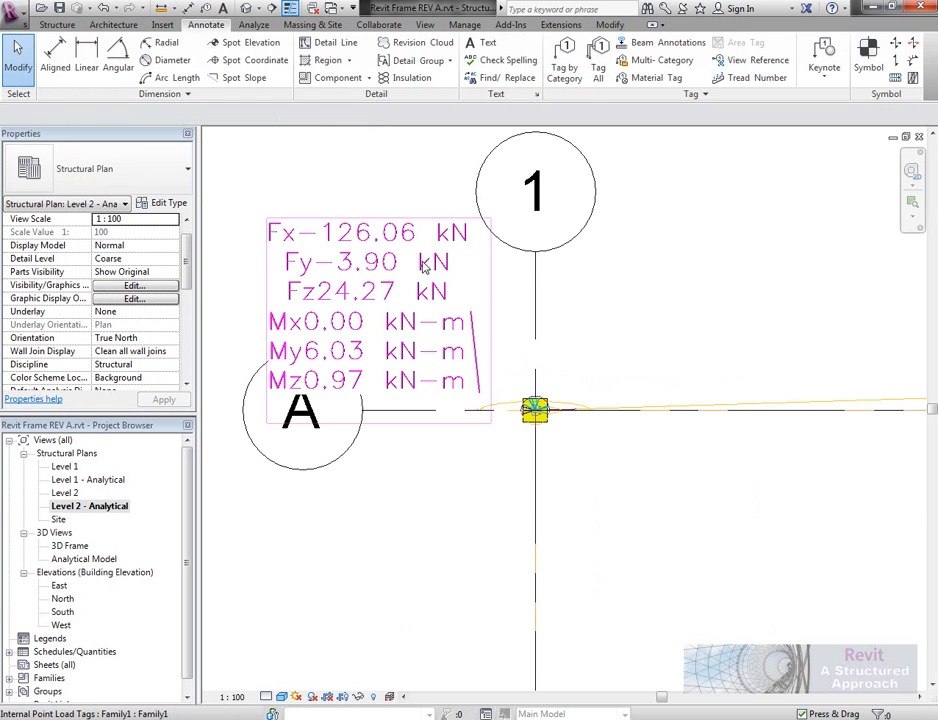
pyautogui.click(370, 300)
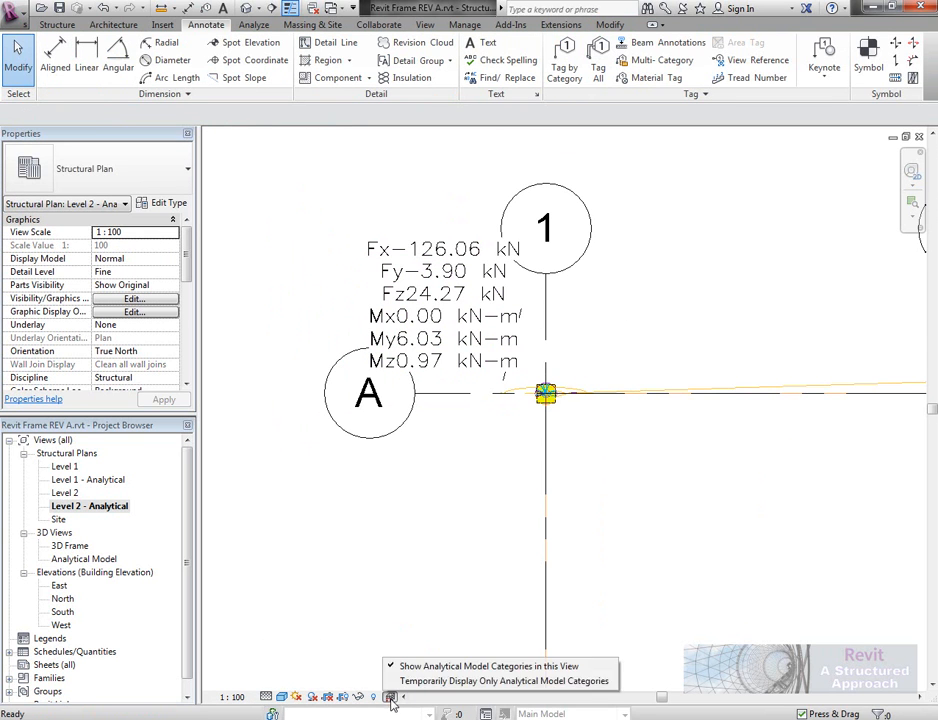
# Toggle Temporarily Display Only Analytical Model Categories on, then back off.
pyautogui.click(502, 680)
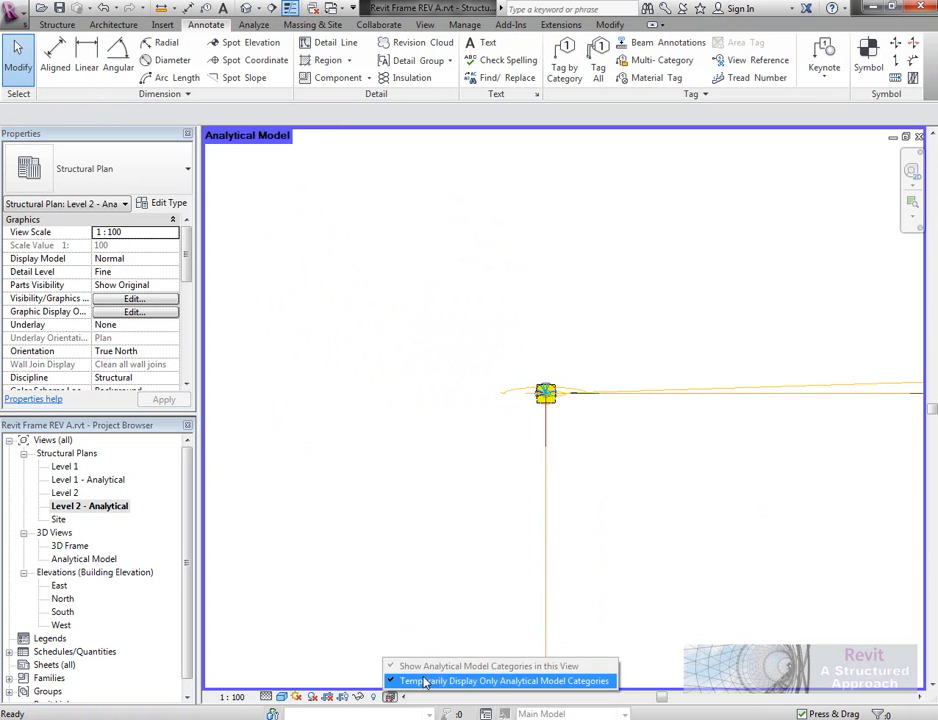
pyautogui.click(500, 681)
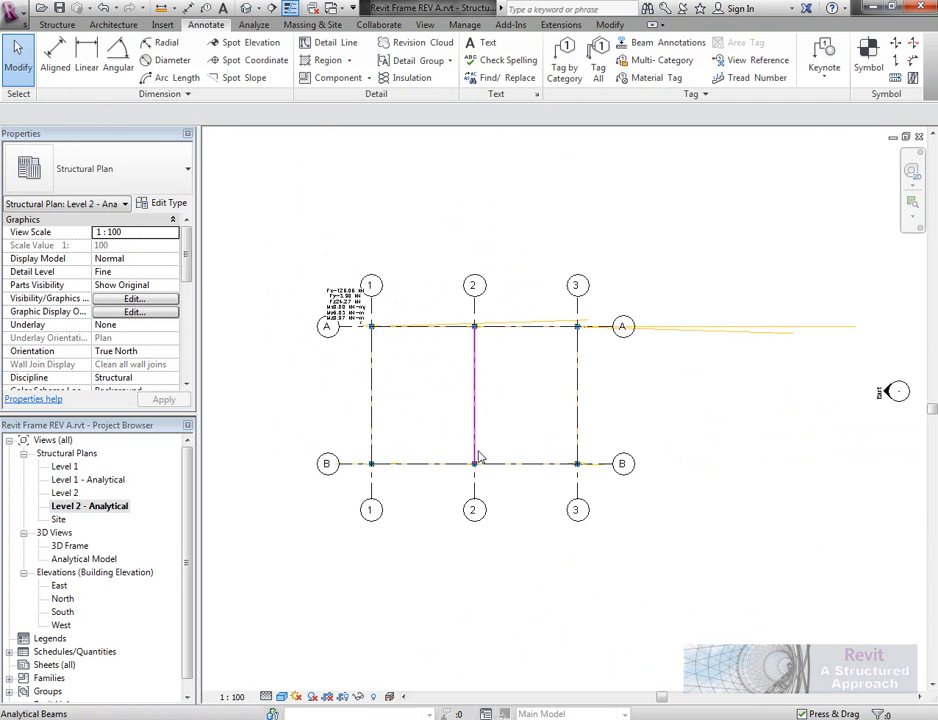
pyautogui.click(400, 406)
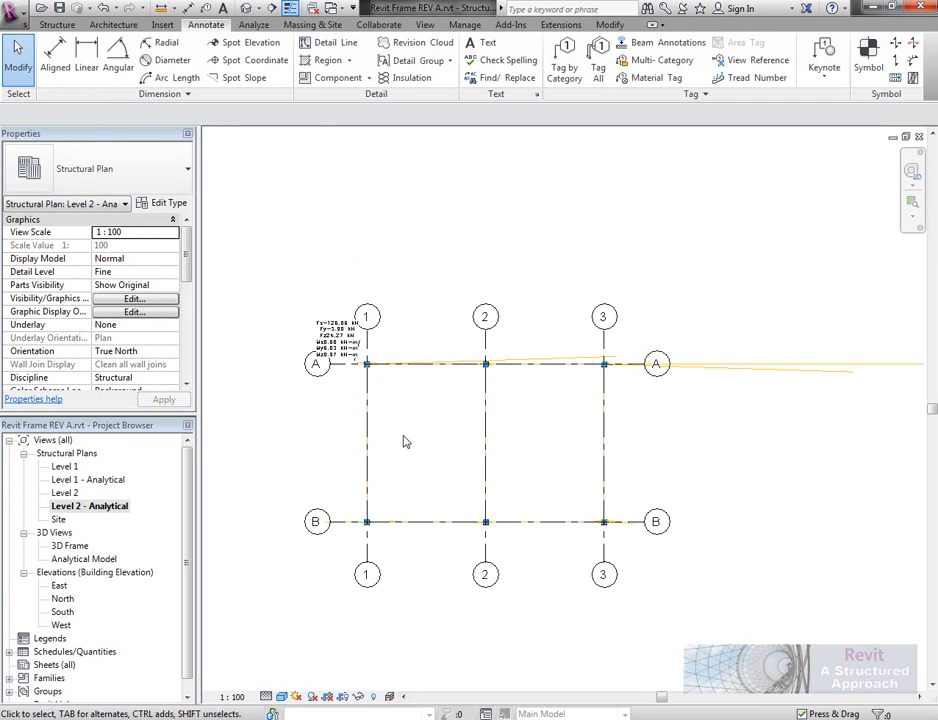
pyautogui.moveTo(138, 546)
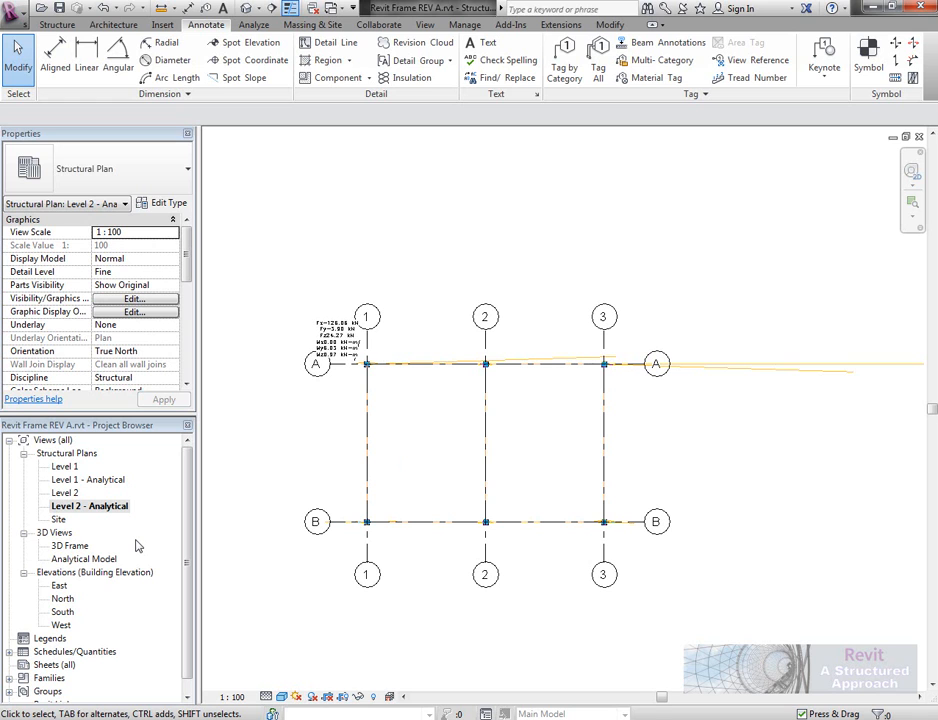